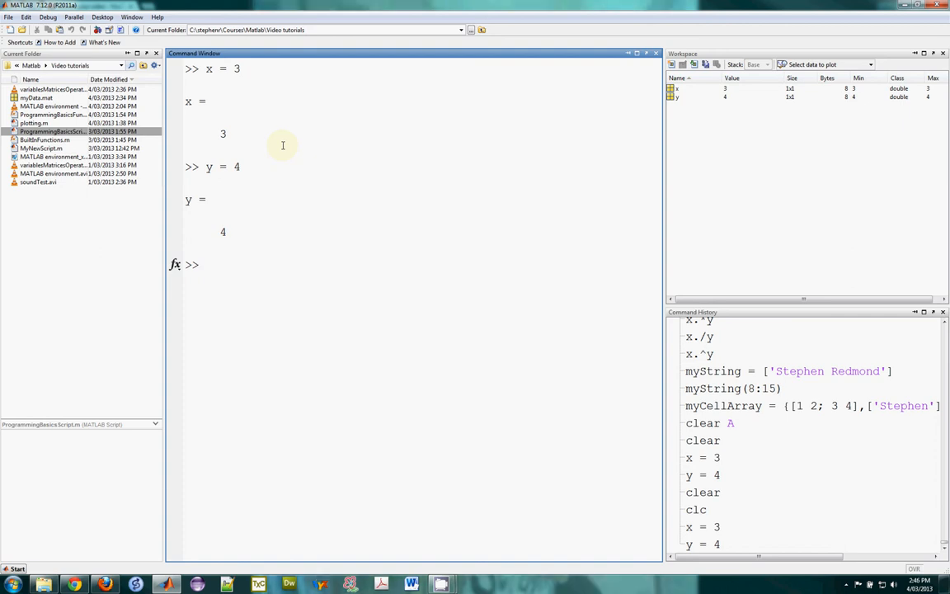
- Enter z = (x^2 + y^2)^0.5 in the Command Window, giving z = 5
{"action": "type", "text": "z ="}
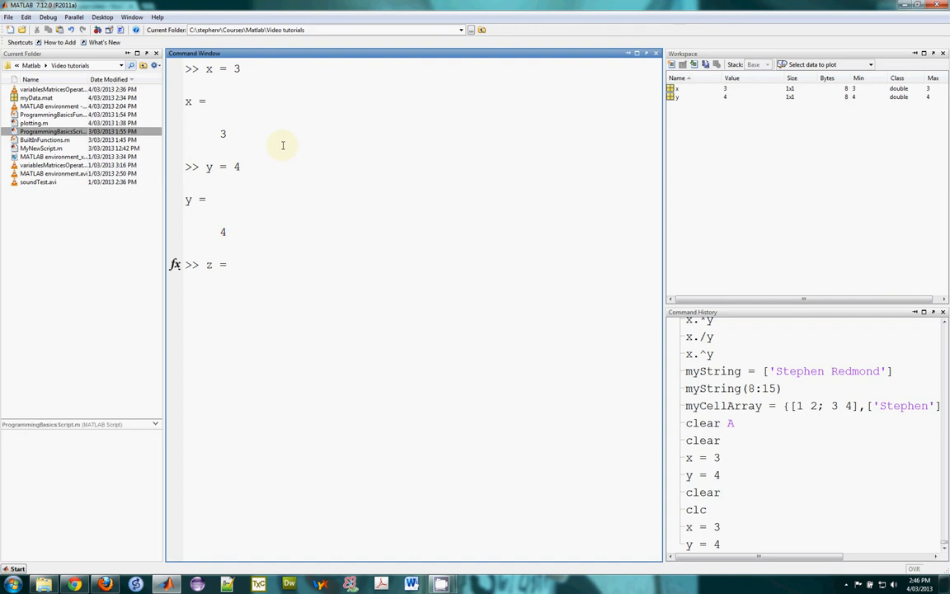
{"action": "type", "text": "()"}
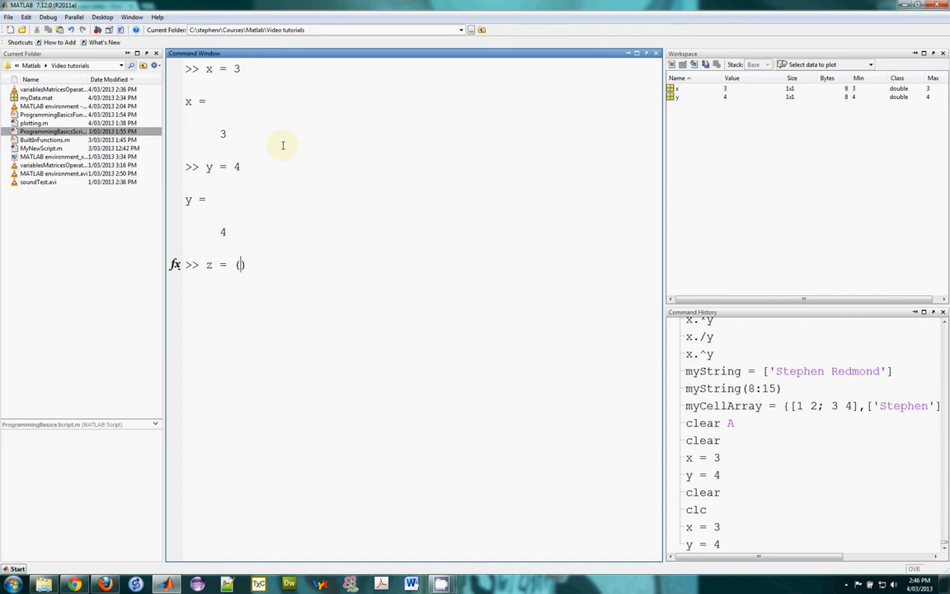
{"action": "type", "text": "x^2"}
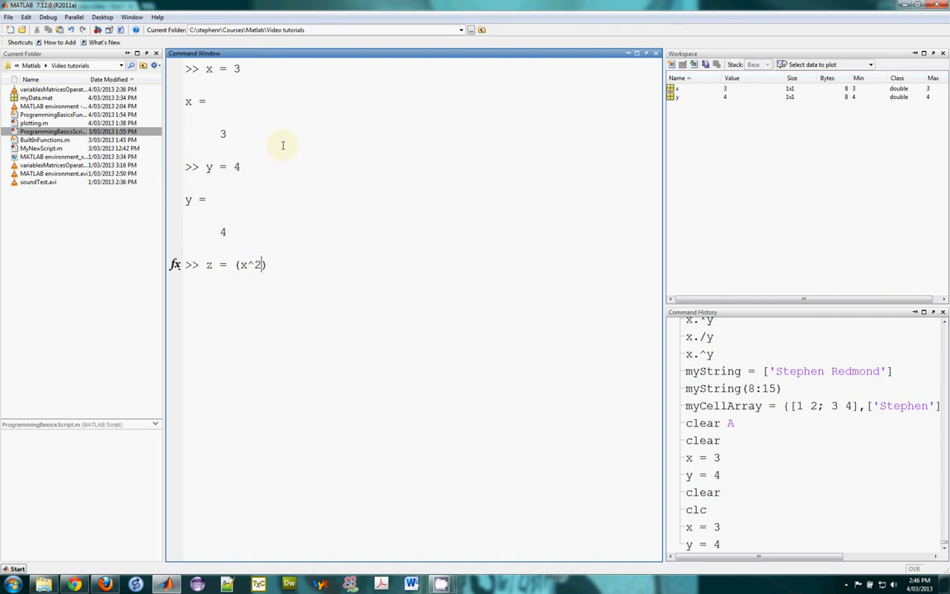
{"action": "type", "text": "+ y"}
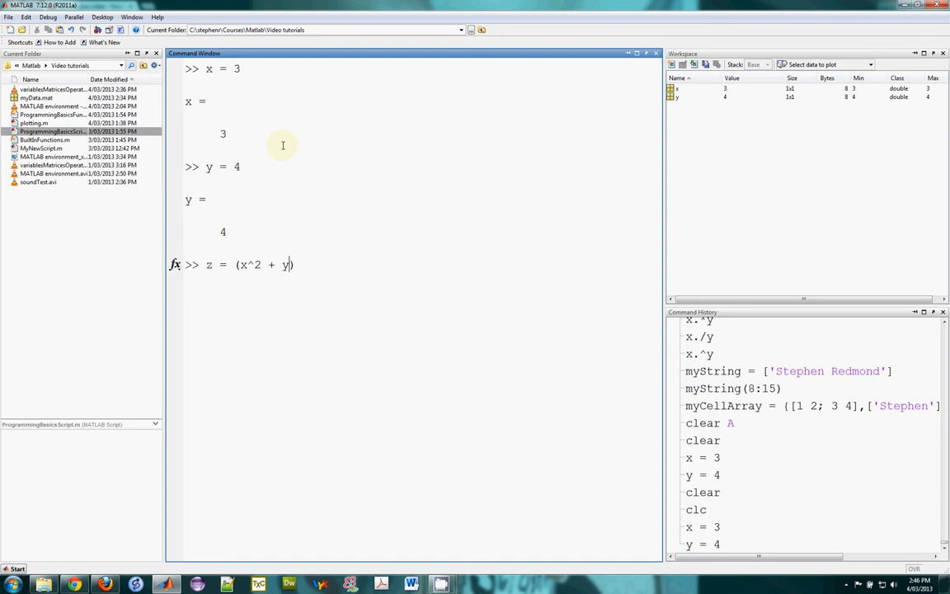
{"action": "type", "text": "^2)"}
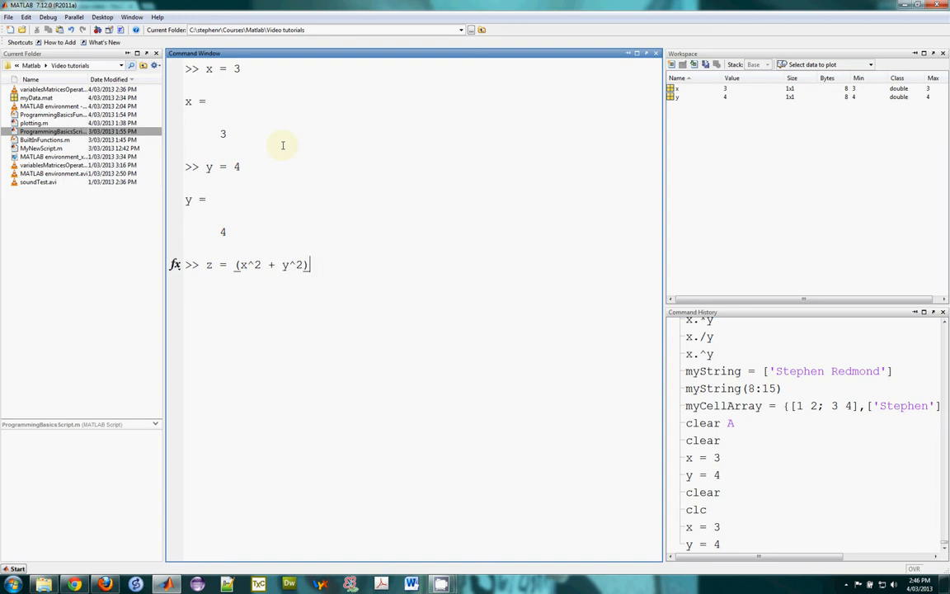
{"action": "type", "text": "^0"}
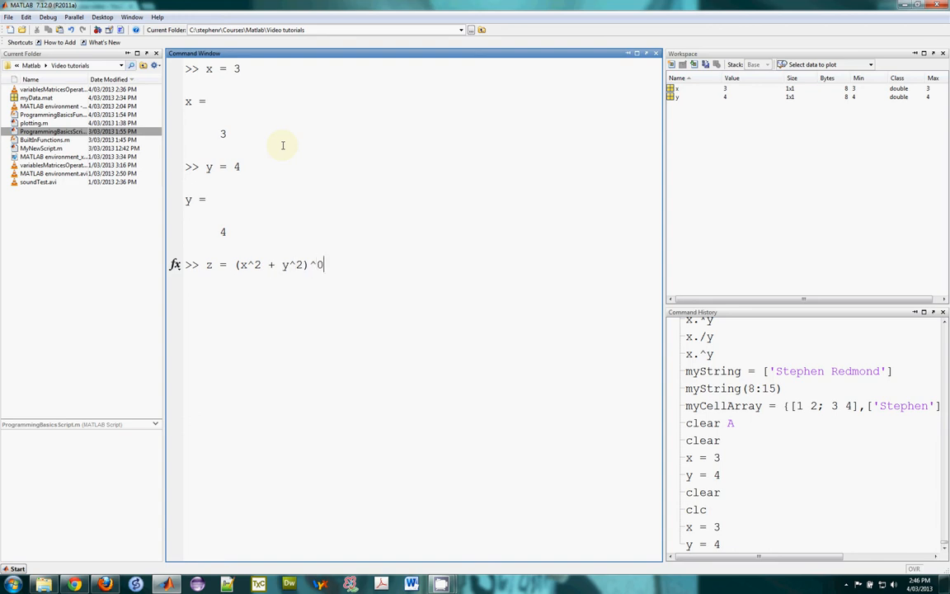
{"action": "type", "text": ".5"}
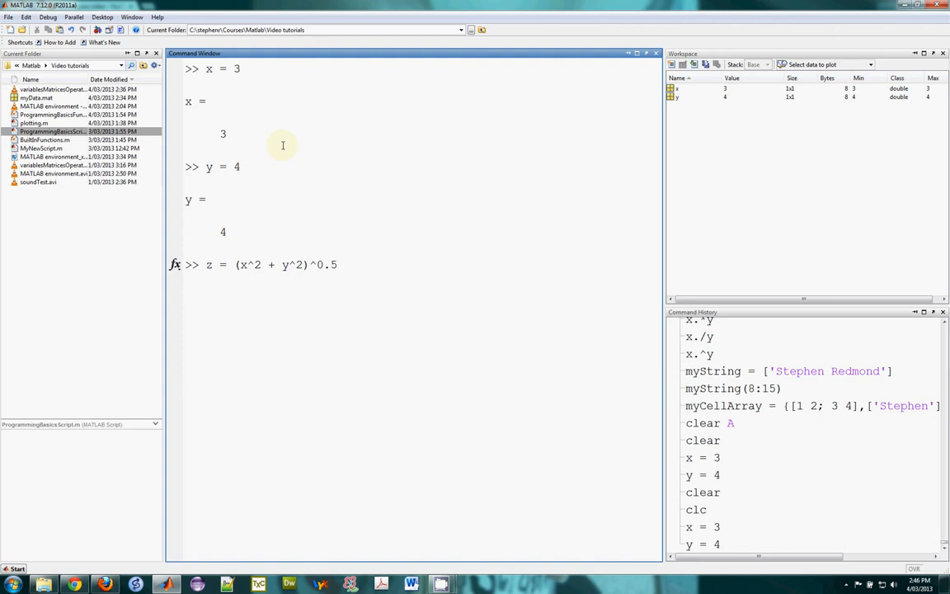
{"action": "key", "text": "Return"}
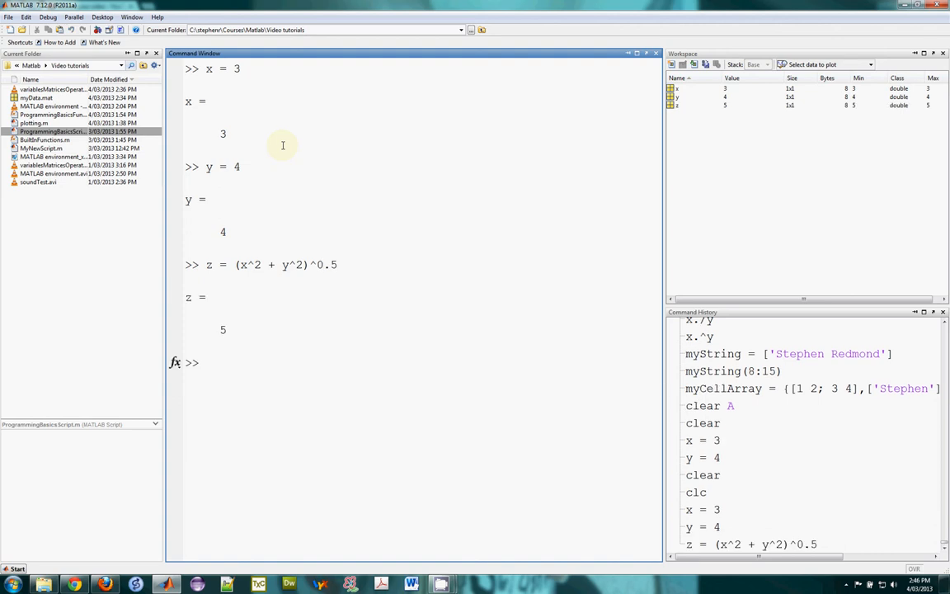
- Reassign x = 5 and y = 12 to recompute z as 13
{"action": "left_click", "coordinate": [202, 363]}
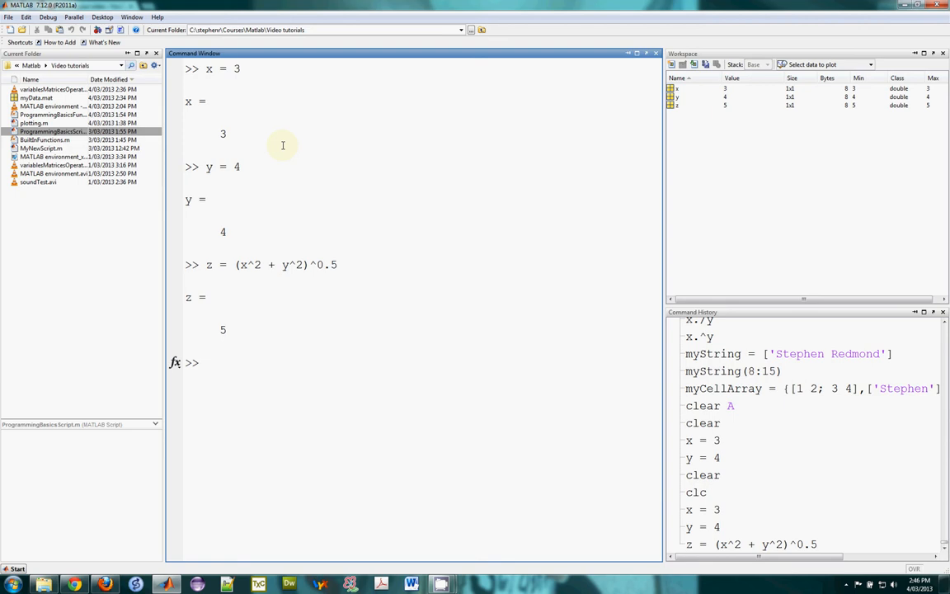
{"action": "type", "text": "x = 5"}
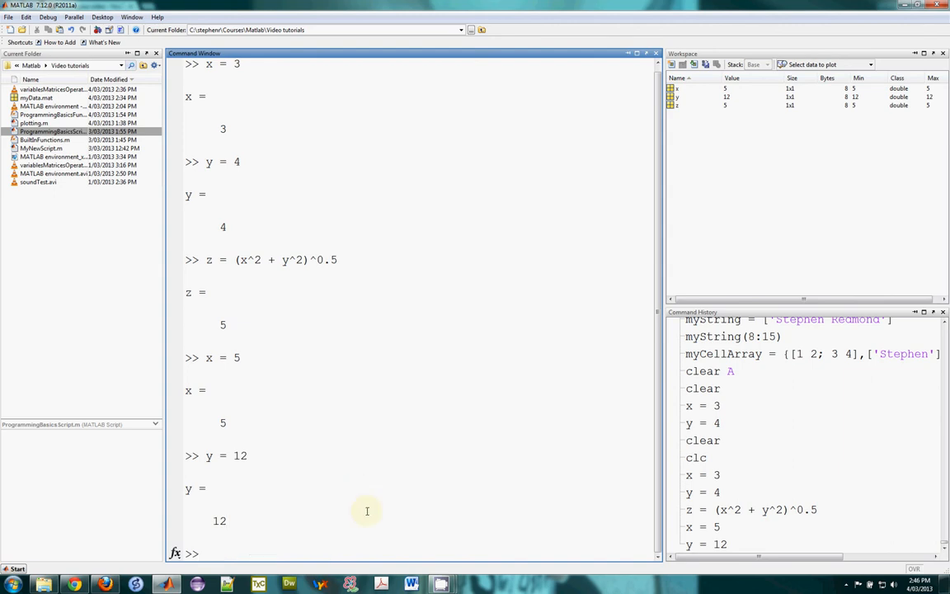
{"action": "type", "text": "y = 12"}
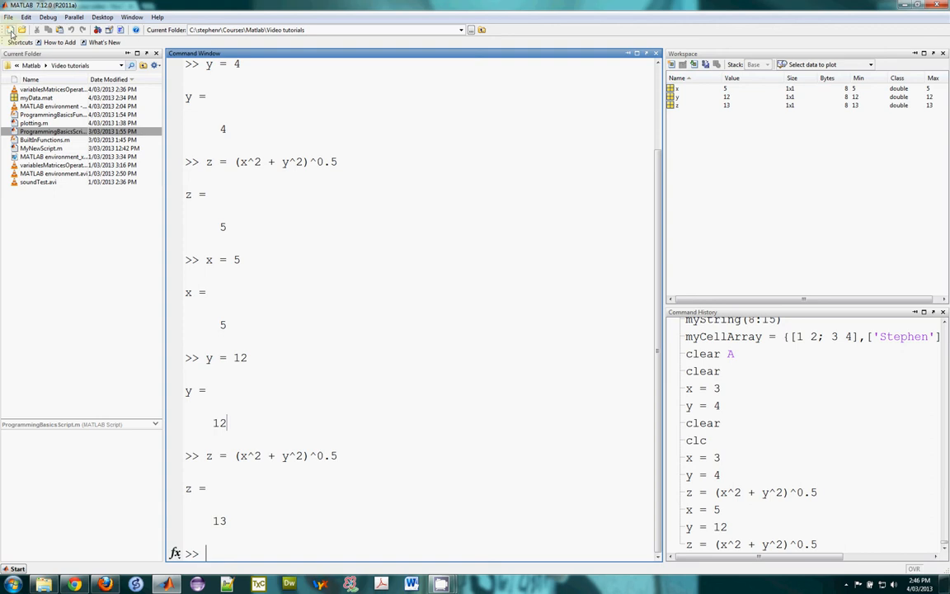
{"action": "mouse_move", "coordinate": [9, 30]}
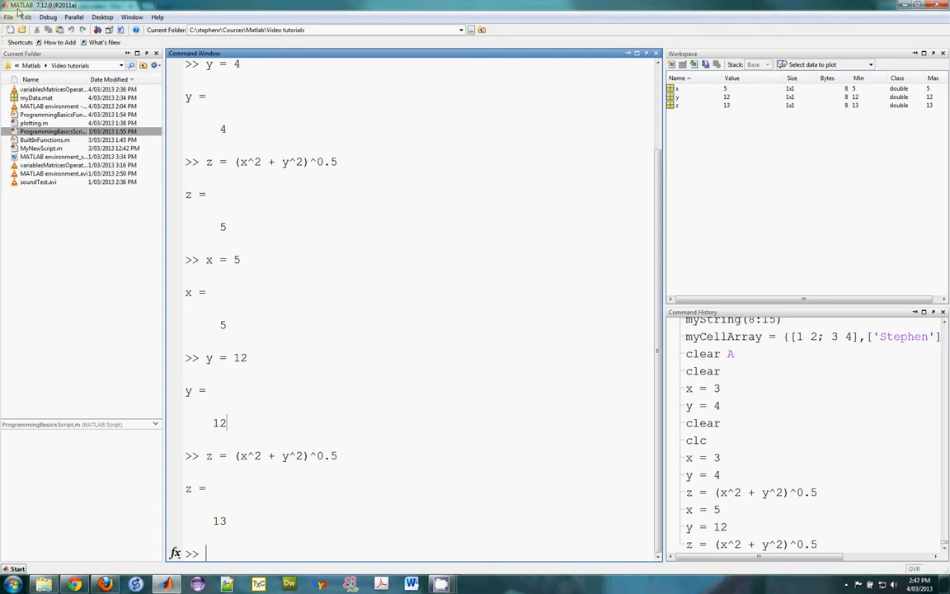
- Create a new untitled script and dock the Editor above the Command Window
{"action": "left_click", "coordinate": [9, 16]}
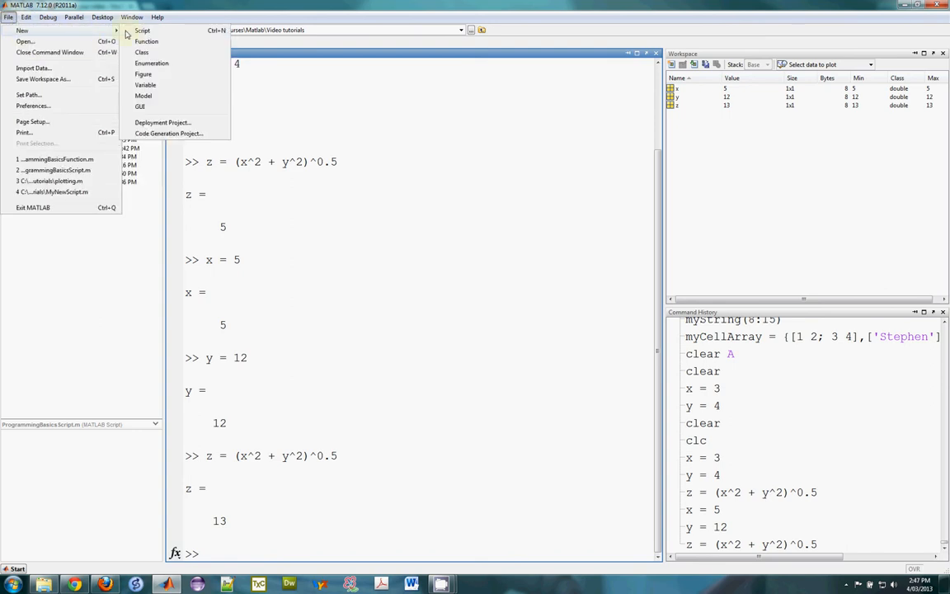
{"action": "left_click", "coordinate": [157, 16]}
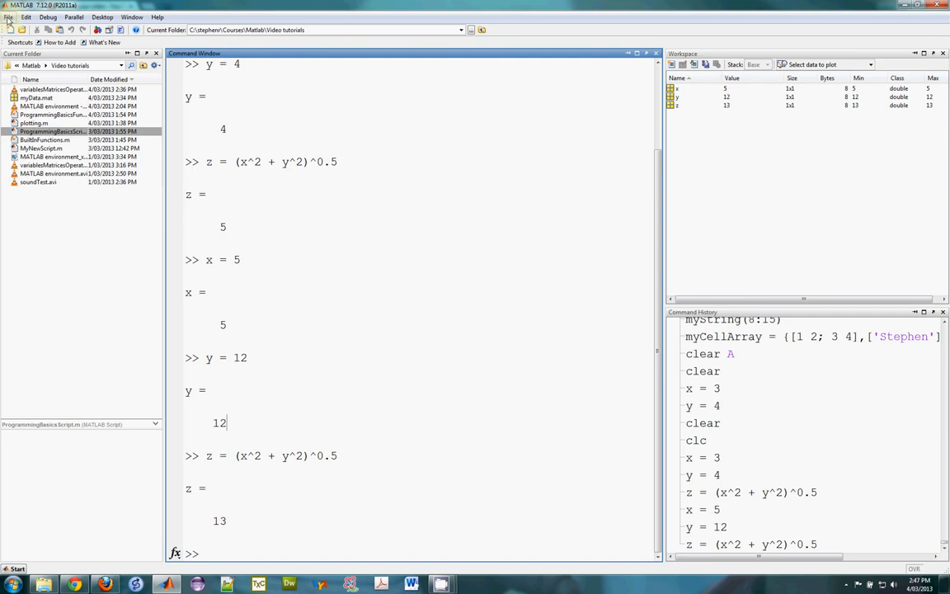
{"action": "mouse_move", "coordinate": [11, 30]}
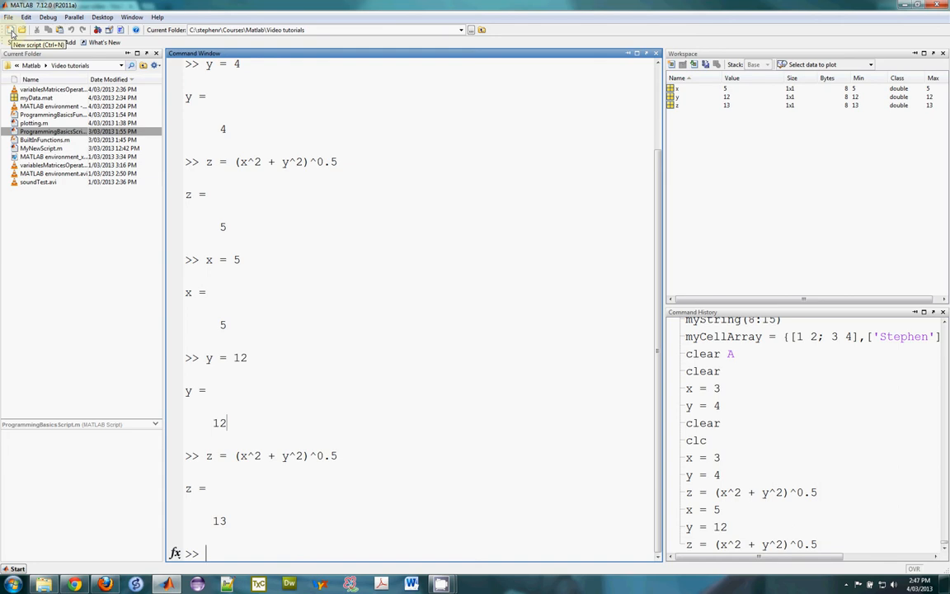
{"action": "left_click", "coordinate": [12, 30]}
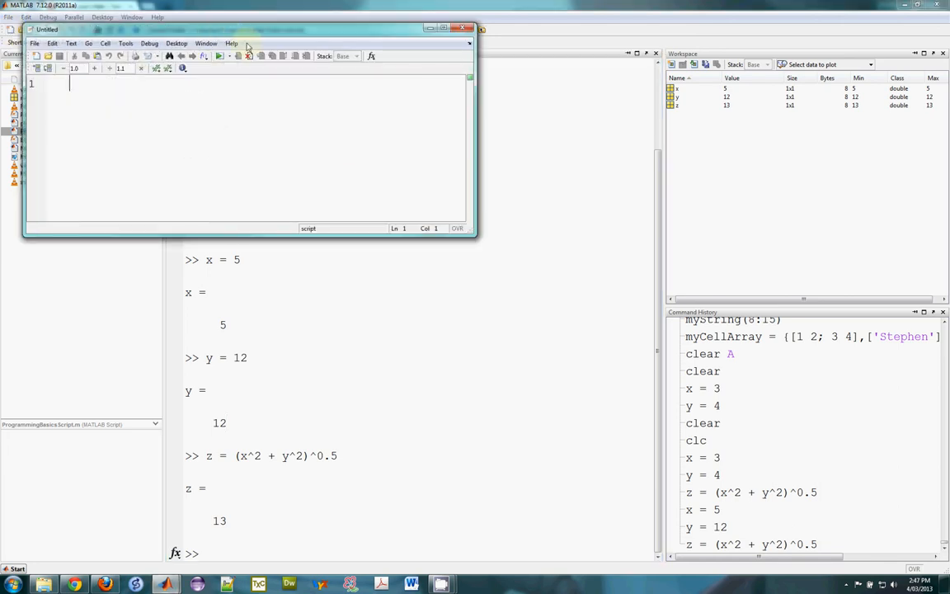
{"action": "left_click_drag", "start_coordinate": [248, 29], "coordinate": [361, 95]}
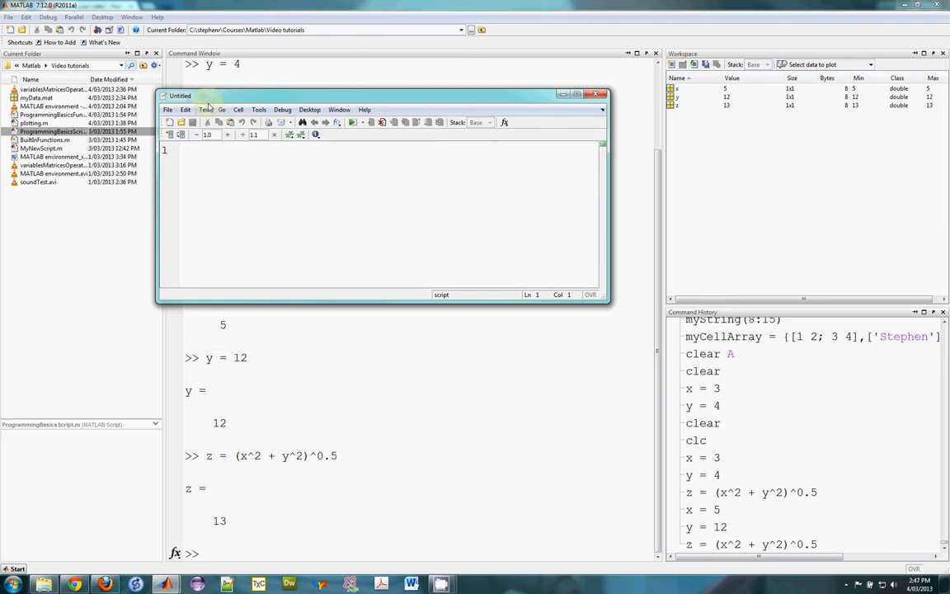
{"action": "mouse_move", "coordinate": [220, 99]}
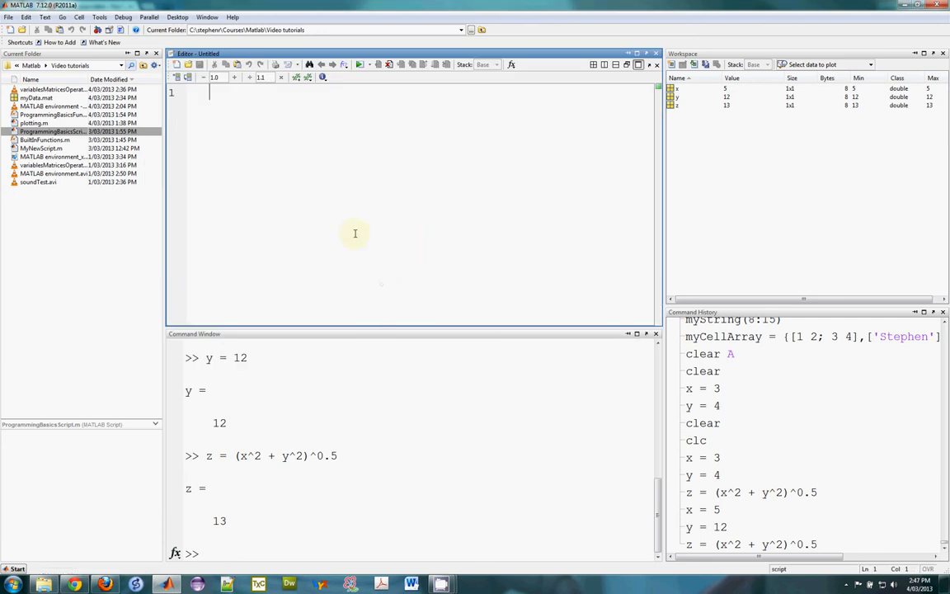
{"action": "mouse_move", "coordinate": [343, 151]}
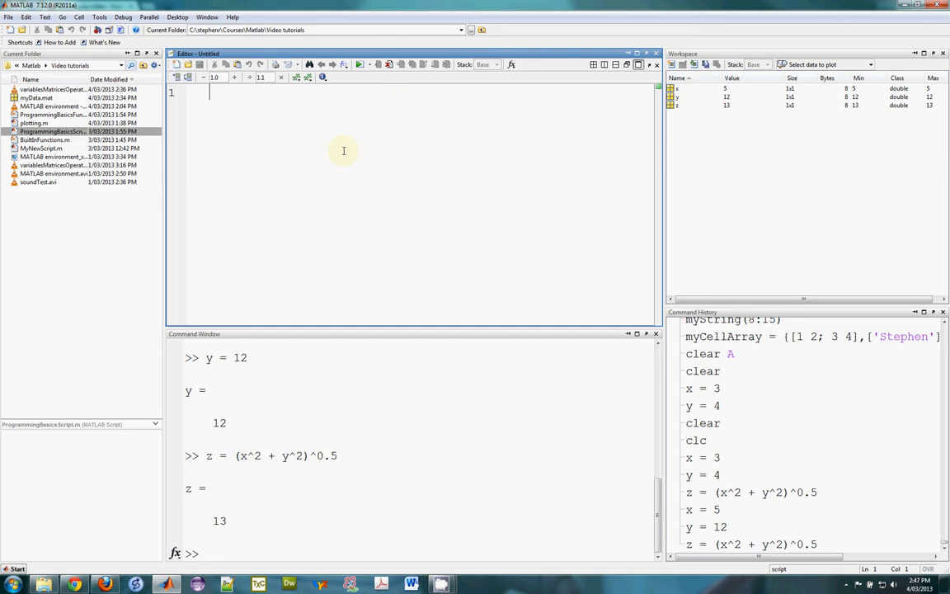
- Write x = 3;, y = 4; and z = (x^2 + y^2)^0.5 on separate script lines
{"action": "type", "text": "x = 3"}
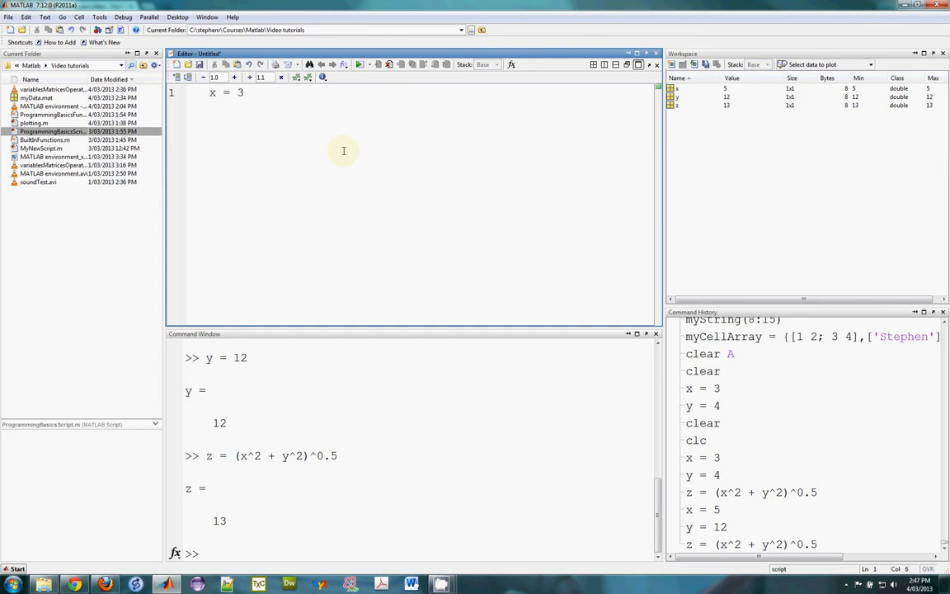
{"action": "type", "text": ";"}
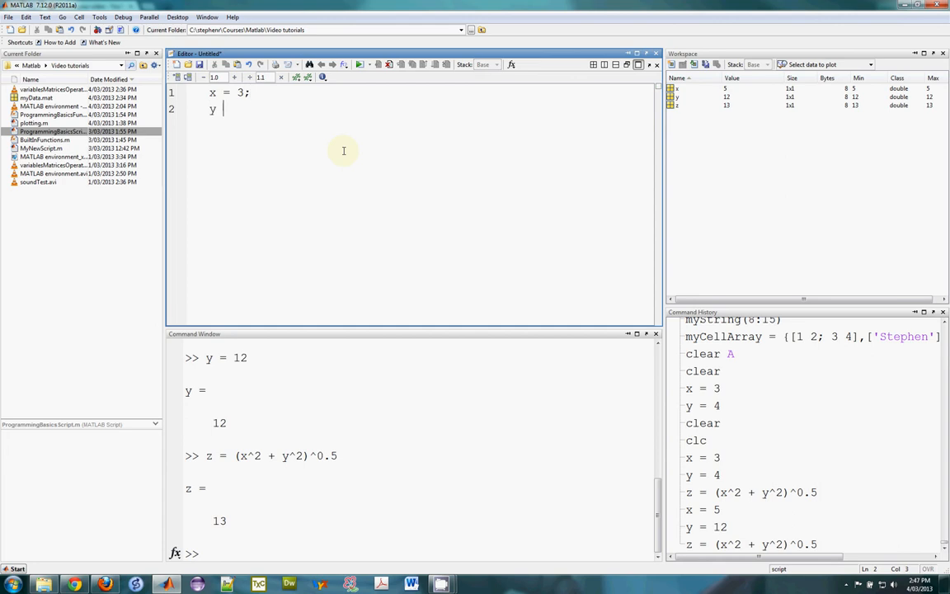
{"action": "type", "text": "= 4;"}
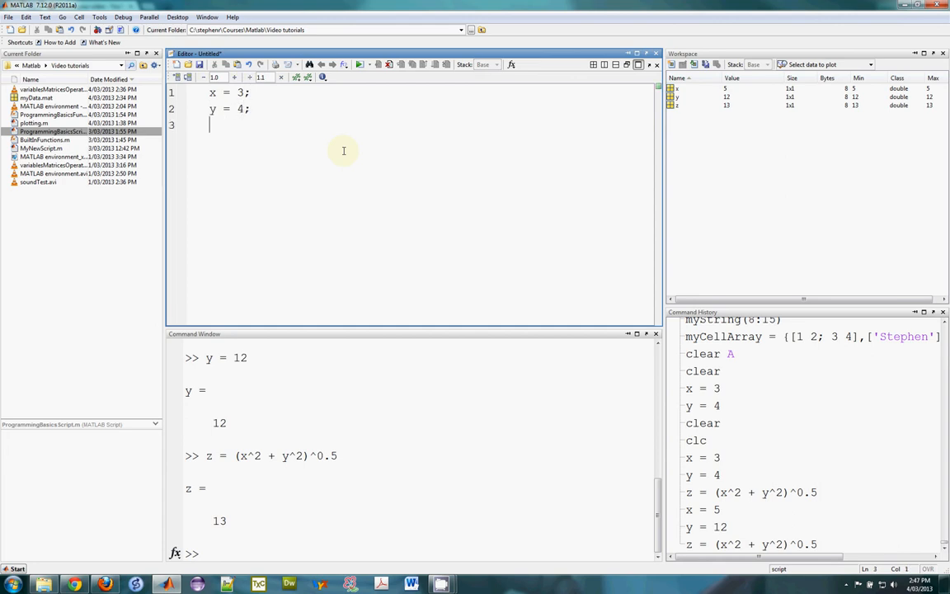
{"action": "type", "text": "z ="}
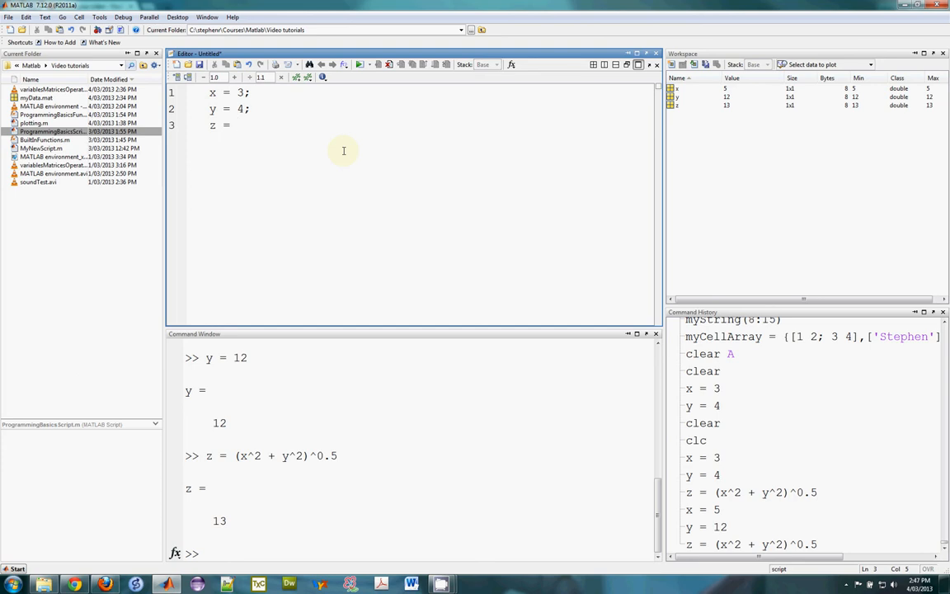
{"action": "type", "text": "(x)"}
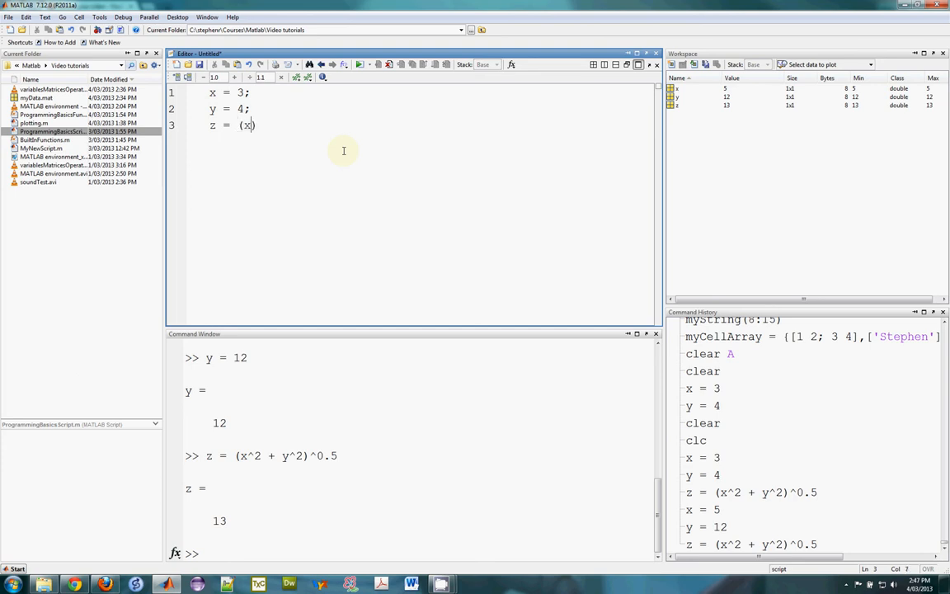
{"action": "type", "text": "^2 + y"}
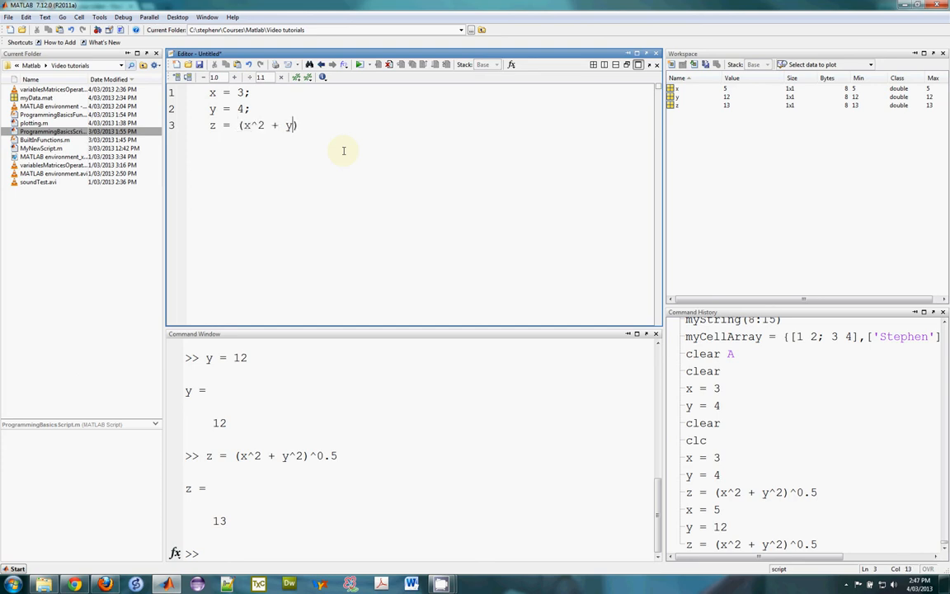
{"action": "type", "text": "^2"}
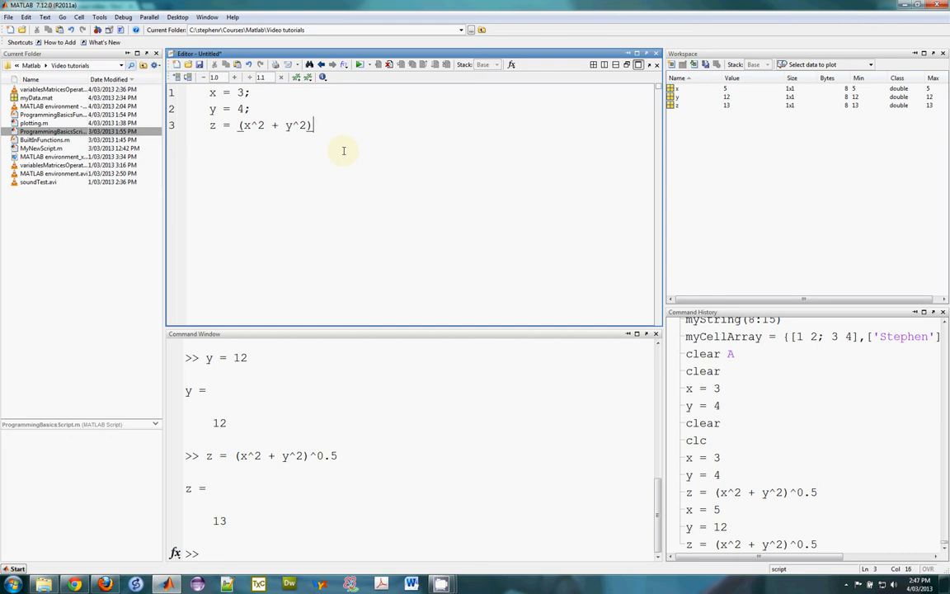
{"action": "type", "text": "^"}
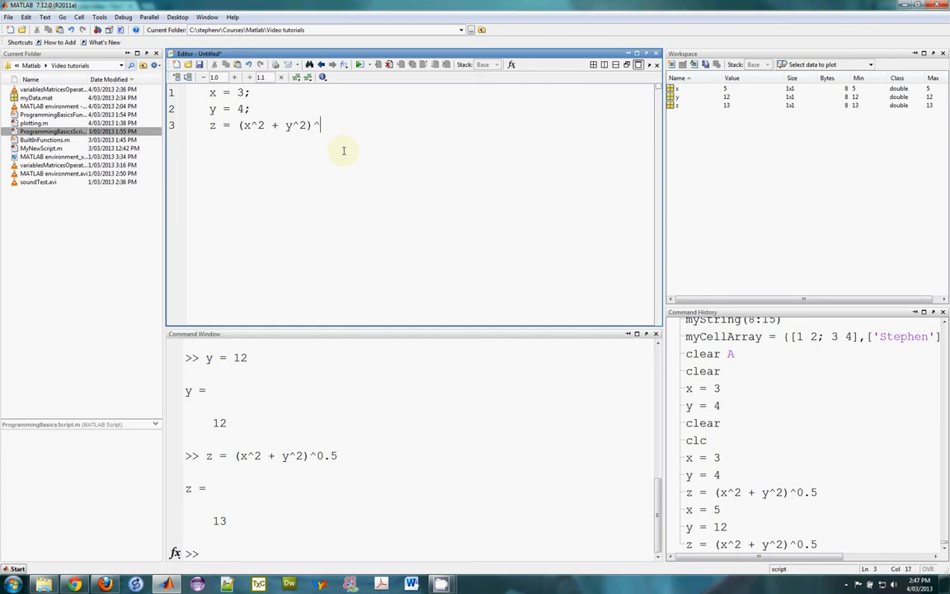
{"action": "type", "text": "0.5"}
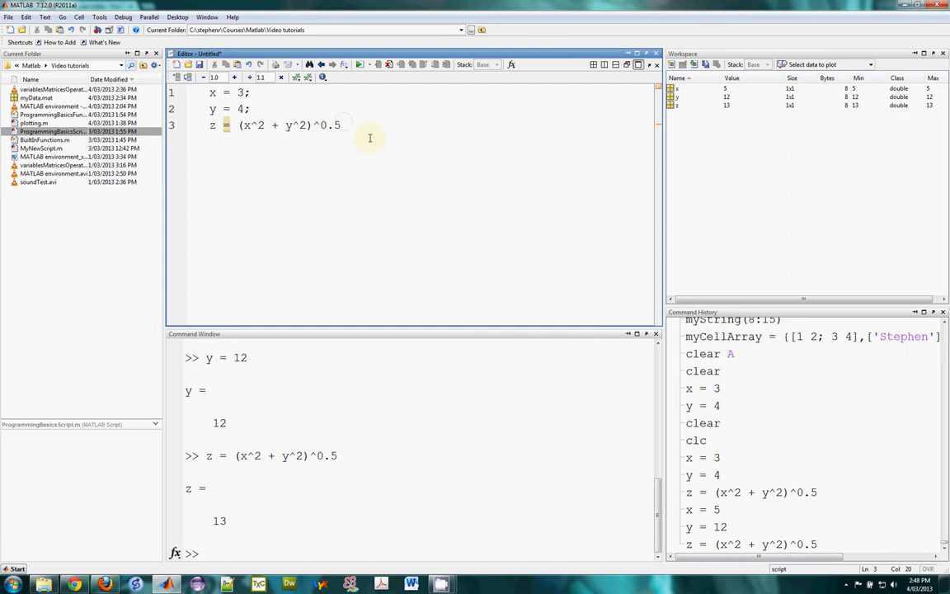
{"action": "mouse_move", "coordinate": [361, 138]}
{"action": "type", "text": "%"}
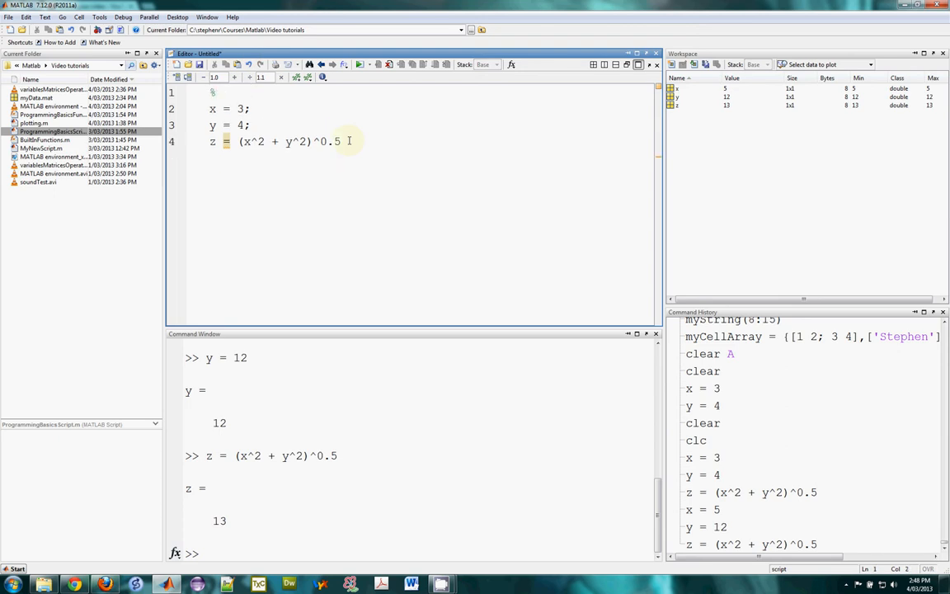
- Add the comment line '% This is an m-file script' at the top of the script
{"action": "type", "text": "This is an m"}
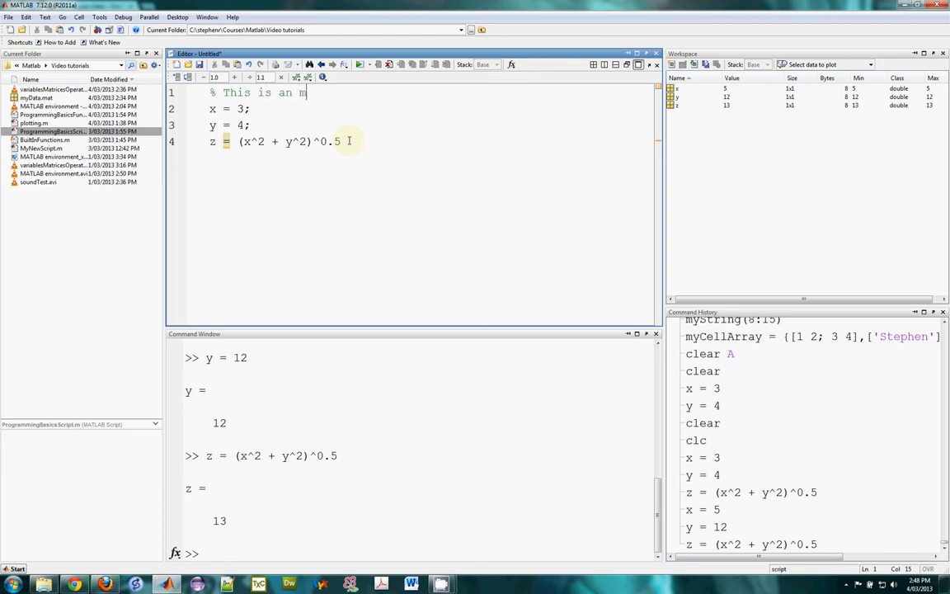
{"action": "type", "text": "-file scr"}
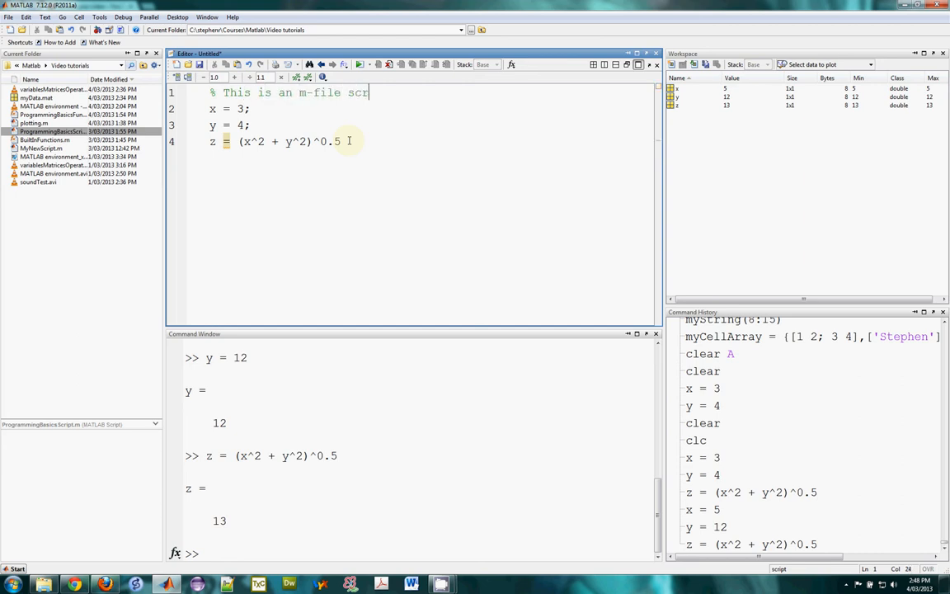
{"action": "type", "text": "ipt"}
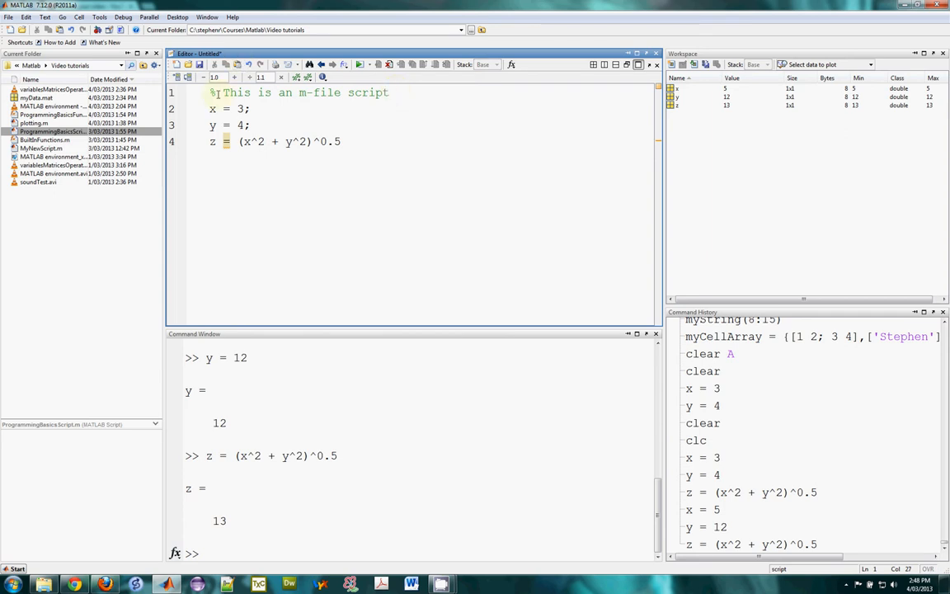
{"action": "left_click", "coordinate": [252, 125]}
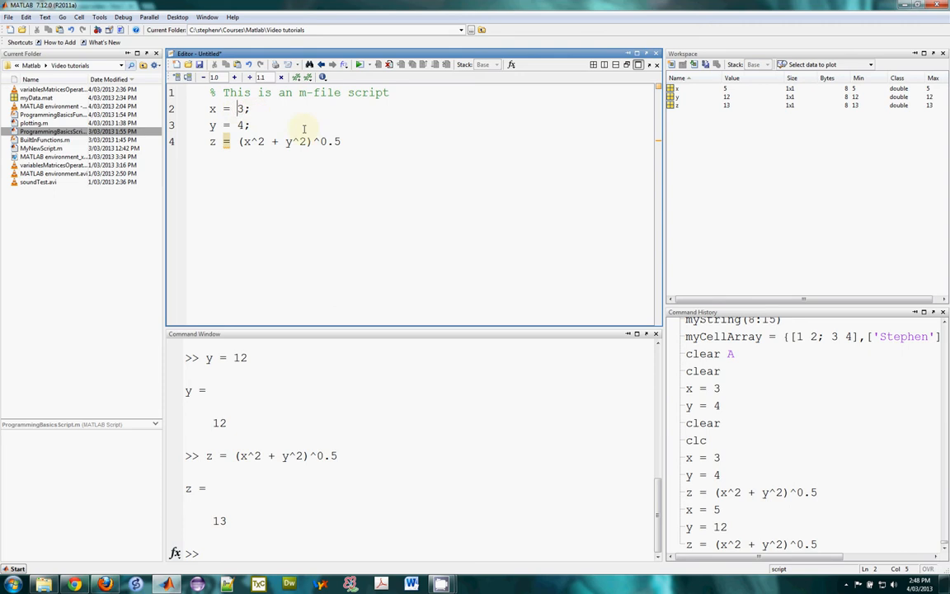
{"action": "type", "text": "%"}
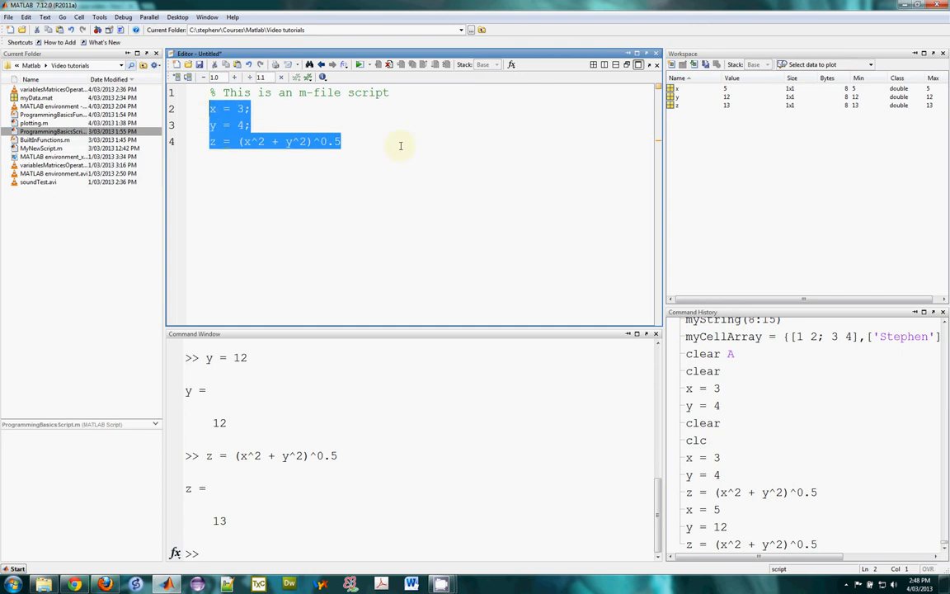
{"action": "key", "text": "ctrl+r"}
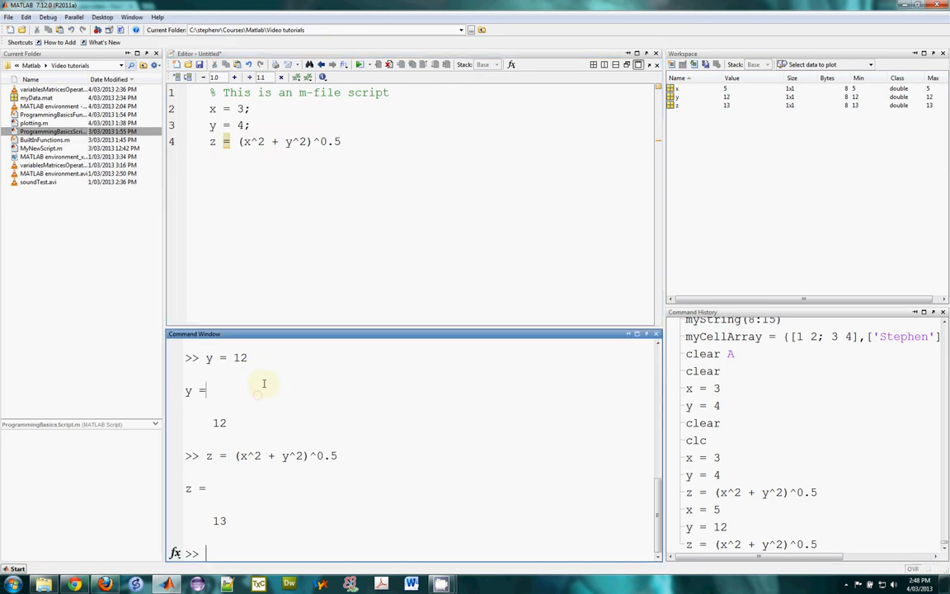
{"action": "mouse_move", "coordinate": [261, 418]}
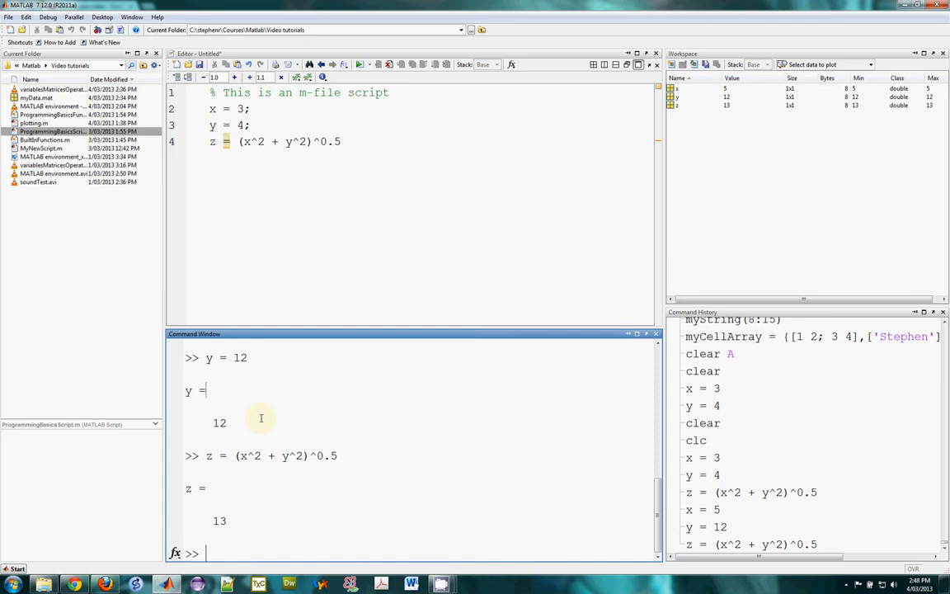
{"action": "left_click", "coordinate": [363, 141]}
{"action": "type", "text": "MyScript.m"}
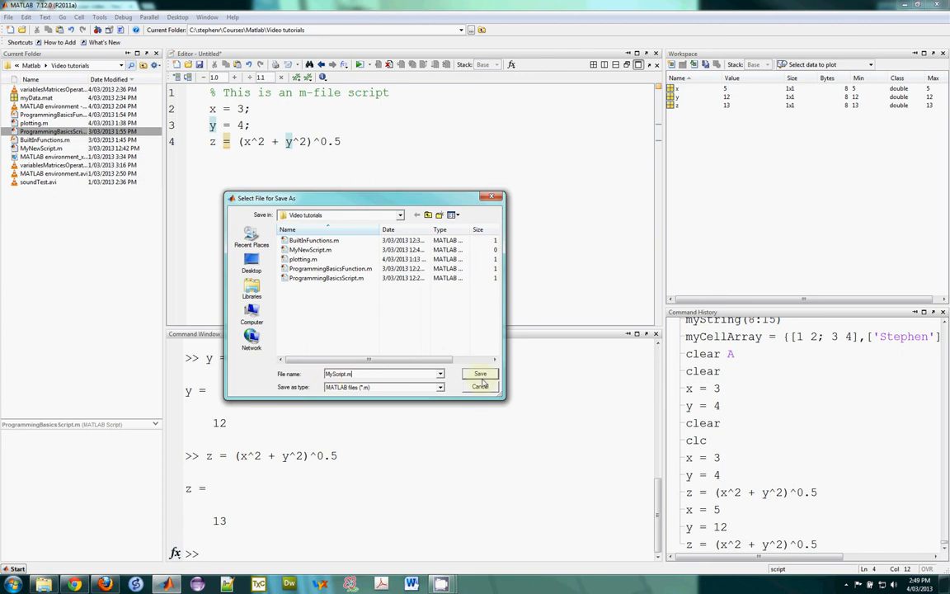
- Save the script as MyScript.m and show its details in the Current Folder
{"action": "left_click", "coordinate": [480, 373]}
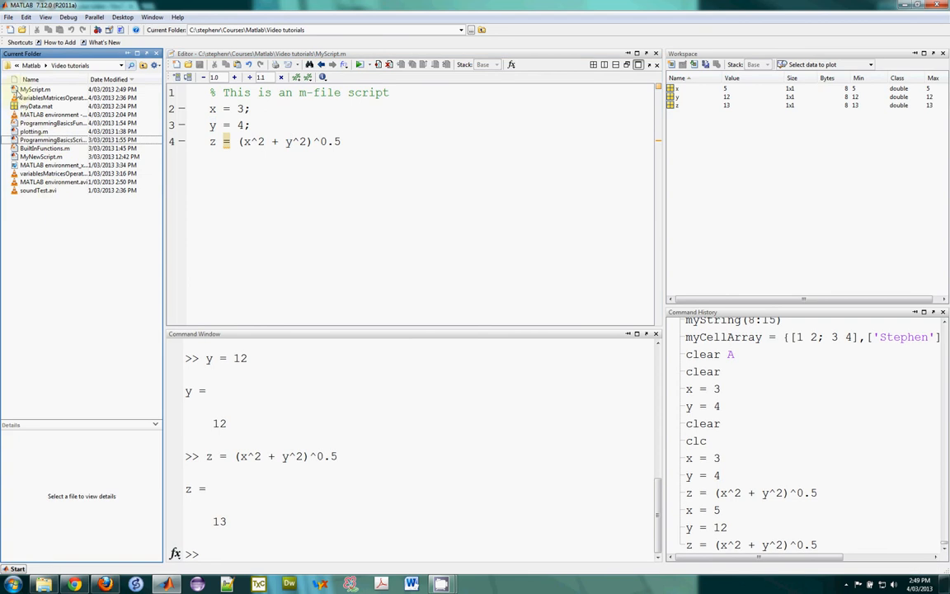
{"action": "left_click", "coordinate": [35, 89]}
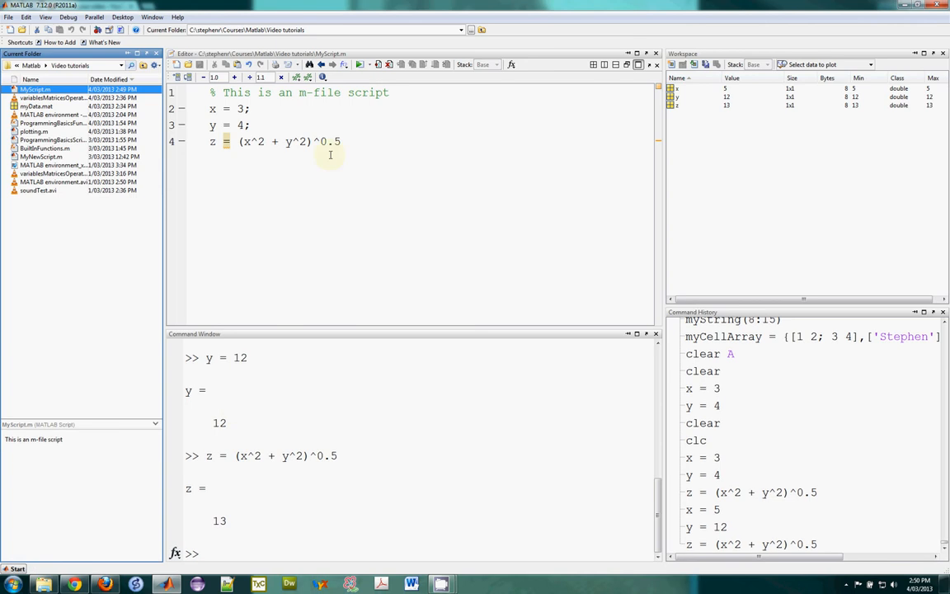
- Run MyScript at the prompt, printing z = 5 with x = 3 and y = 4
{"action": "left_click", "coordinate": [363, 65]}
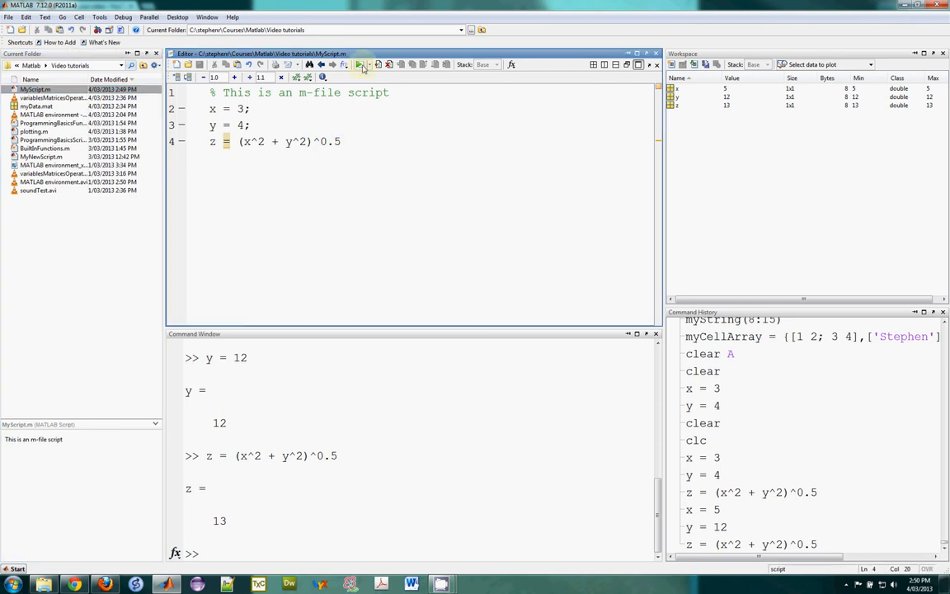
{"action": "mouse_move", "coordinate": [361, 64]}
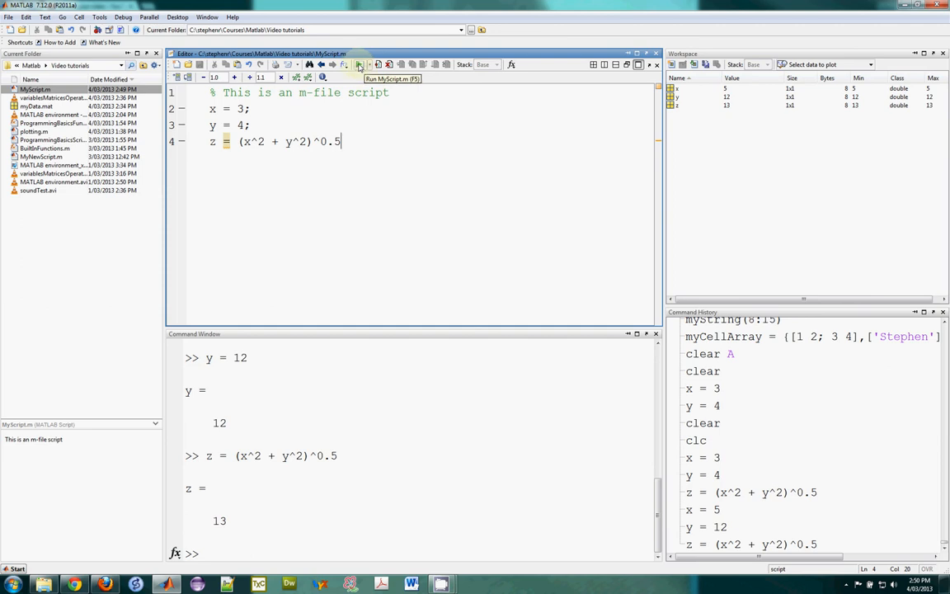
{"action": "mouse_move", "coordinate": [339, 350]}
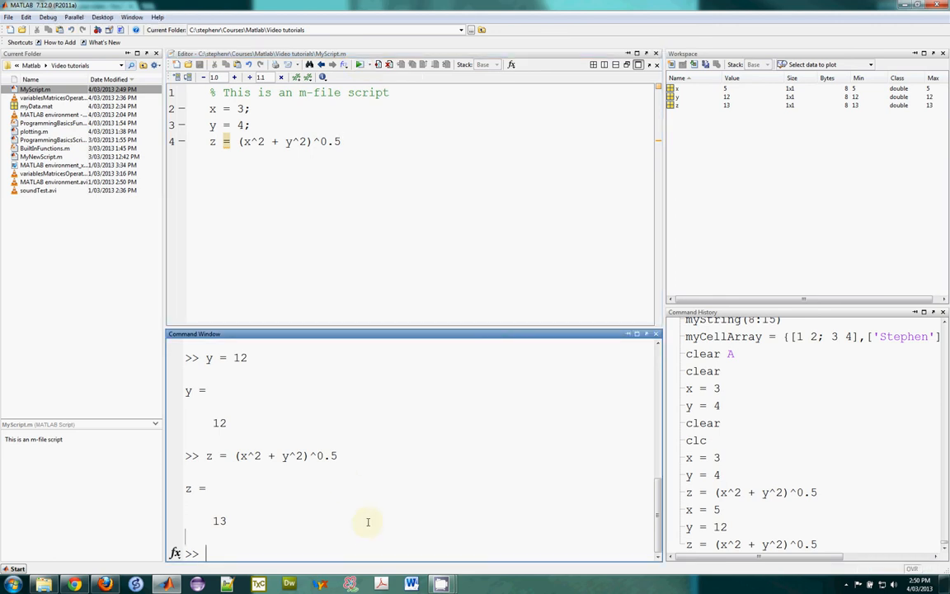
{"action": "type", "text": "MySc"}
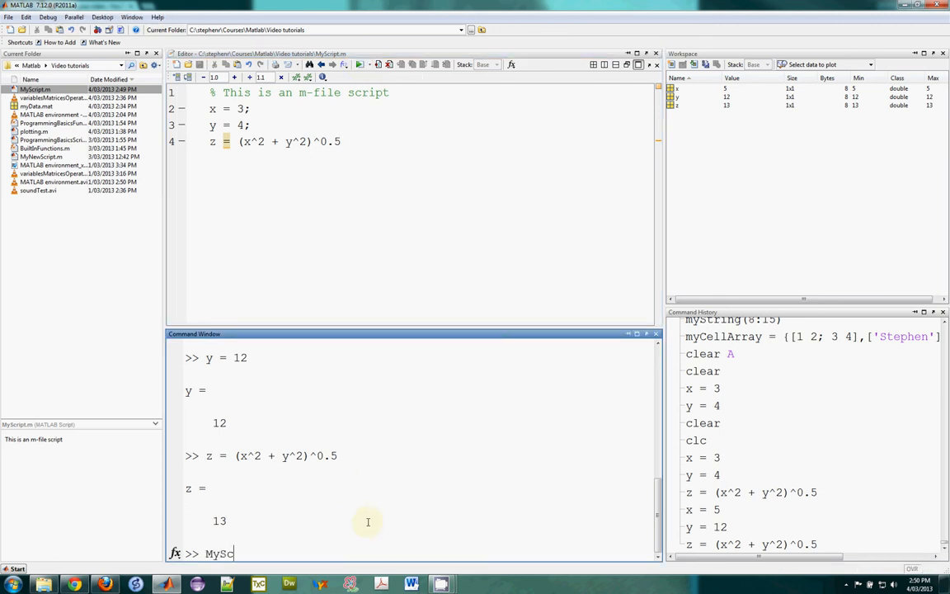
{"action": "type", "text": "ript"}
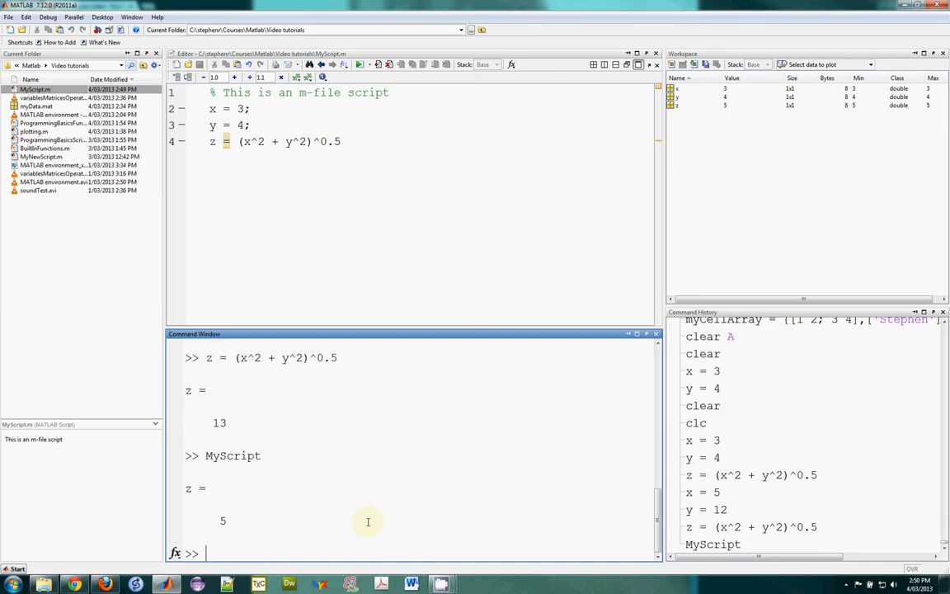
{"action": "double_click", "coordinate": [233, 455]}
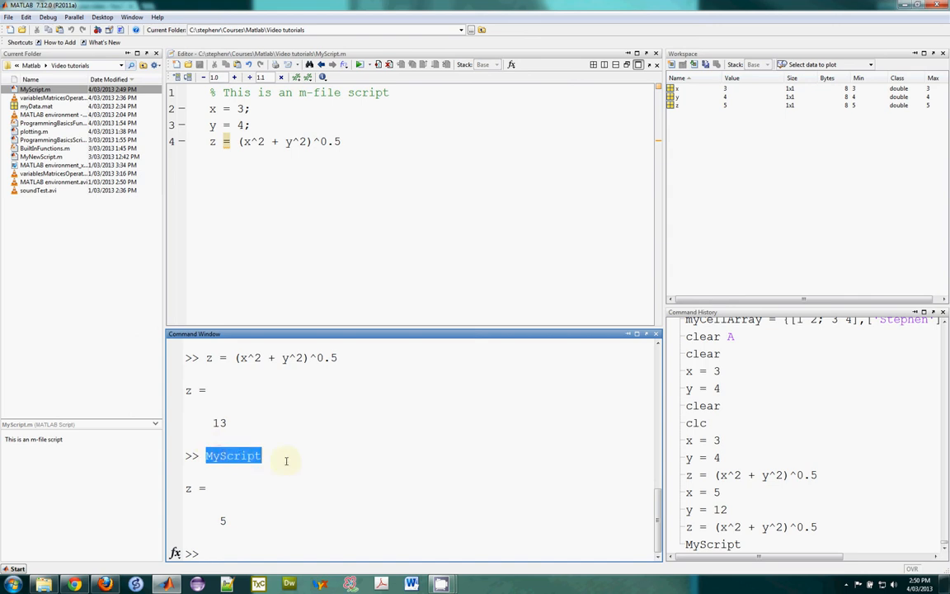
{"action": "left_click", "coordinate": [284, 455]}
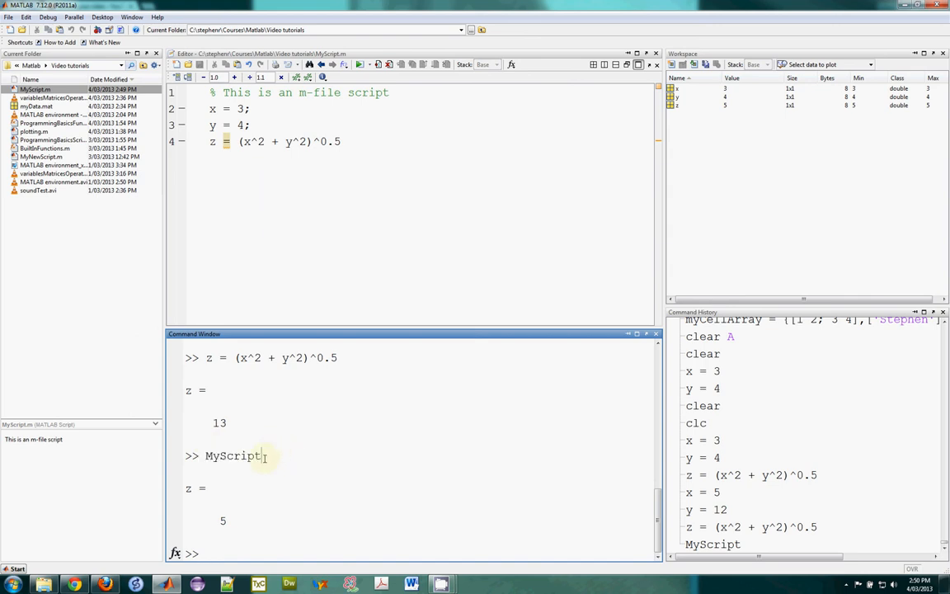
{"action": "double_click", "coordinate": [233, 455]}
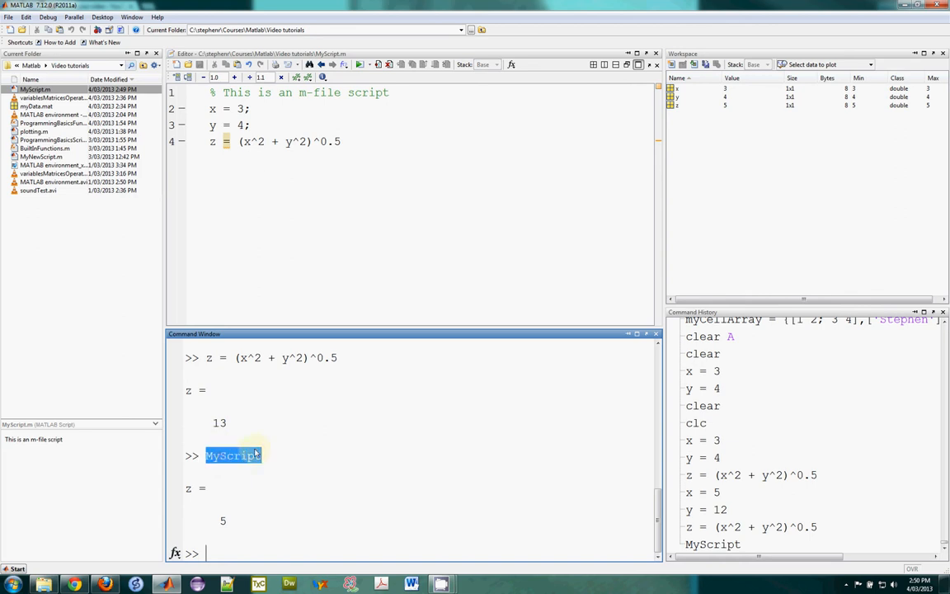
{"action": "left_click", "coordinate": [339, 141]}
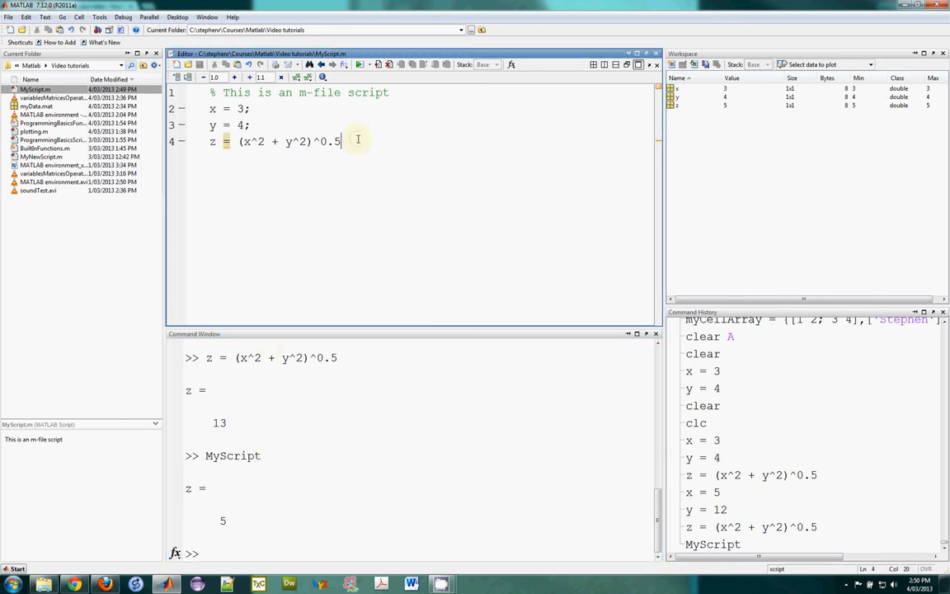
{"action": "mouse_move", "coordinate": [362, 151]}
{"action": "type", "text": "5"}
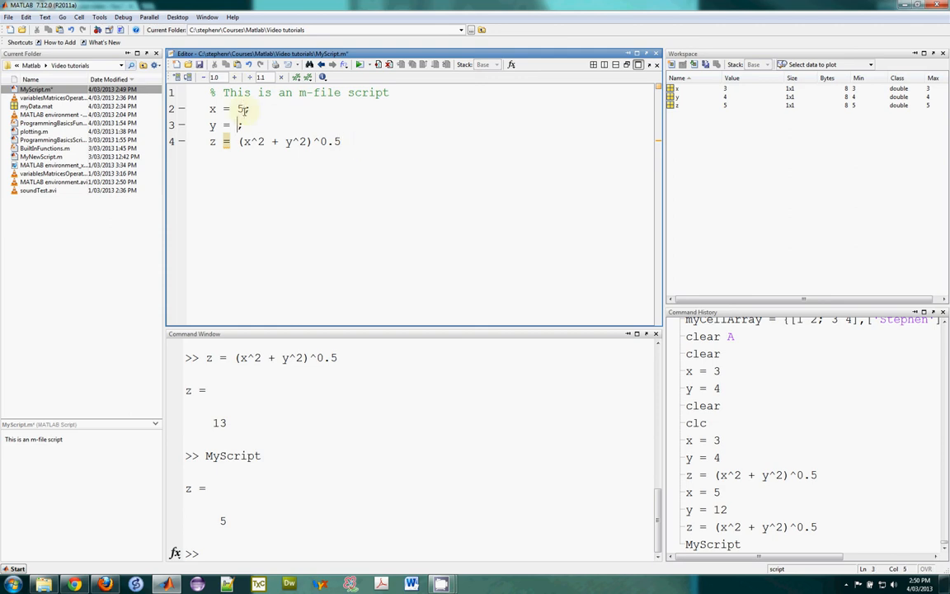
- Change the script to x = 5 and y = 12, then rerun MyScript for z = 13
{"action": "type", "text": "12"}
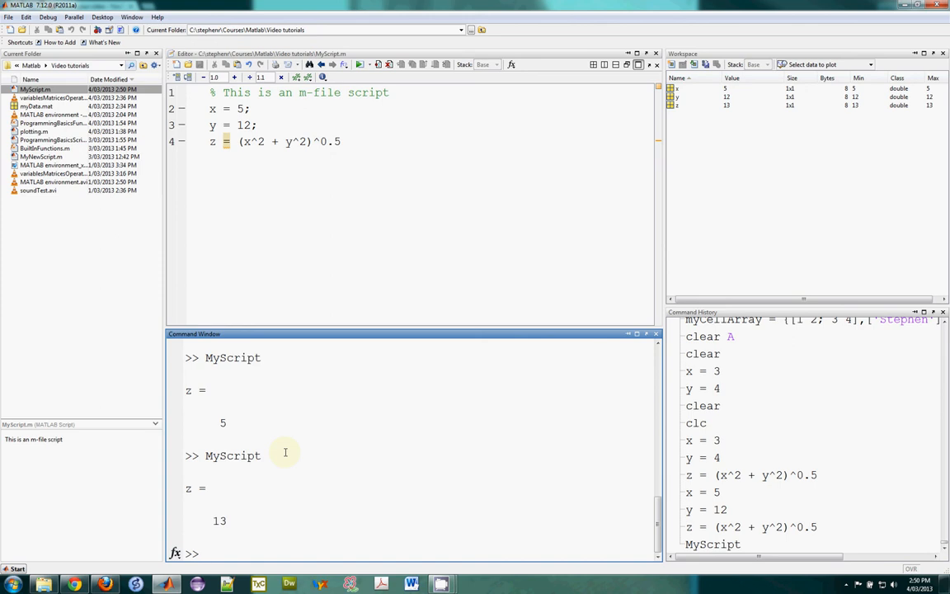
{"action": "left_click", "coordinate": [206, 553]}
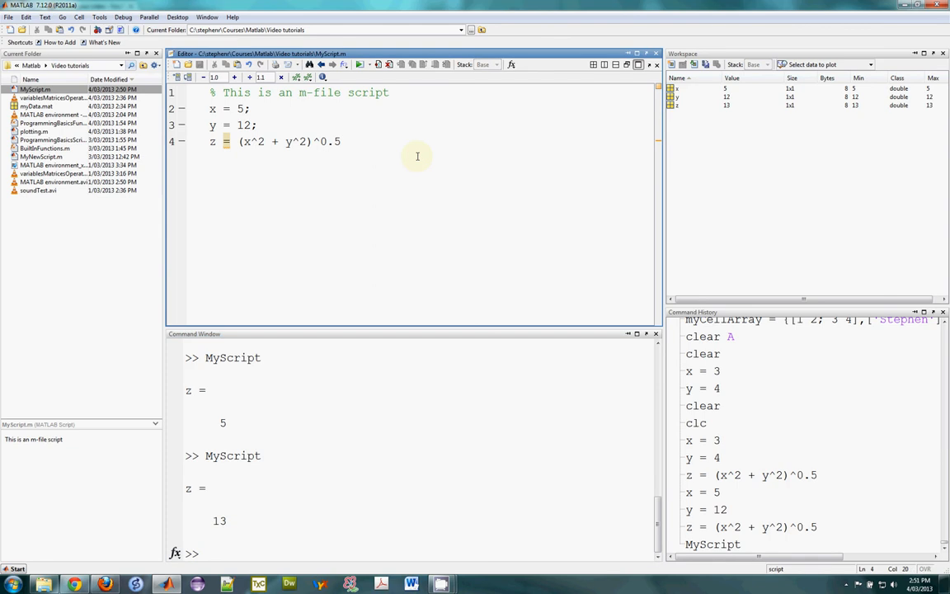
{"action": "left_click", "coordinate": [341, 141]}
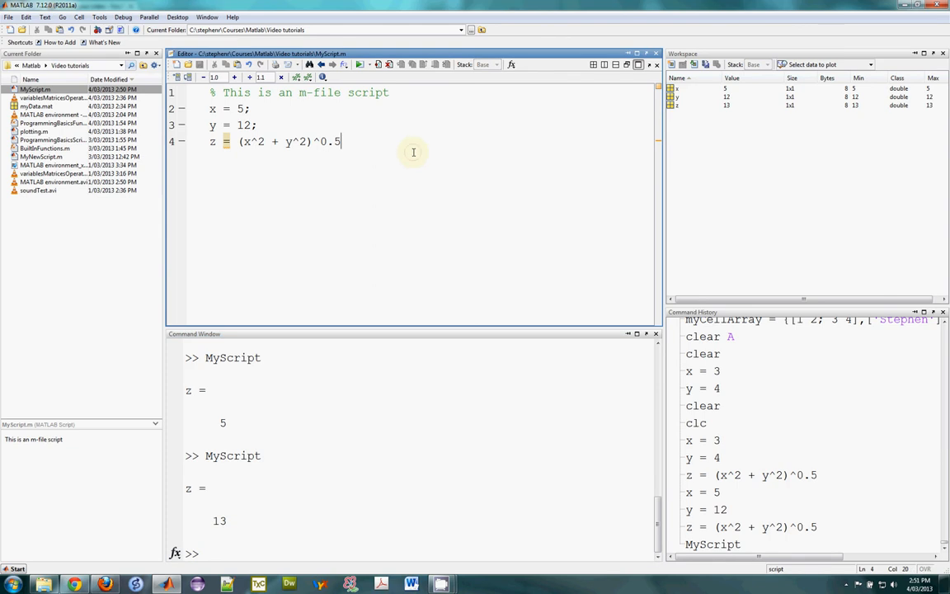
{"action": "mouse_move", "coordinate": [346, 142]}
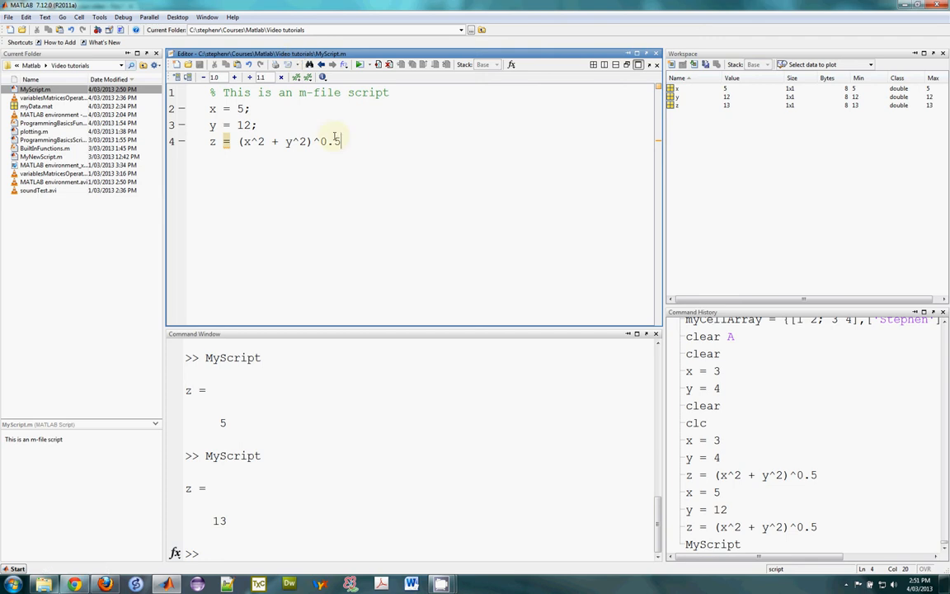
- Save a copy of the script under the name MyFunction.m
{"action": "left_click", "coordinate": [8, 17]}
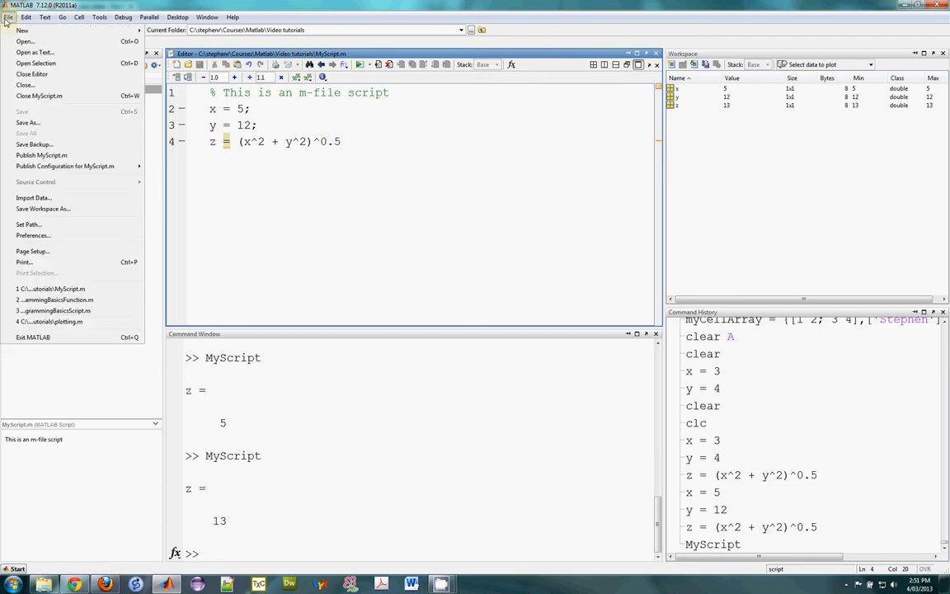
{"action": "left_click", "coordinate": [27, 122]}
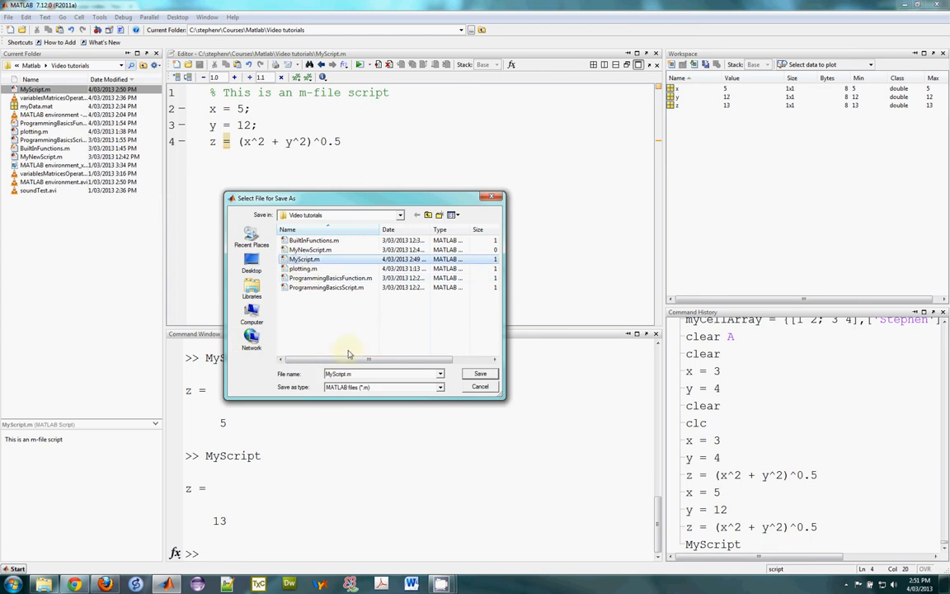
{"action": "mouse_move", "coordinate": [368, 382]}
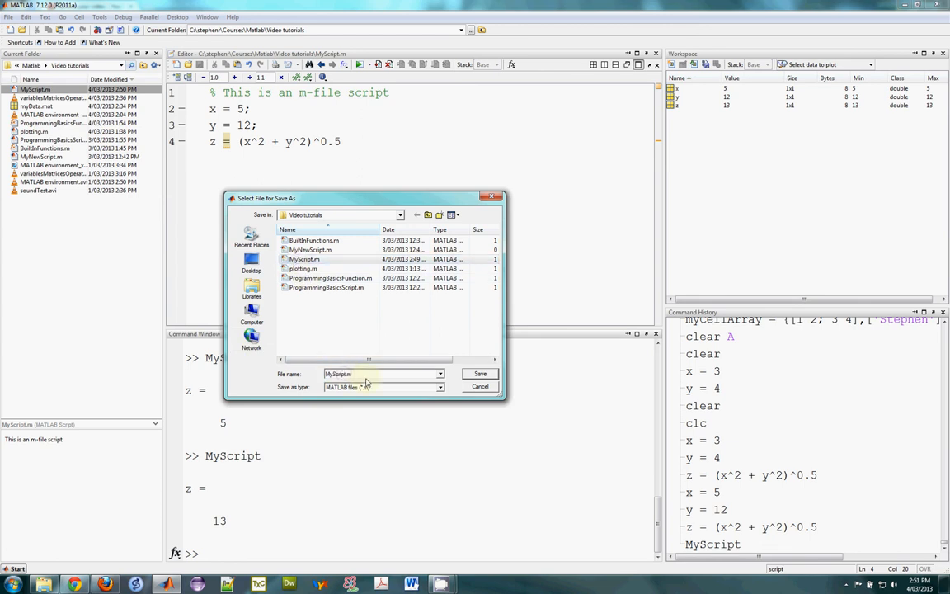
{"action": "type", "text": "MyF.m"}
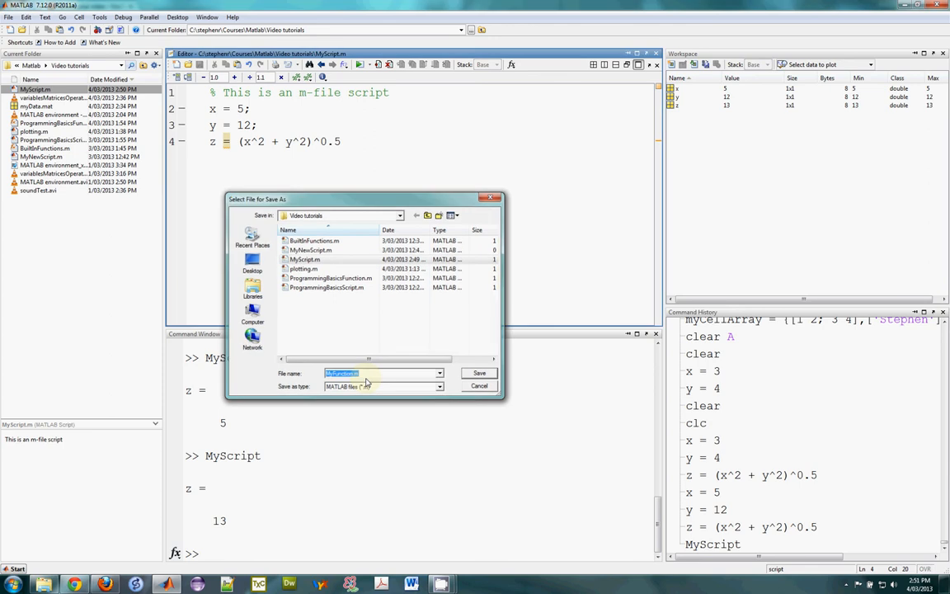
{"action": "left_click", "coordinate": [479, 373]}
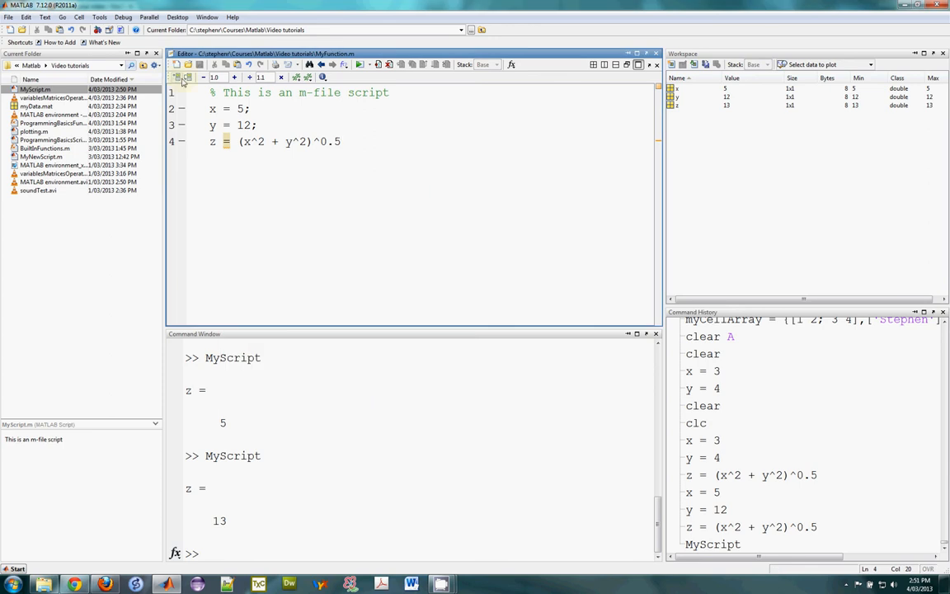
- Make line 1 'function MyFunction' and reword the comment to 'This is an m-file function'
{"action": "left_click", "coordinate": [211, 92]}
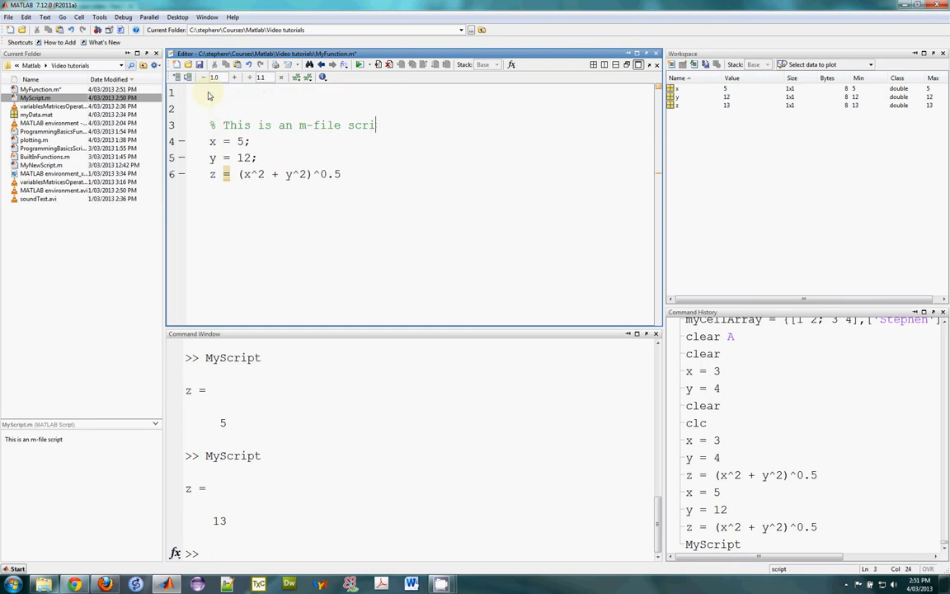
{"action": "key", "text": "BackSpace"}
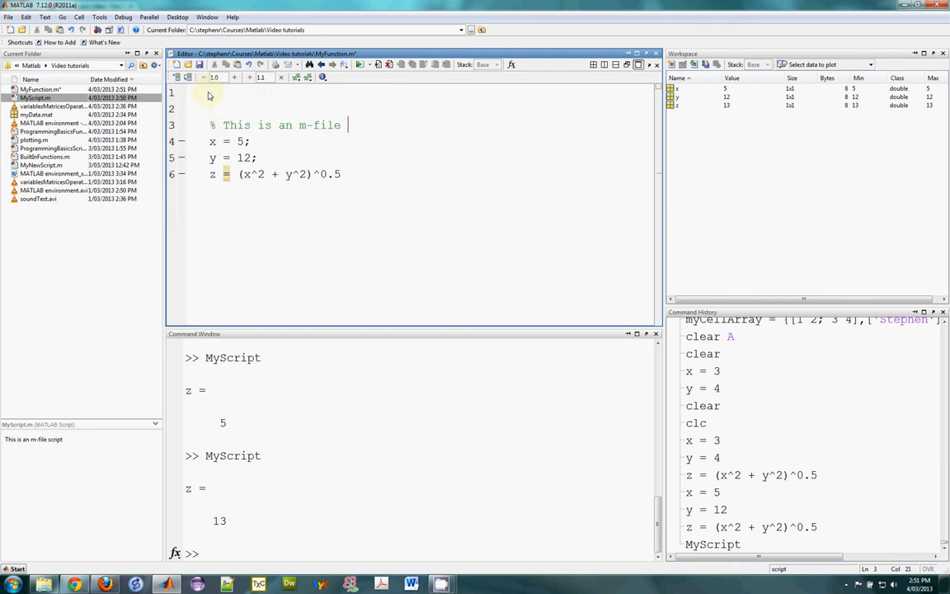
{"action": "type", "text": "function"}
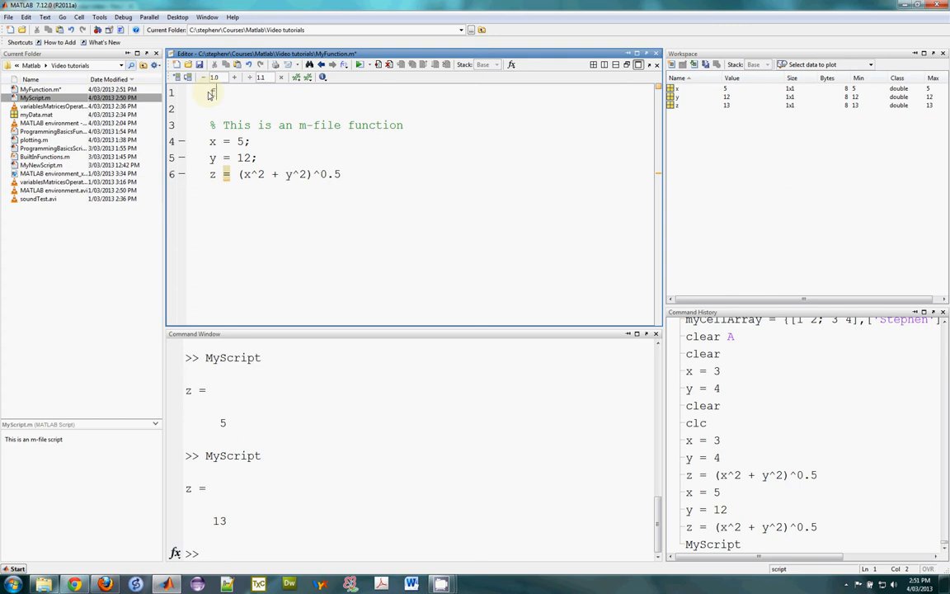
{"action": "type", "text": "function"}
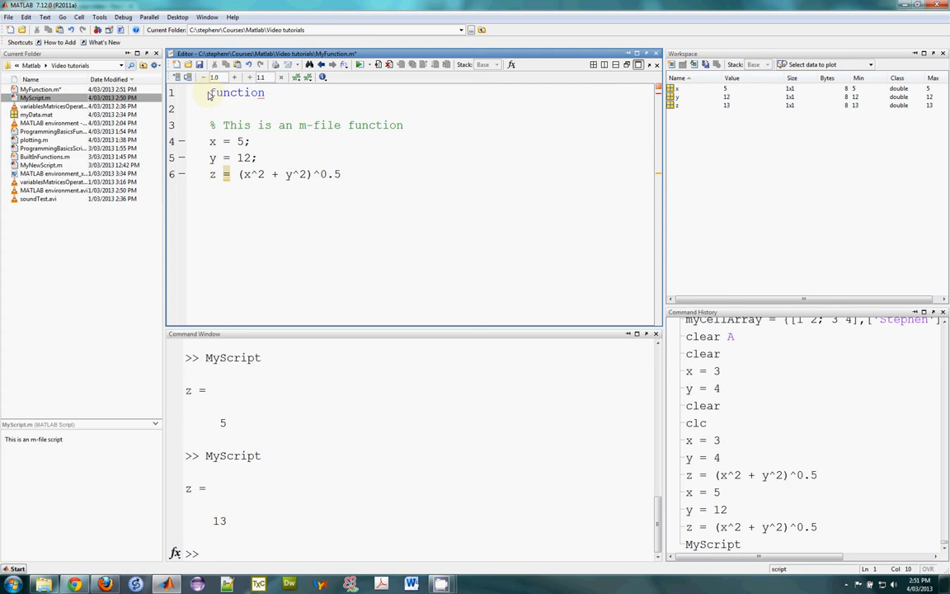
{"action": "type", "text": "MyFu"}
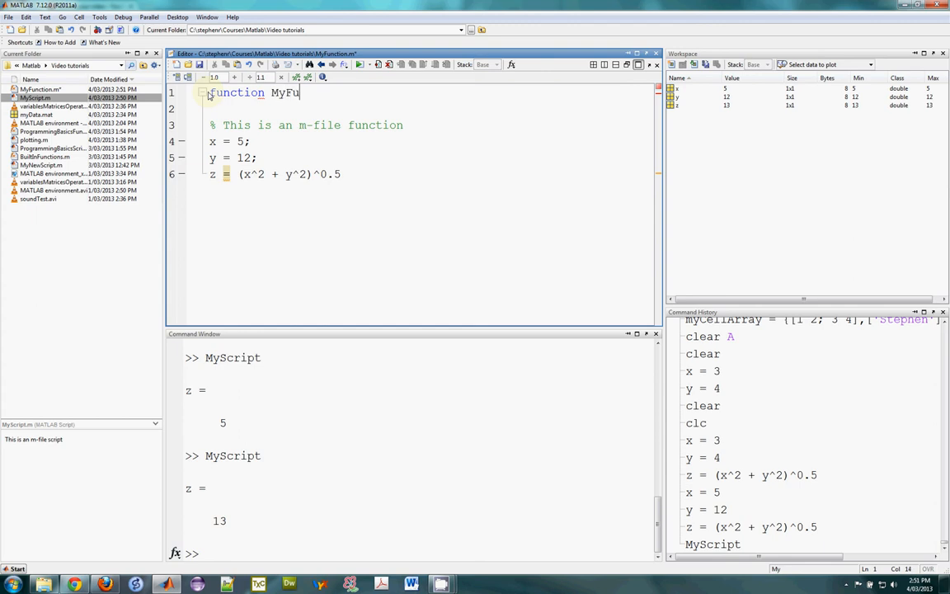
{"action": "type", "text": "nction"}
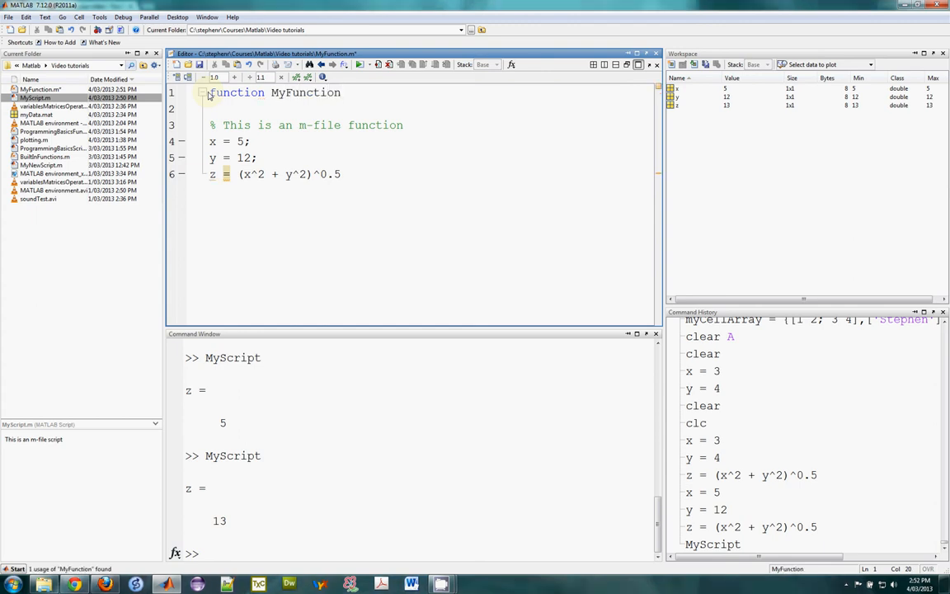
{"action": "left_click", "coordinate": [341, 93]}
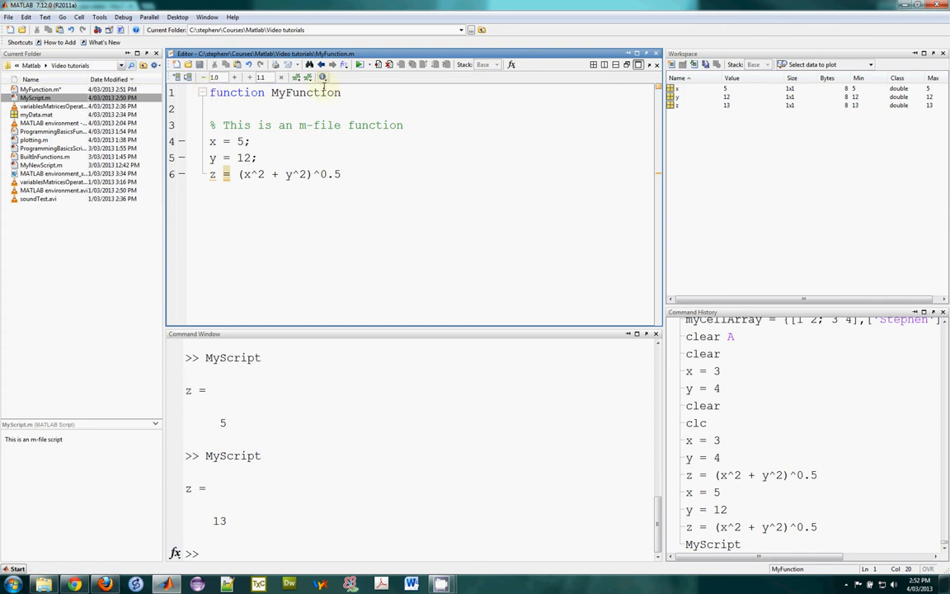
{"action": "double_click", "coordinate": [305, 92]}
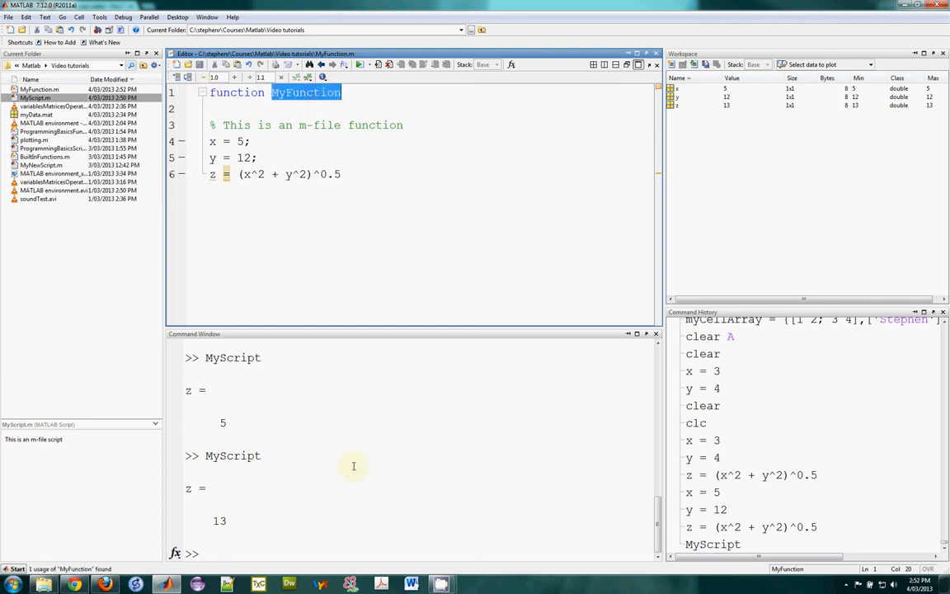
{"action": "type", "text": "MyFunction"}
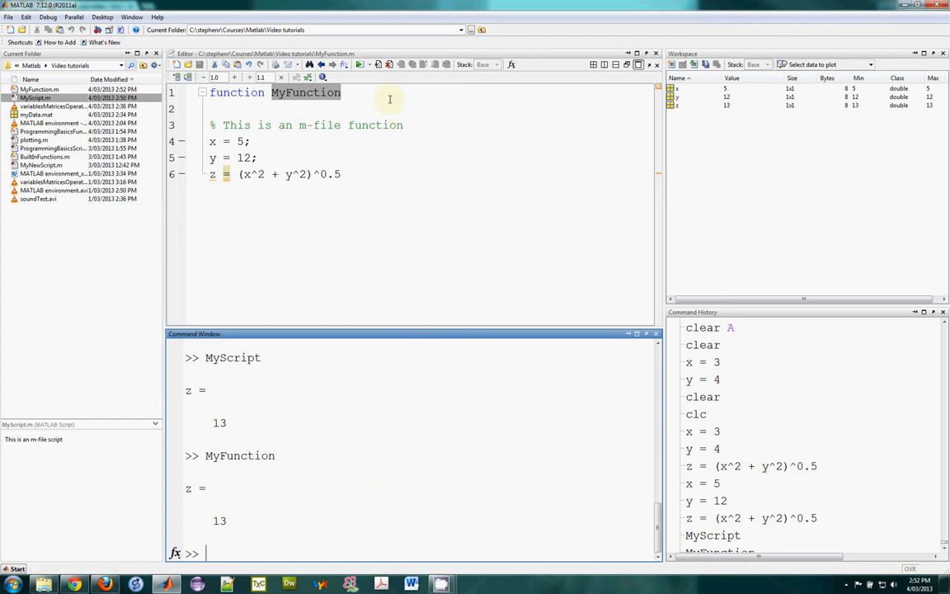
- Change the declaration to MyFunction(x,y) and delete the x = 5 and y = 12 lines
{"action": "type", "text": "()"}
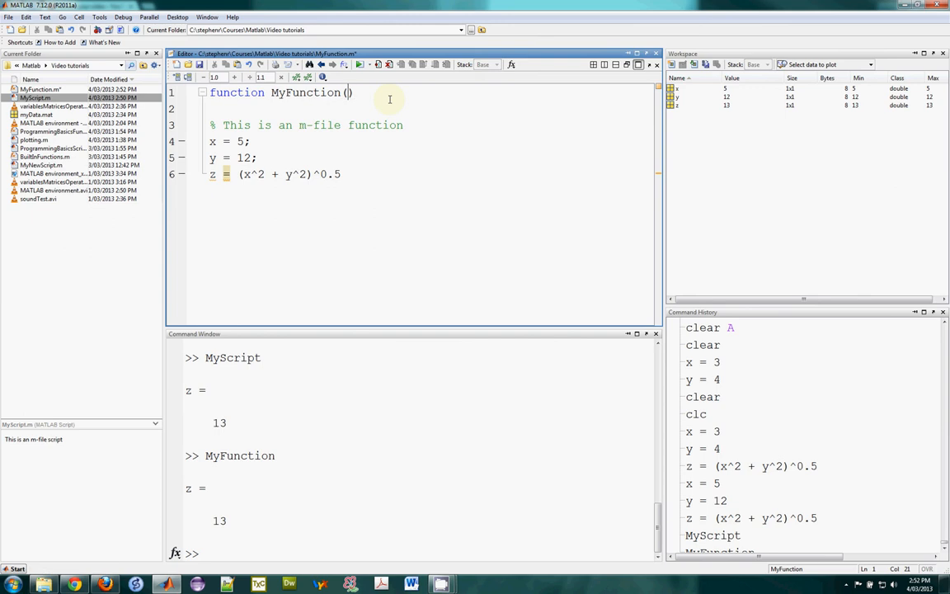
{"action": "type", "text": "x"}
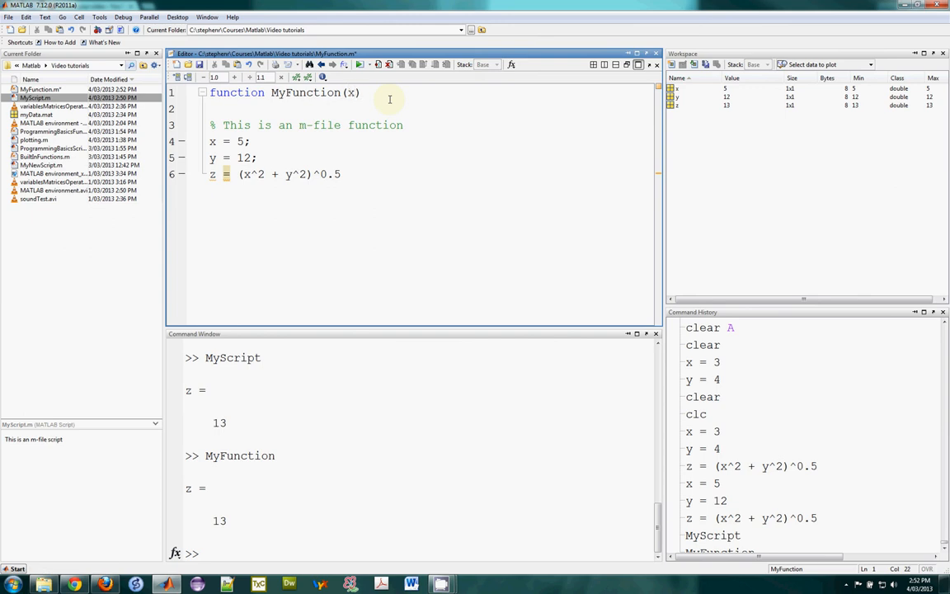
{"action": "type", "text": ",y"}
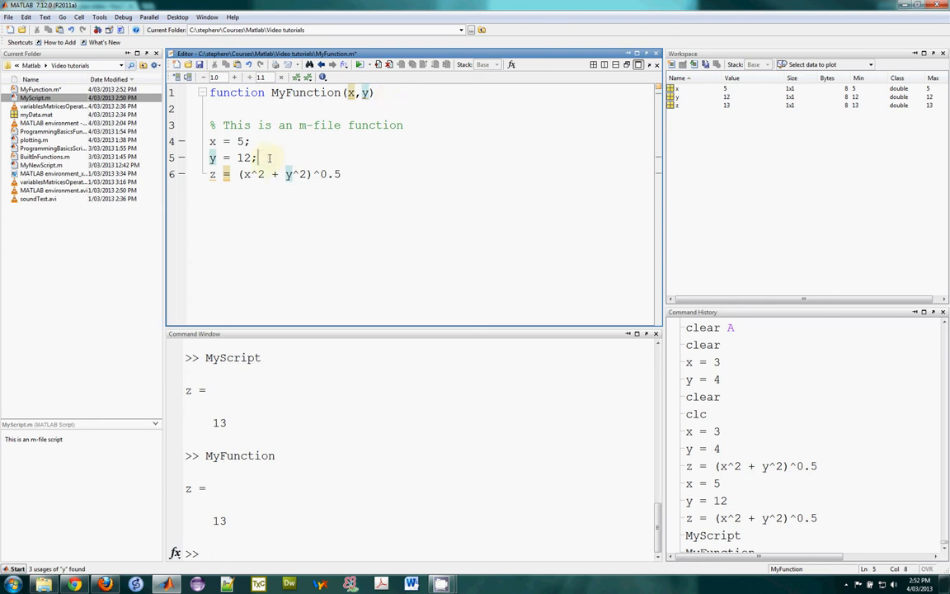
{"action": "left_click_drag", "start_coordinate": [212, 141], "coordinate": [257, 158]}
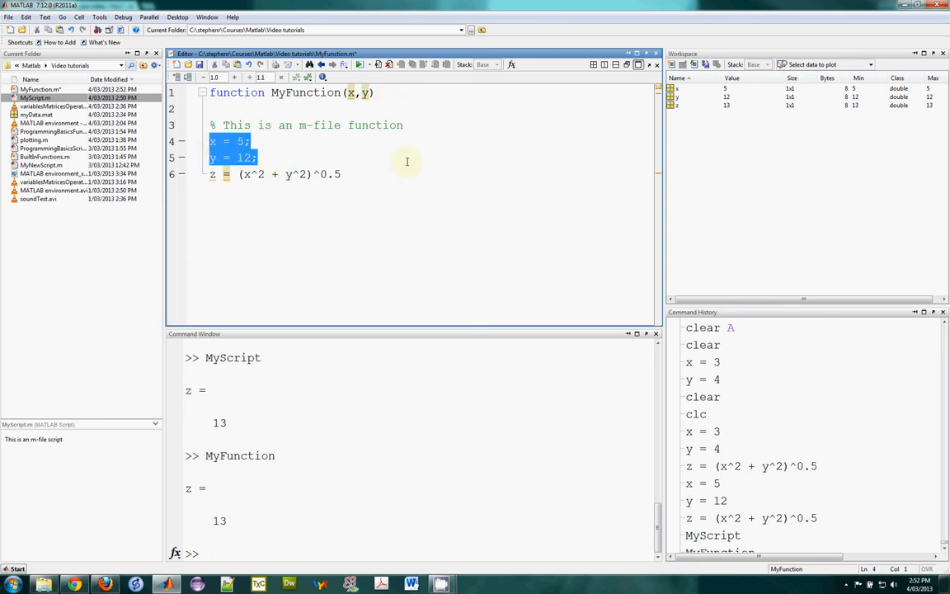
{"action": "key", "text": "Delete"}
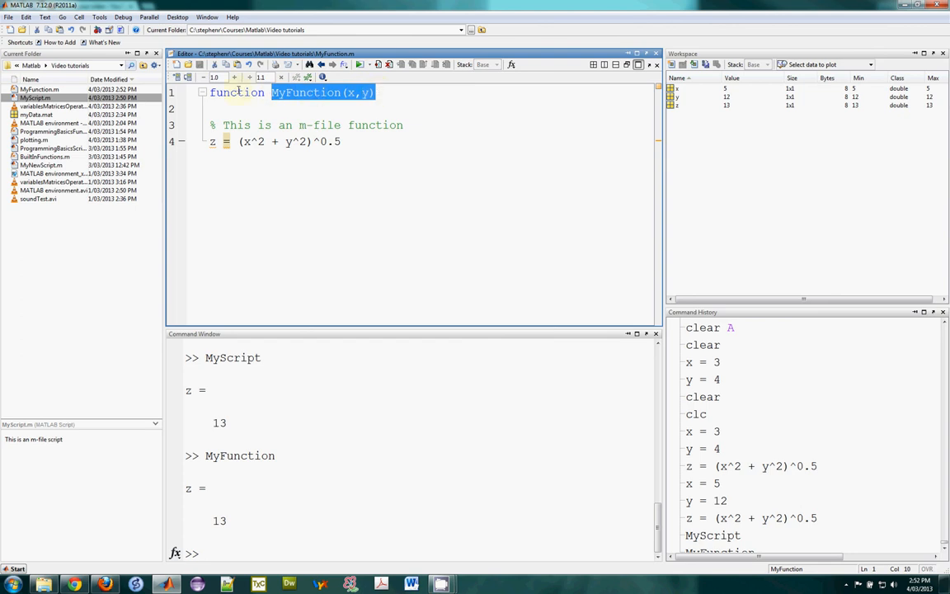
- Call MyFunction(5,12), which returns z = 13
{"action": "type", "text": "MyFunction(x,y)"}
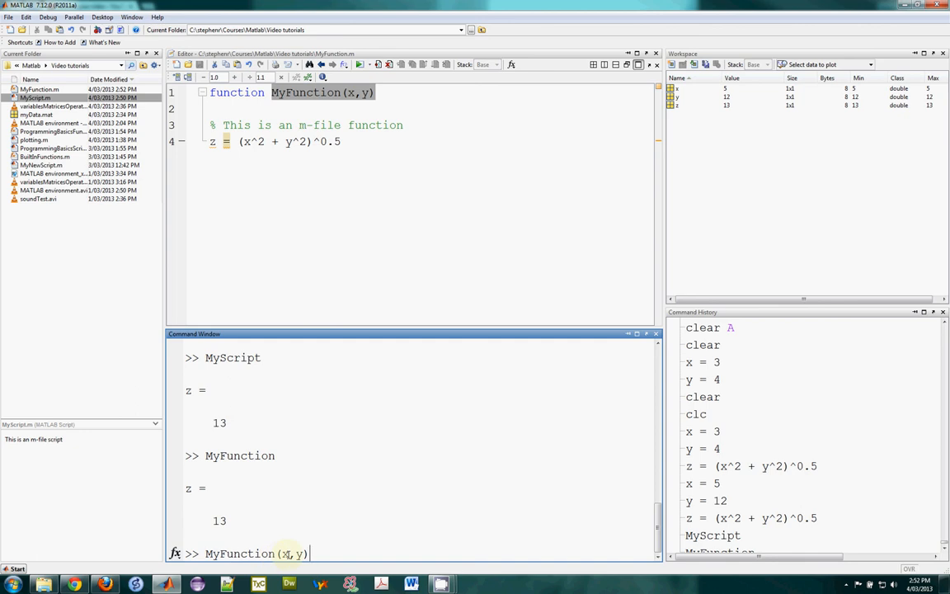
{"action": "key", "text": "Backspace"}
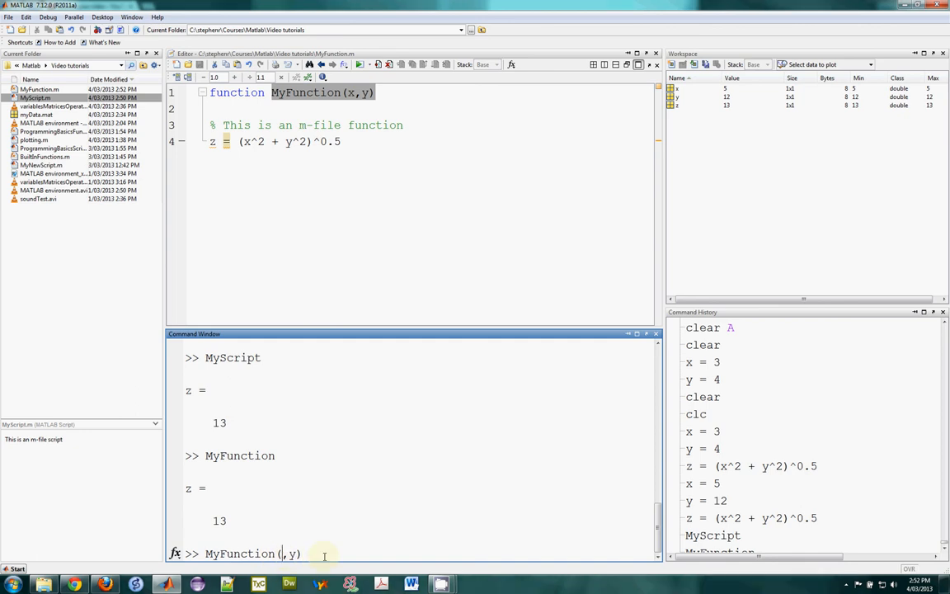
{"action": "type", "text": "5,"}
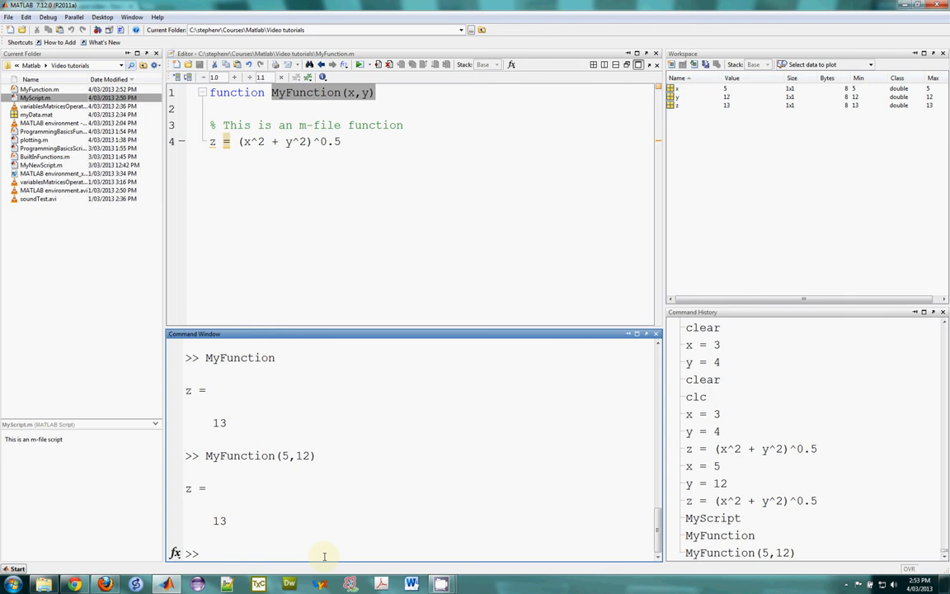
- Assign a = 5 and b = 12 at the command prompt
{"action": "type", "text": "a"}
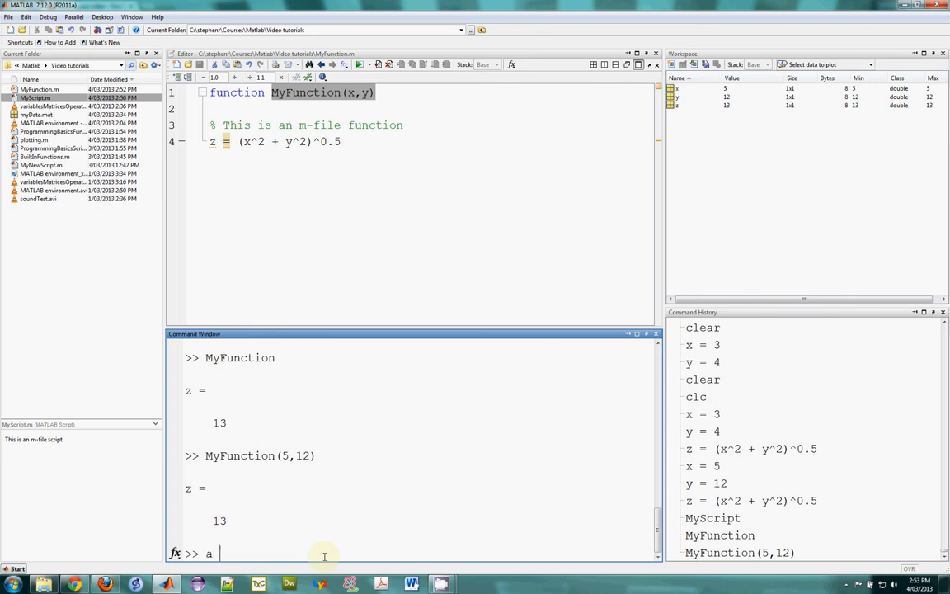
{"action": "type", "text": "= 5"}
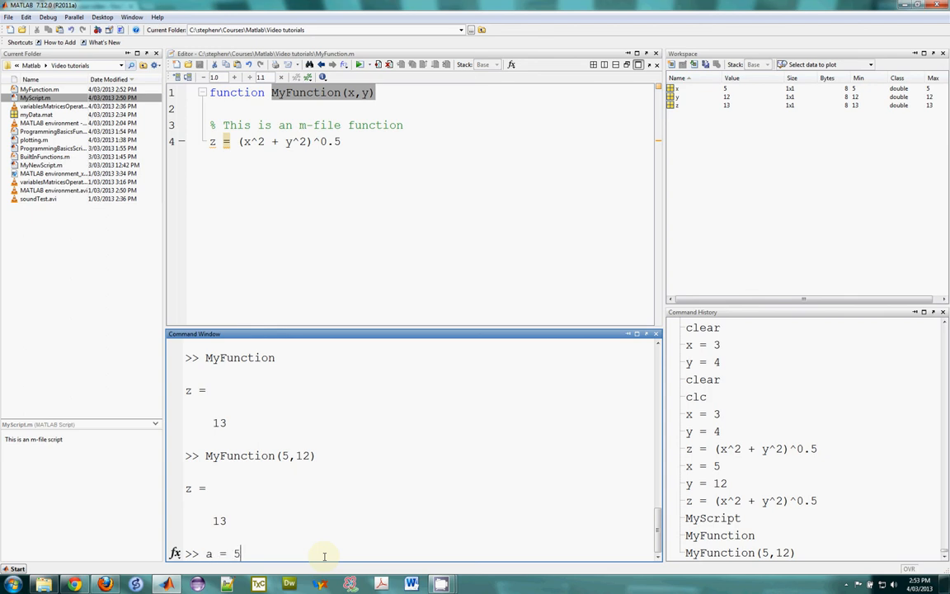
{"action": "key", "text": "Return"}
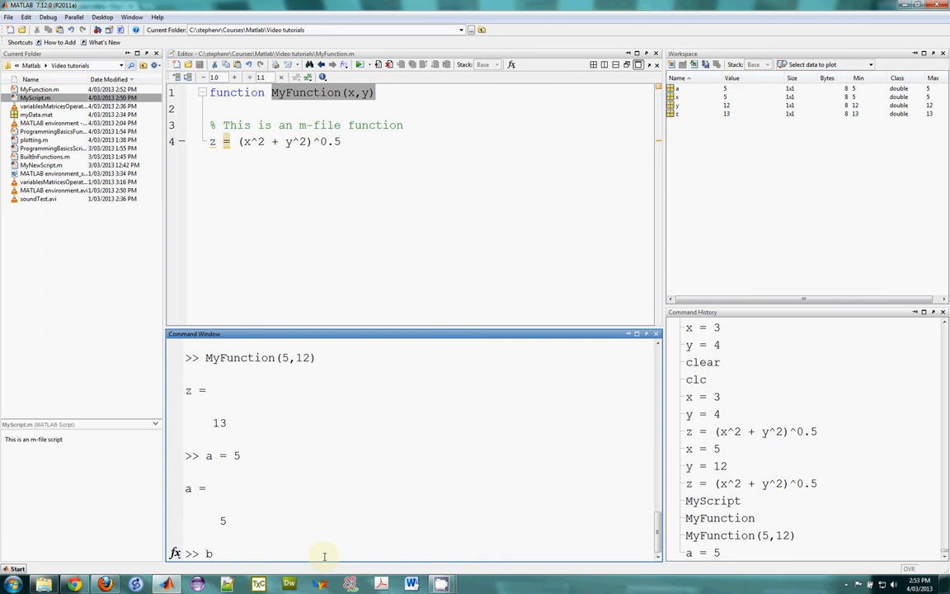
{"action": "mouse_move", "coordinate": [381, 330]}
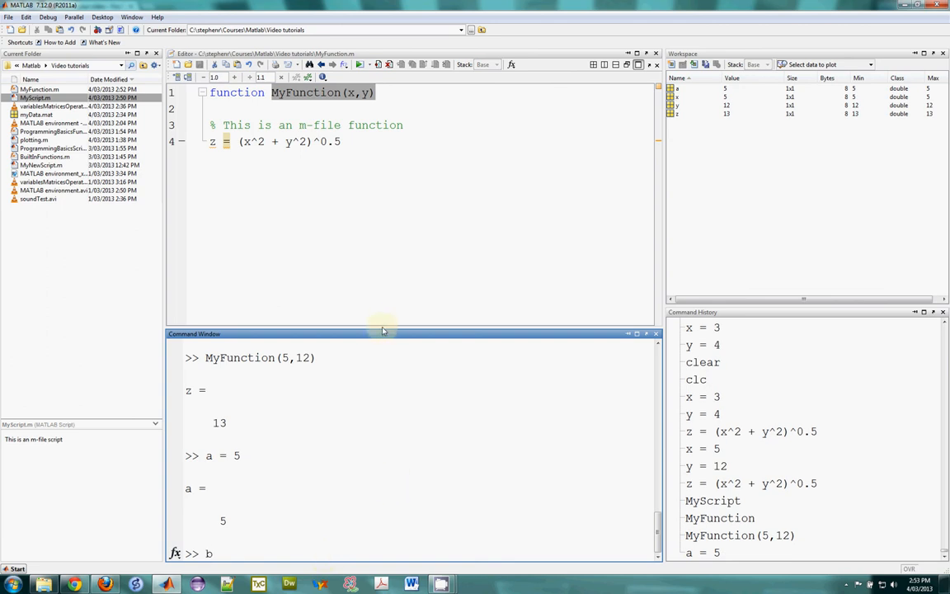
{"action": "left_click_drag", "start_coordinate": [382, 333], "coordinate": [382, 227]}
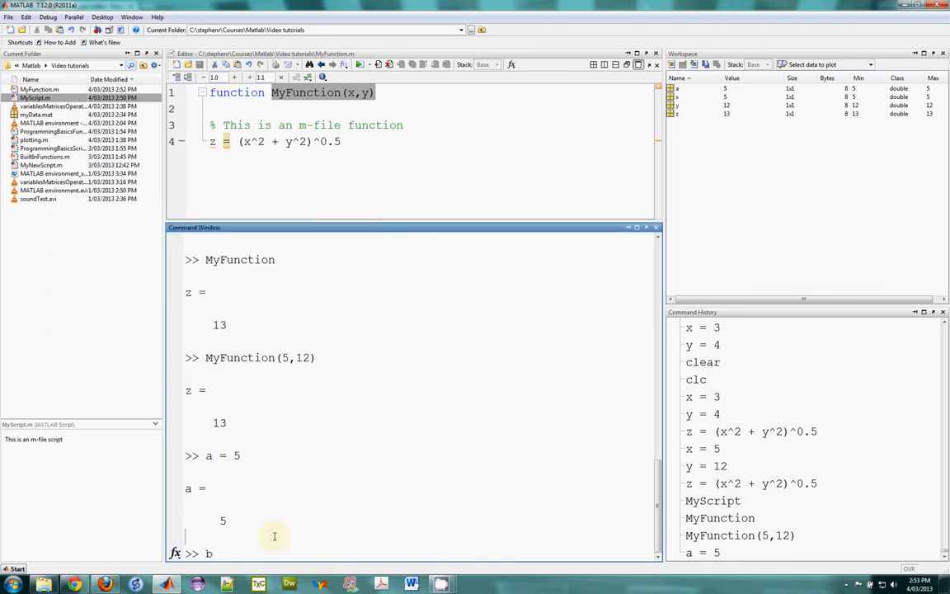
- Run MyFunction(a,b) and MyFunction(b,a), both giving z = 13, then clear z
{"action": "type", "text": "= 12"}
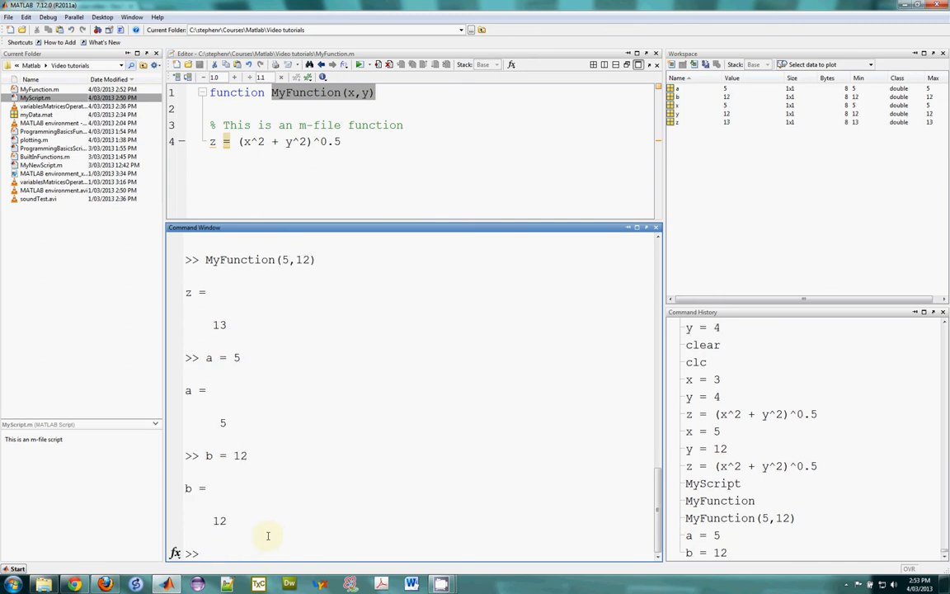
{"action": "type", "text": "MyFunction(5,12)"}
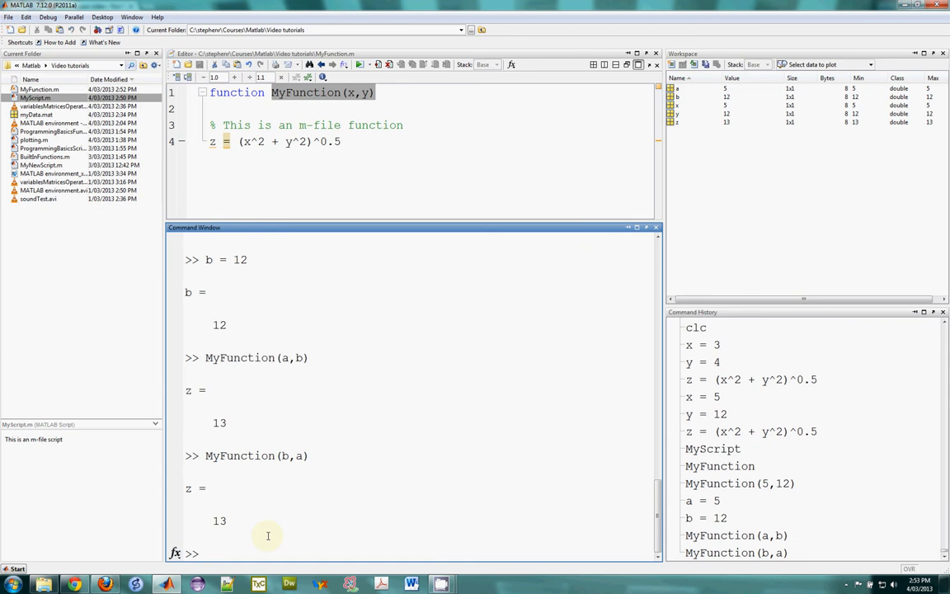
{"action": "left_click", "coordinate": [206, 552]}
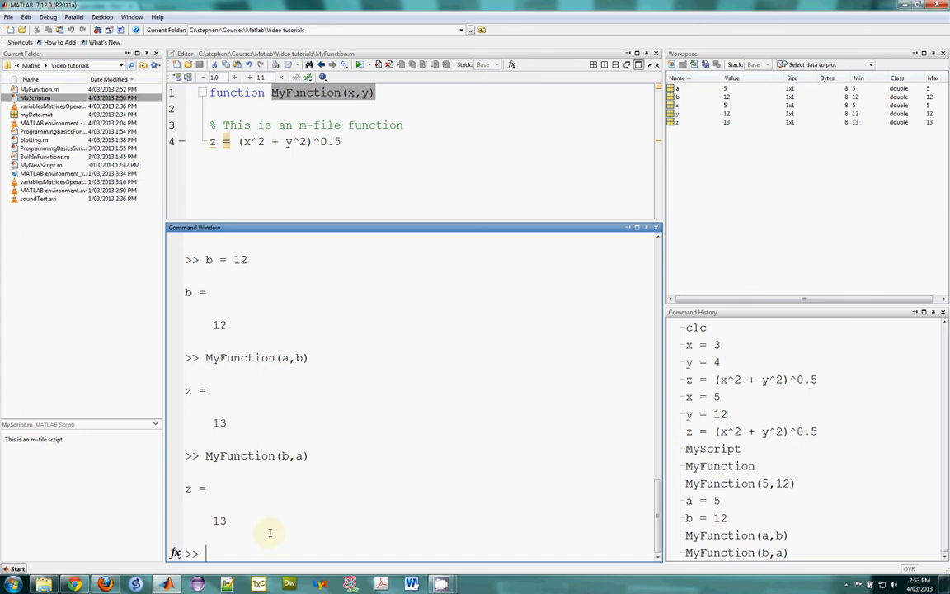
{"action": "mouse_move", "coordinate": [238, 514]}
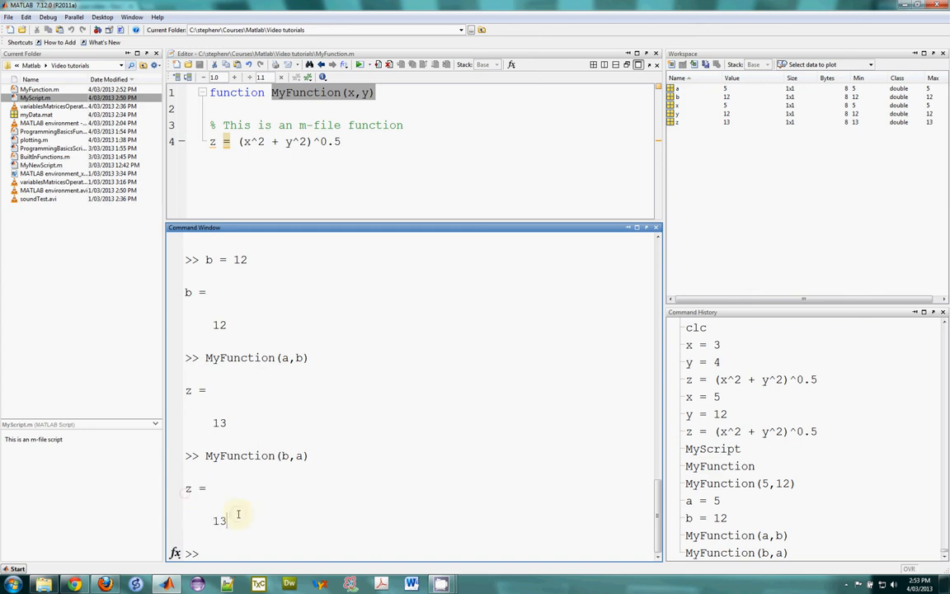
{"action": "mouse_move", "coordinate": [780, 192]}
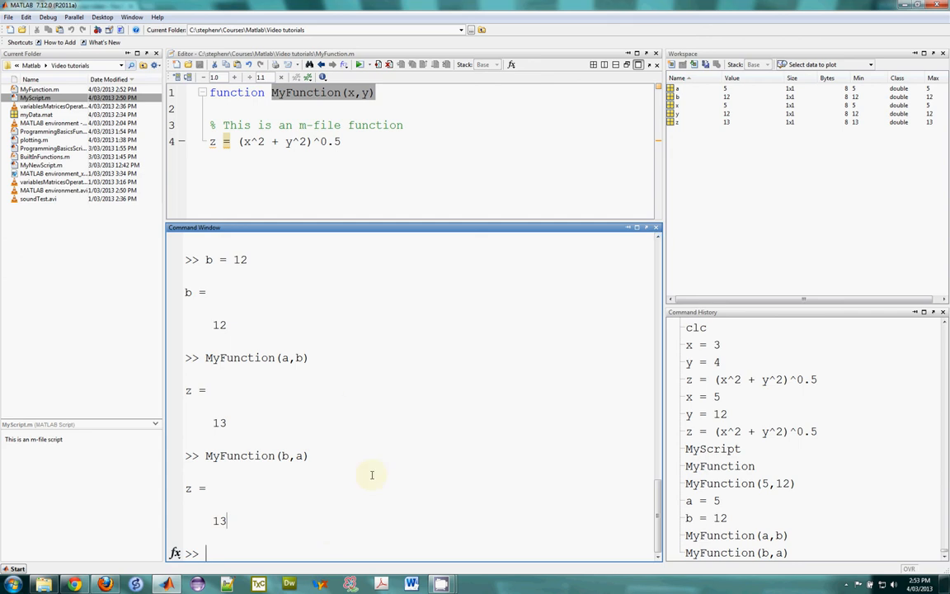
{"action": "type", "text": "clear z"}
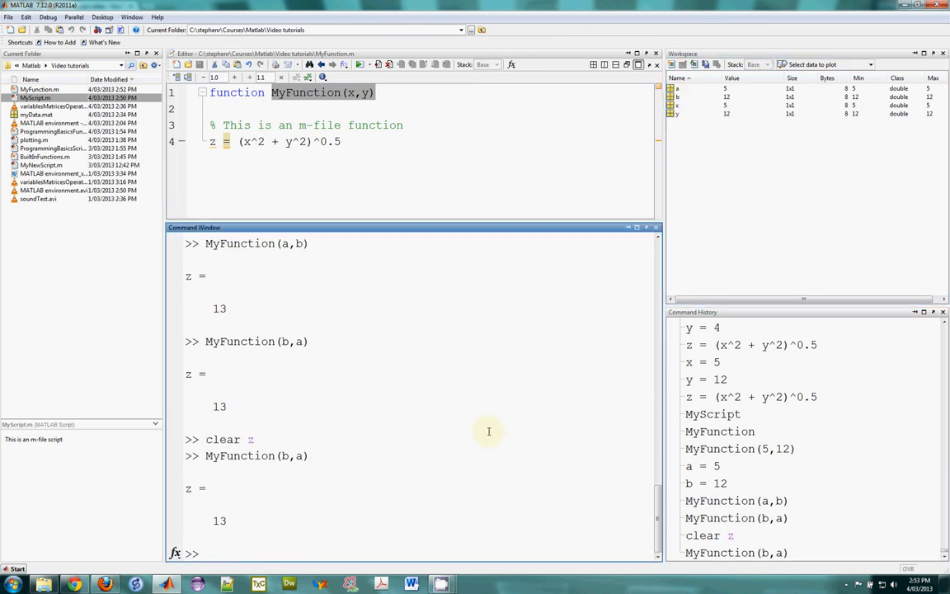
- End the z formula with a semicolon and declare function [z] = MyFunction(x,y)
{"action": "left_click", "coordinate": [341, 141]}
{"action": "type", "text": ";"}
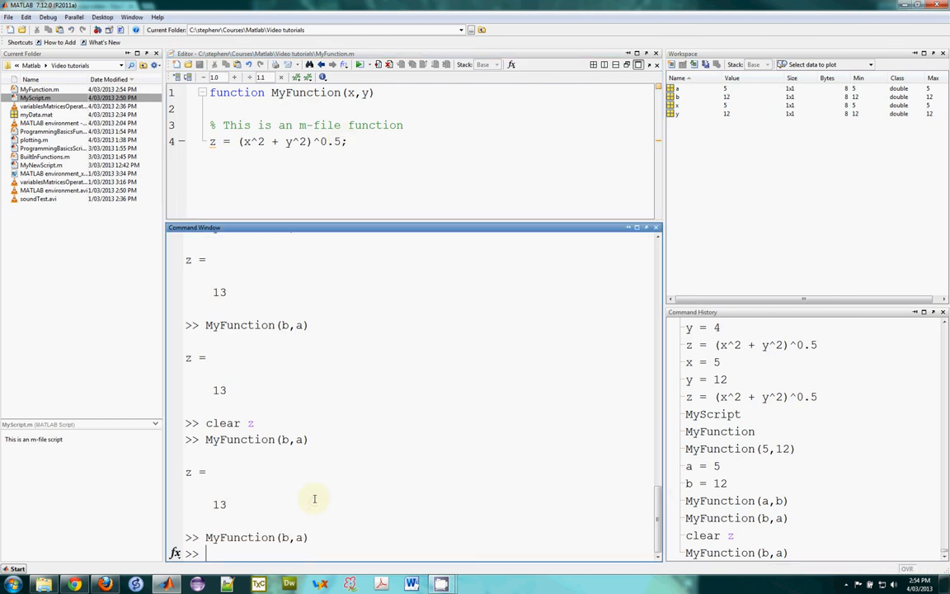
{"action": "mouse_move", "coordinate": [427, 184]}
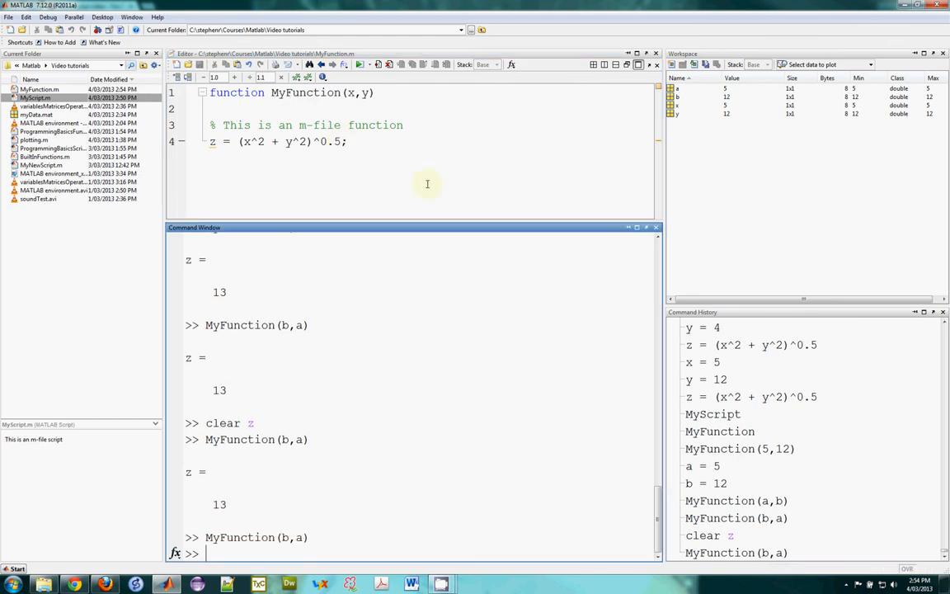
{"action": "left_click", "coordinate": [294, 112]}
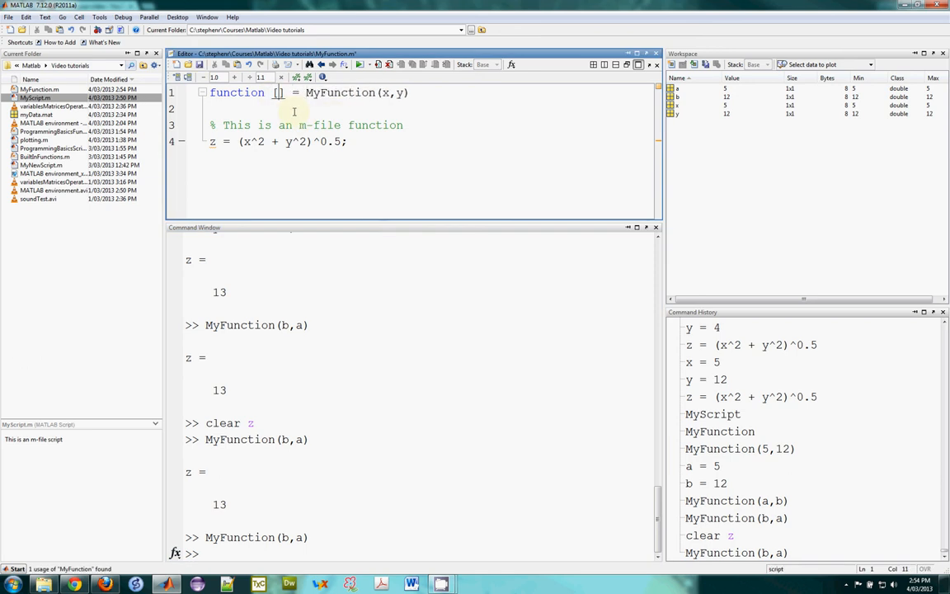
{"action": "type", "text": "z]"}
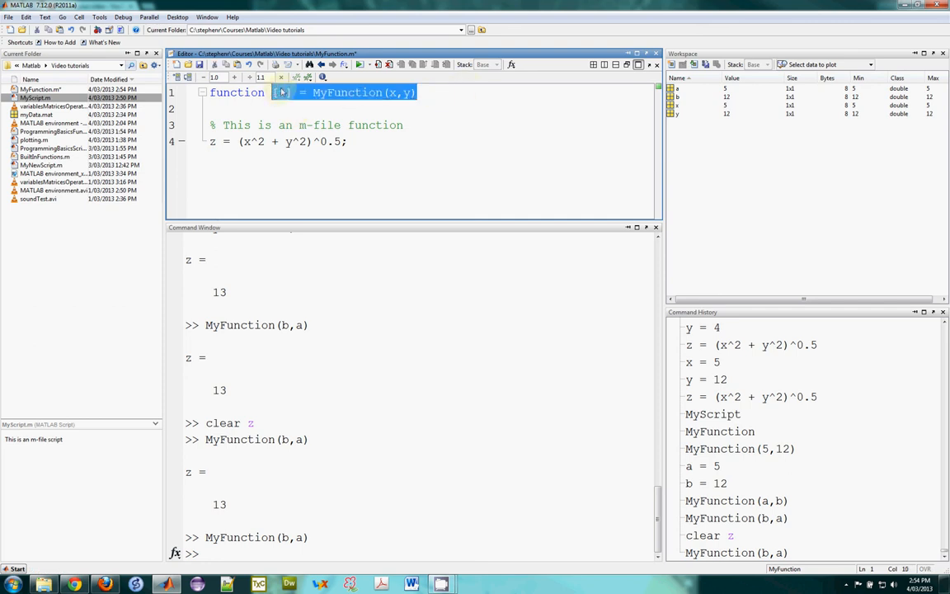
{"action": "left_click", "coordinate": [404, 496]}
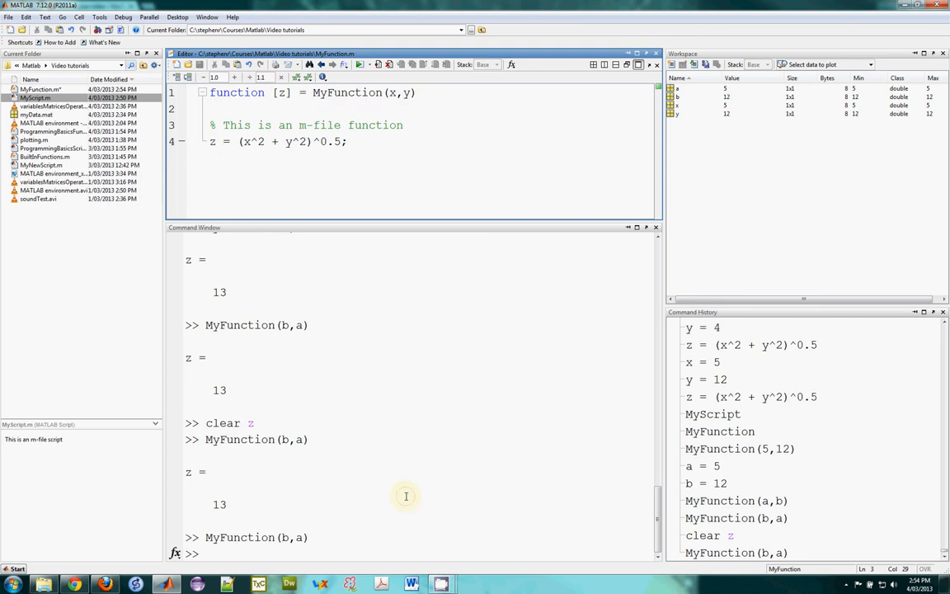
- Run [z] = MyFunction(x,y), getting z = 13, then clear x and y
{"action": "type", "text": "[z] = MyFunction(x,y)"}
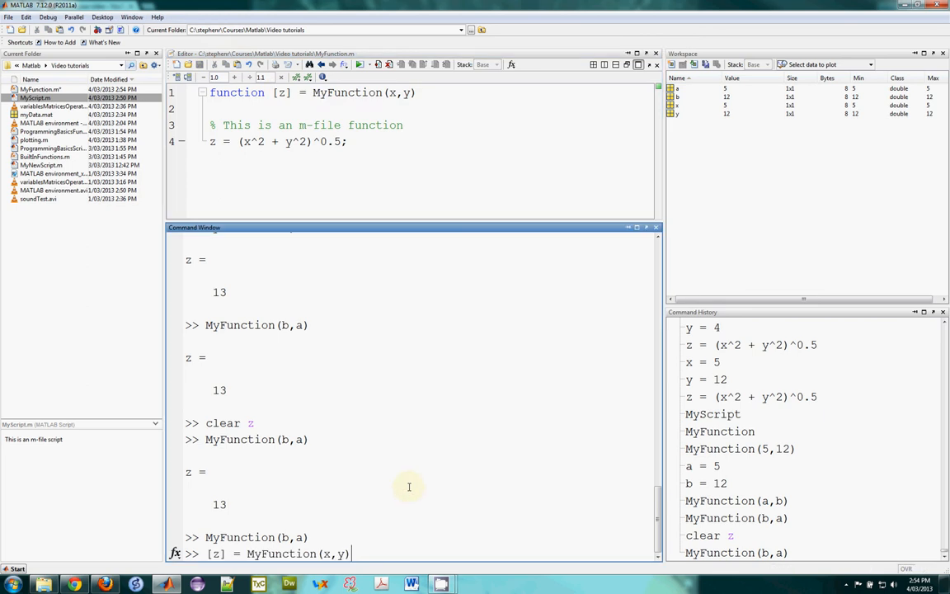
{"action": "key", "text": "Return"}
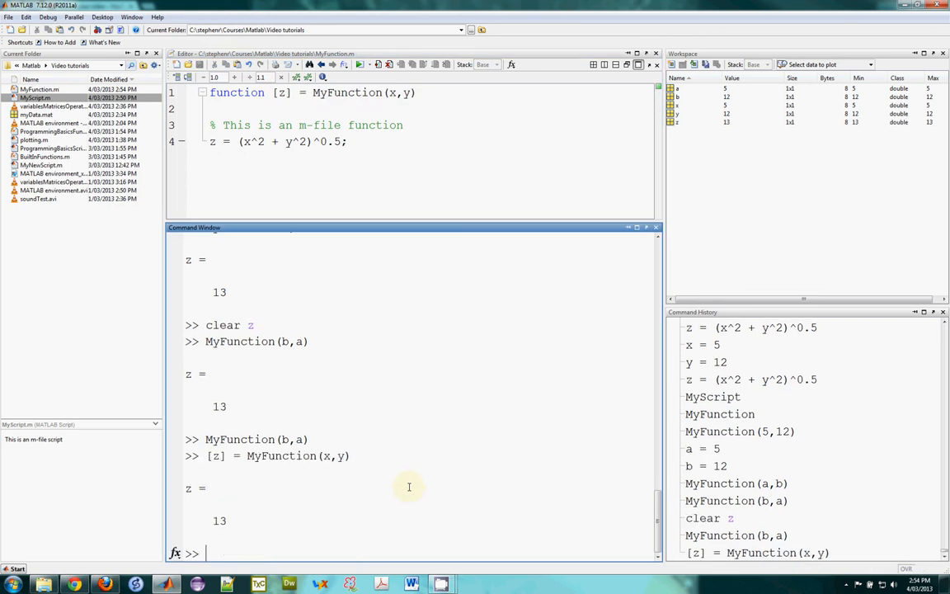
{"action": "type", "text": "clear"}
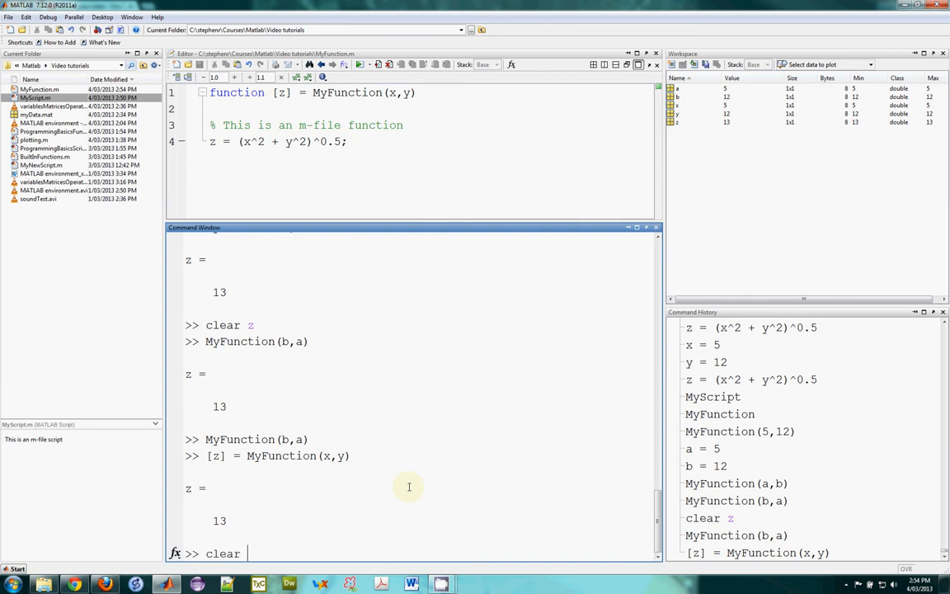
{"action": "type", "text": "x,y;"}
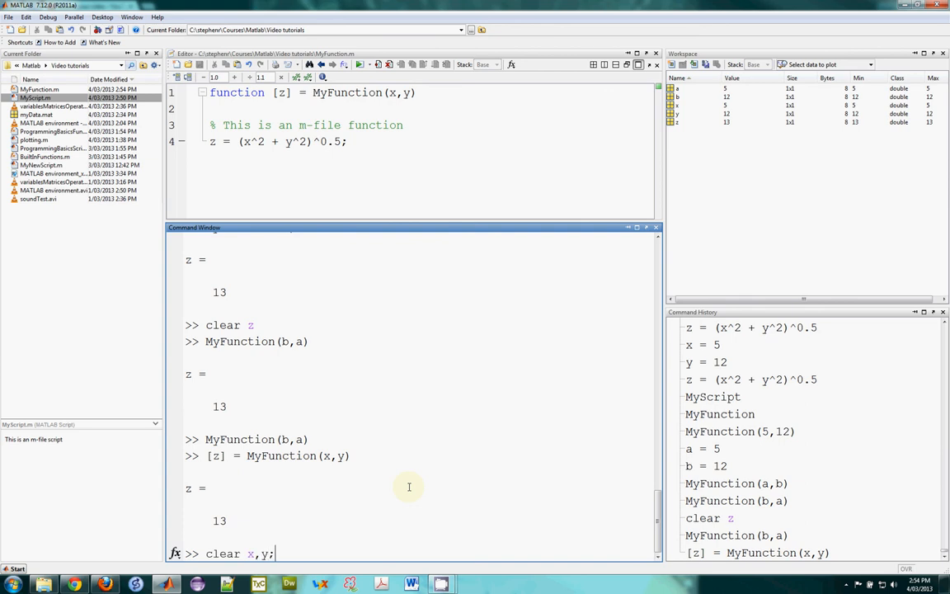
{"action": "key", "text": "Return"}
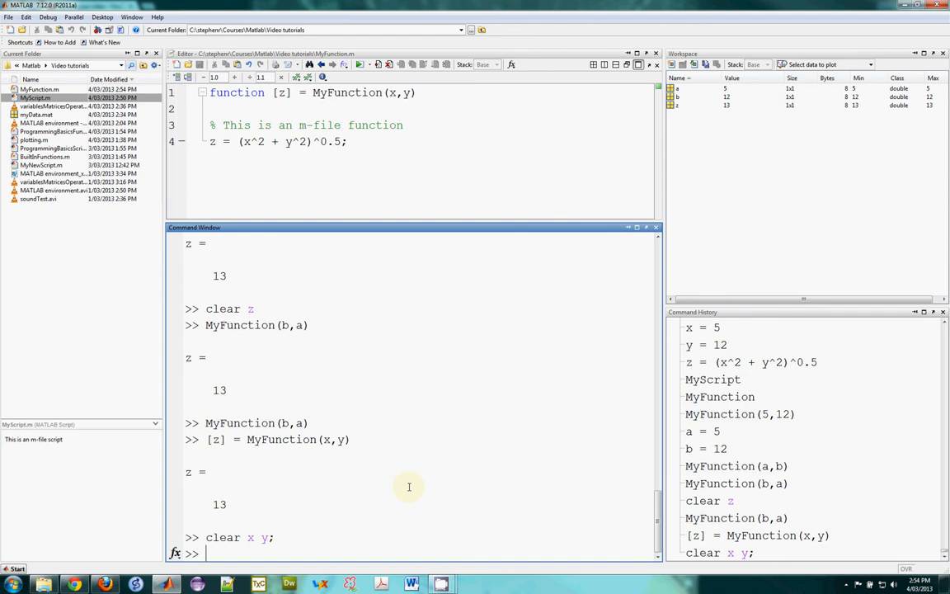
- Rerun [z] = MyFunction(x,y), which now errors on undefined x
{"action": "type", "text": "[z] = MyFunction(x,y)"}
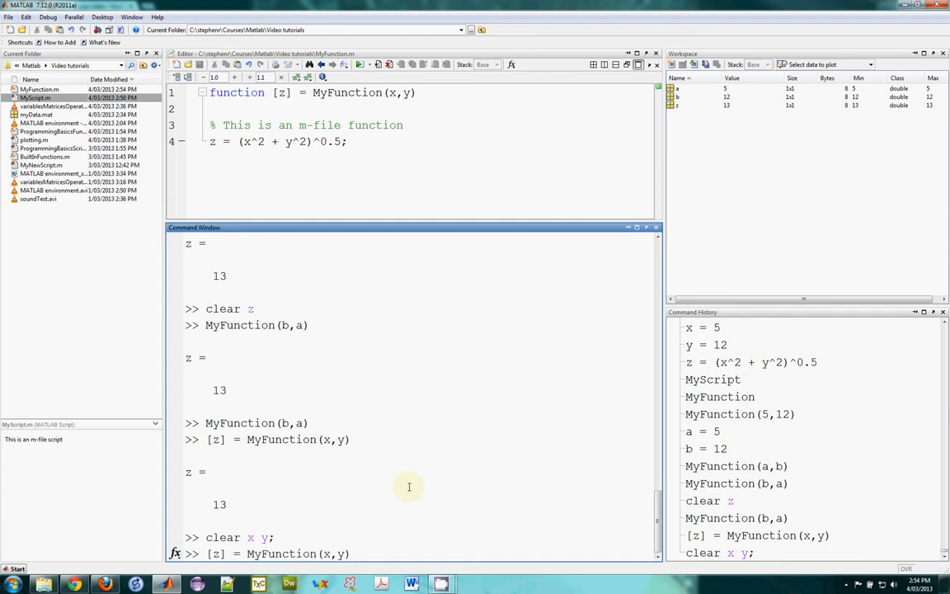
{"action": "key", "text": "Return"}
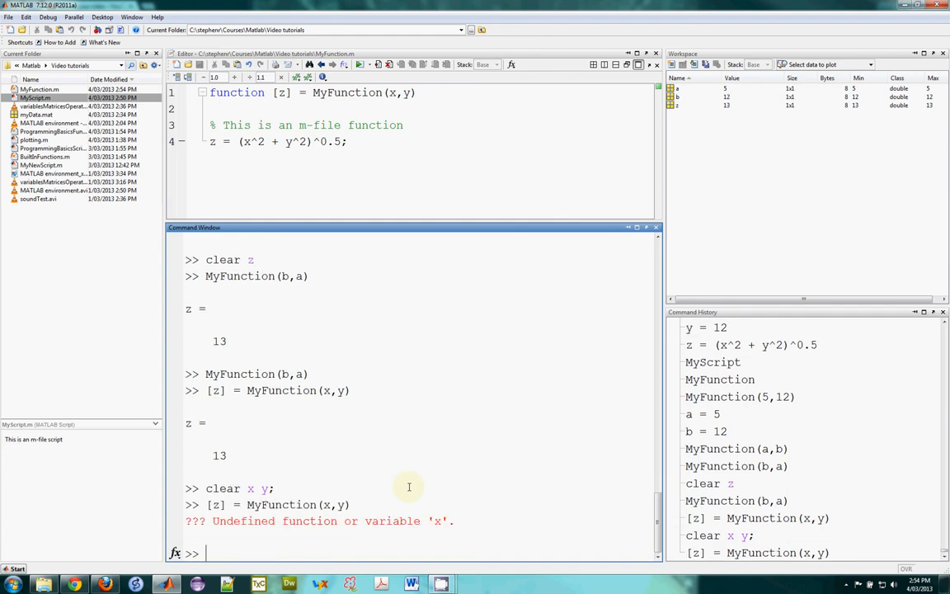
{"action": "type", "text": "[z] = MyFunction(x,y)"}
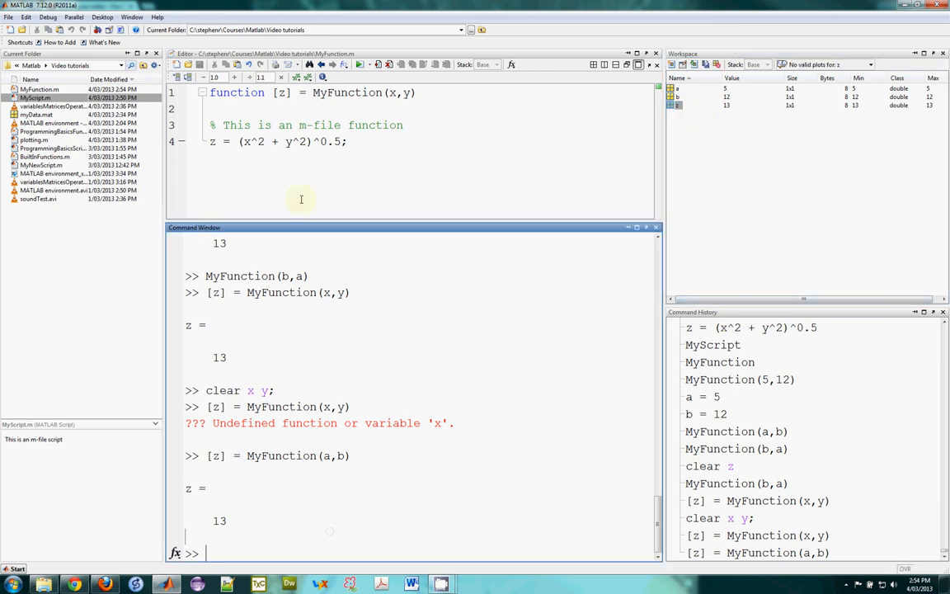
- Add w = x + y; with outputs [z,w], then call MyFunction(a,b) for 13 and 17
{"action": "left_click", "coordinate": [346, 141]}
{"action": "type", "text": "z"}
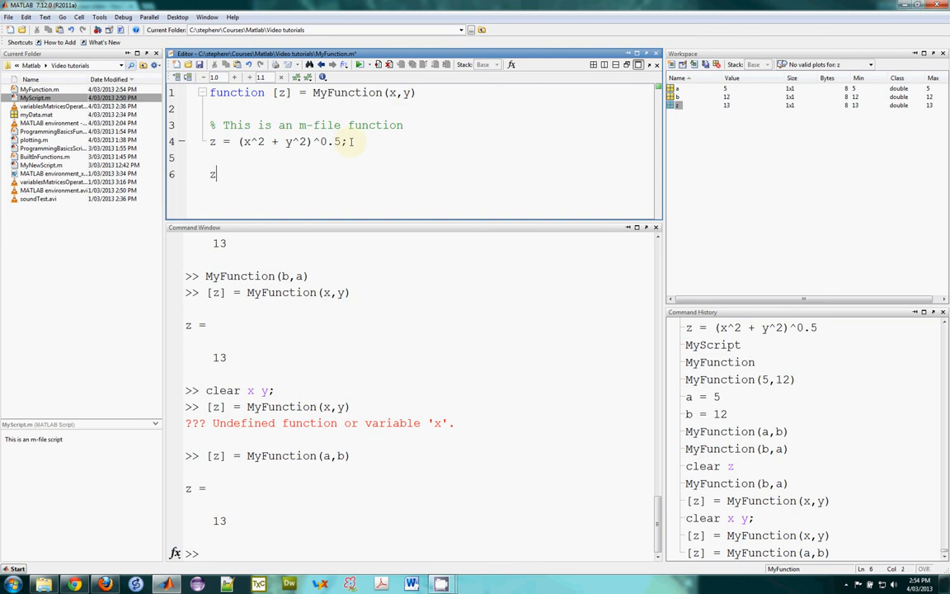
{"action": "type", "text": "w ="}
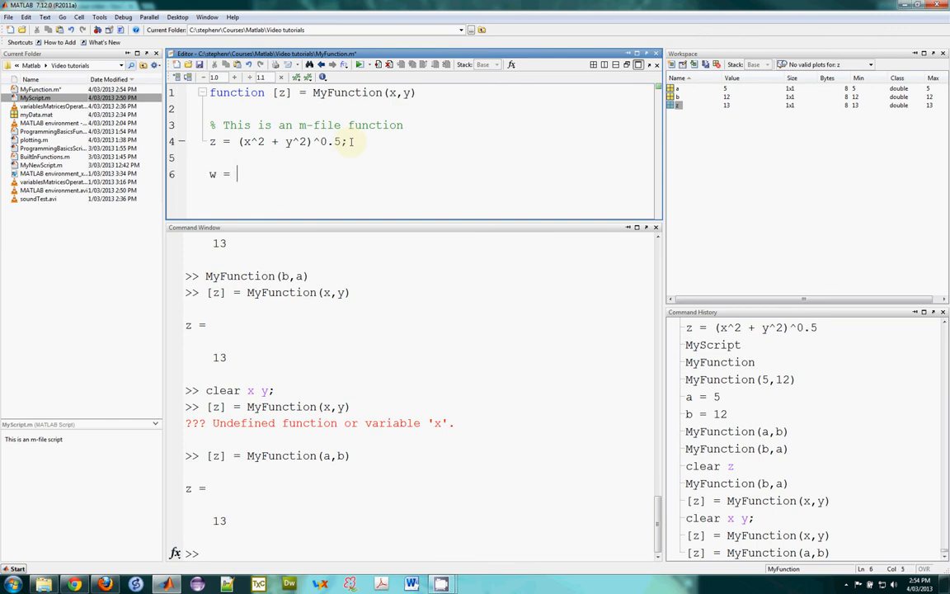
{"action": "type", "text": "x + y"}
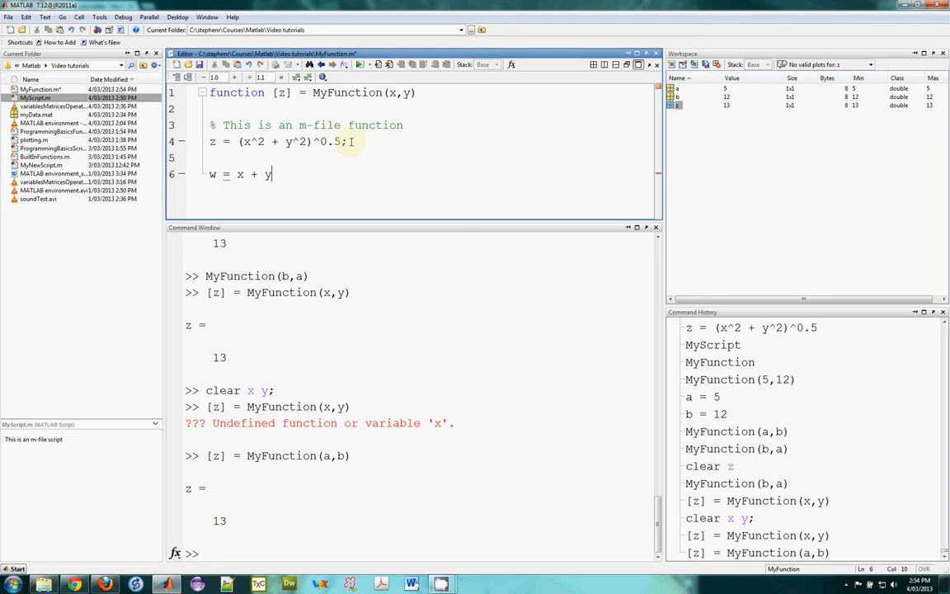
{"action": "type", "text": ";"}
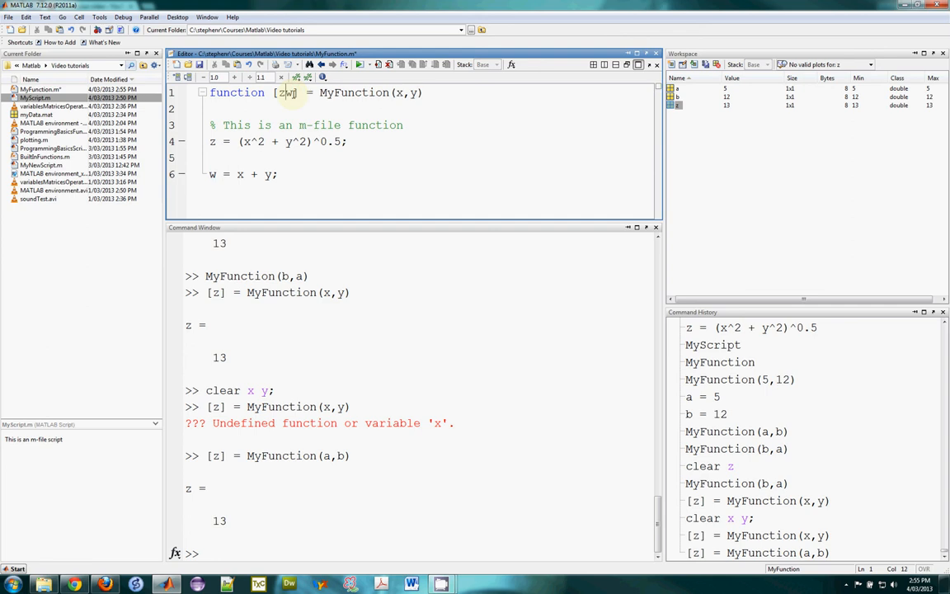
{"action": "type", "text": ","}
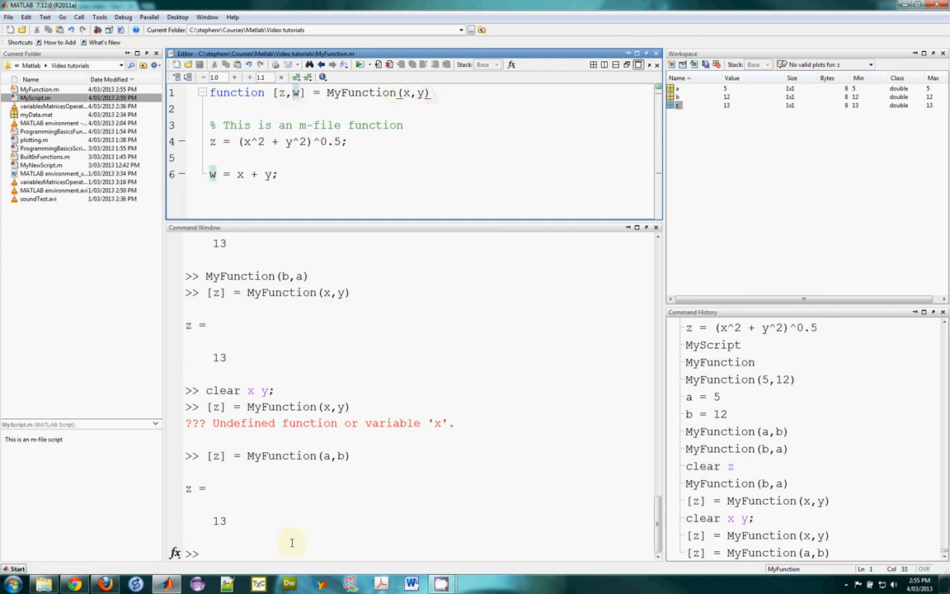
{"action": "type", "text": "[z] = MyFunction(a,b)"}
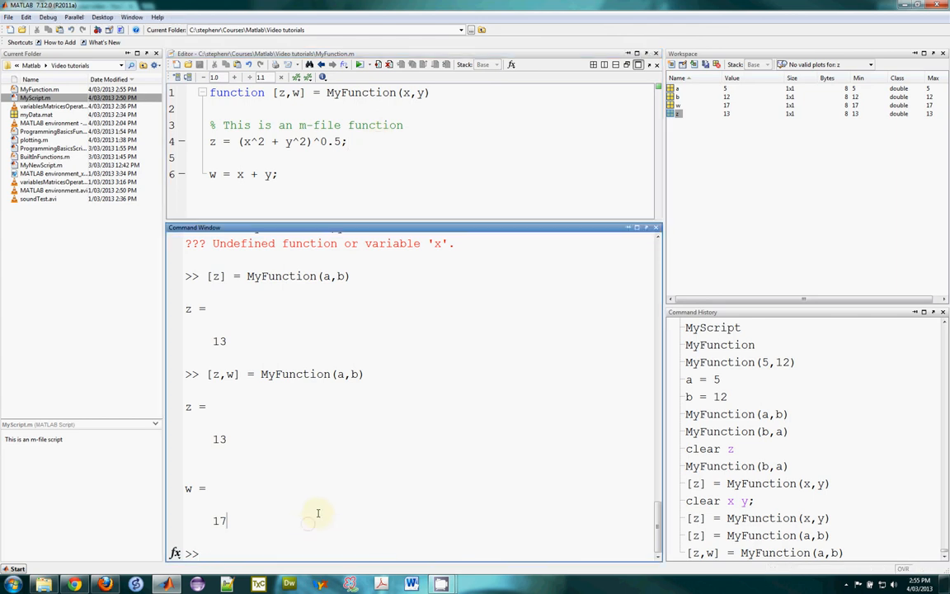
- Run [z,w] = MyFunction(a,b); without echoing results
{"action": "type", "text": "[z,w] = MyFunction(a,b)"}
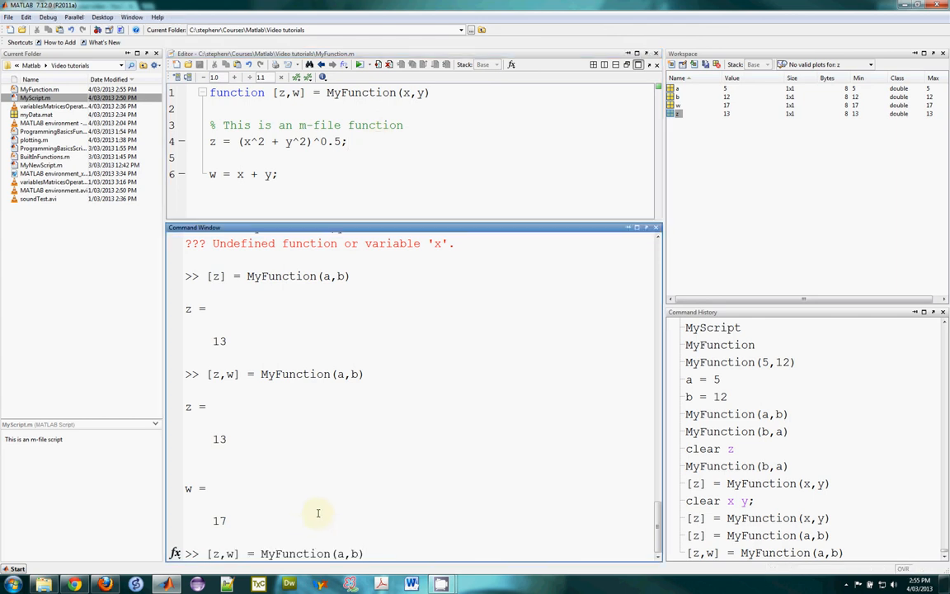
{"action": "type", "text": ";"}
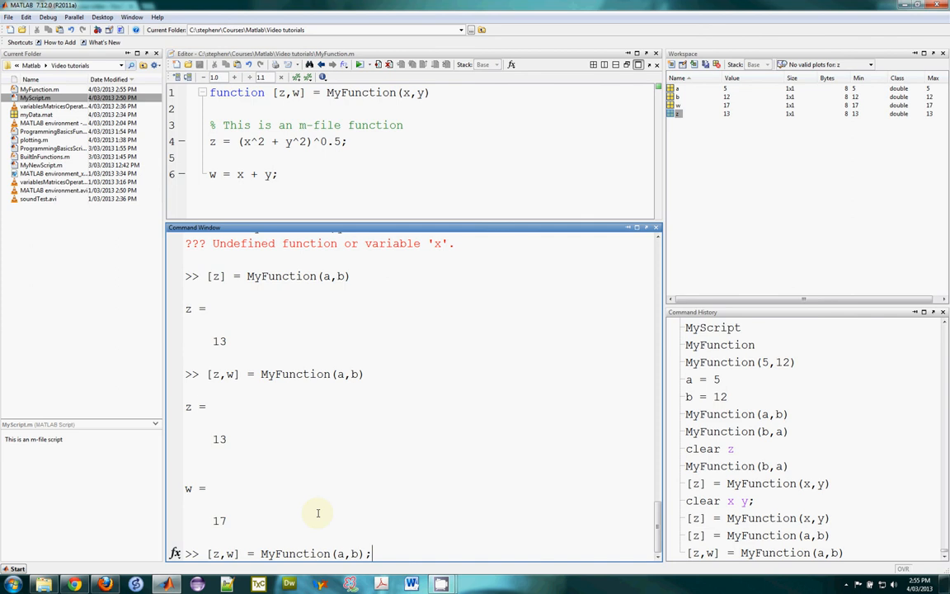
{"action": "key", "text": "Return"}
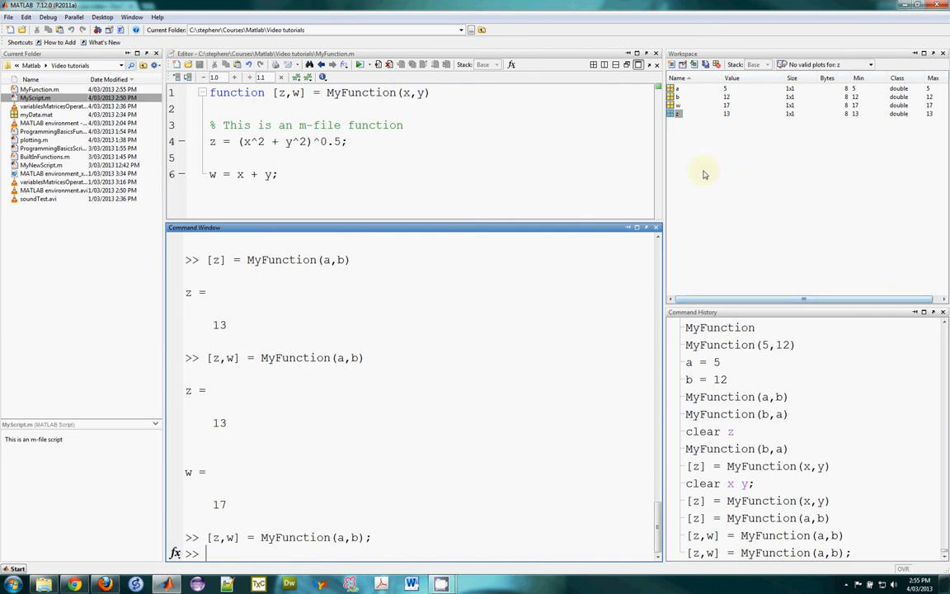
- Run [z] = MyFunction(3,4); and [z,w] = MyFunction(3,4); silently, giving z = 5, w = 7
{"action": "left_click", "coordinate": [678, 114]}
{"action": "type", "text": "[z] = MyFunction(a,b);"}
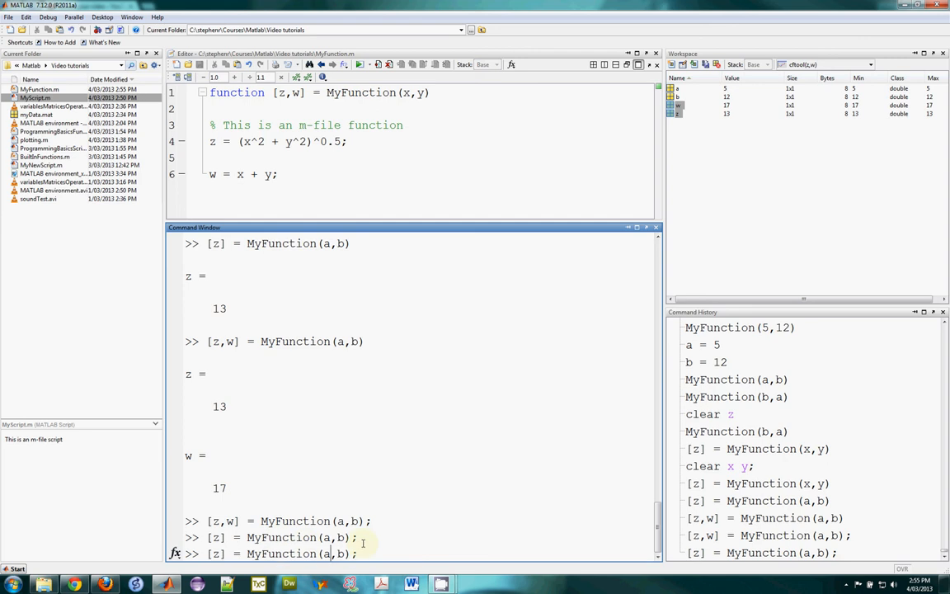
{"action": "type", "text": "3,4"}
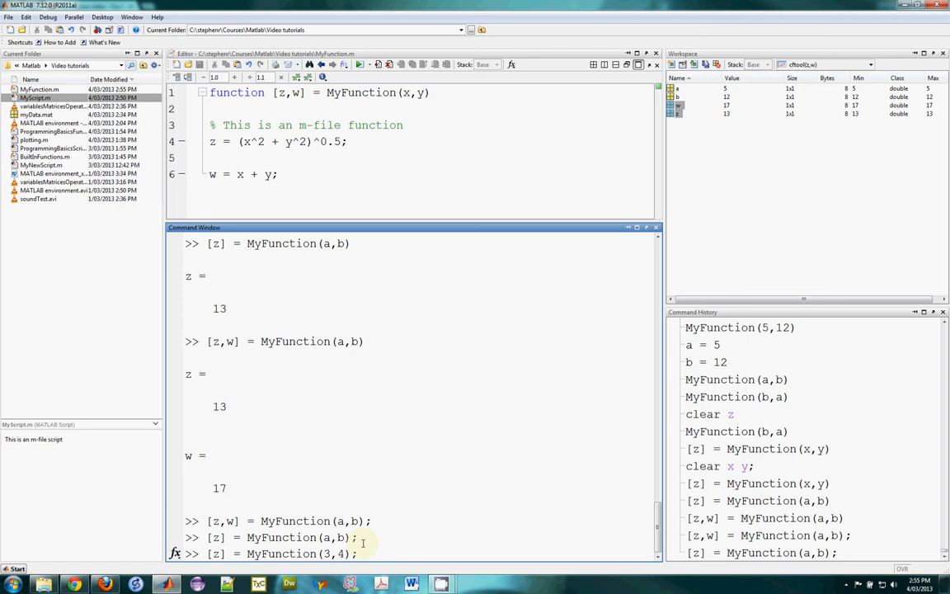
{"action": "key", "text": "Return"}
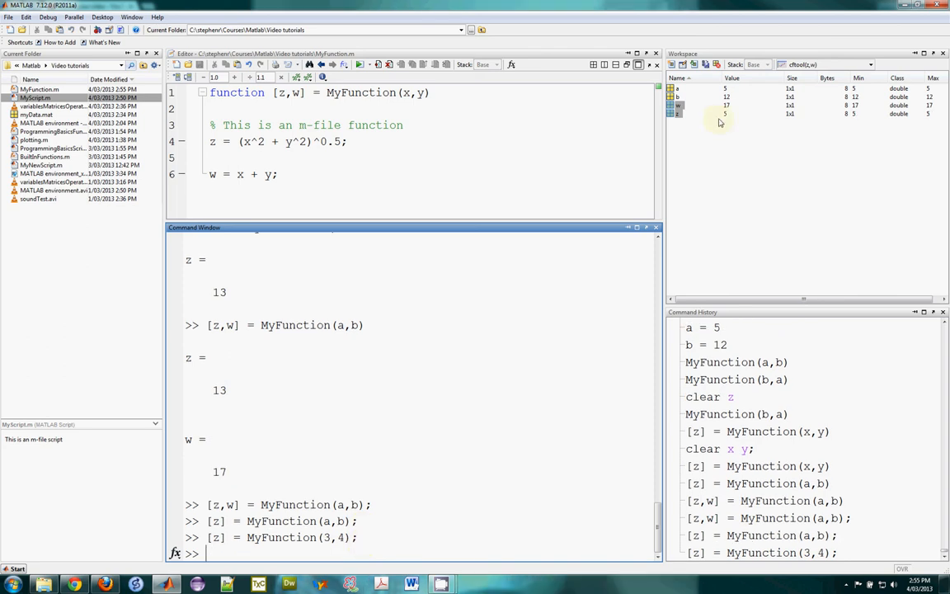
{"action": "type", "text": "[z] = MyFunction(3,4);"}
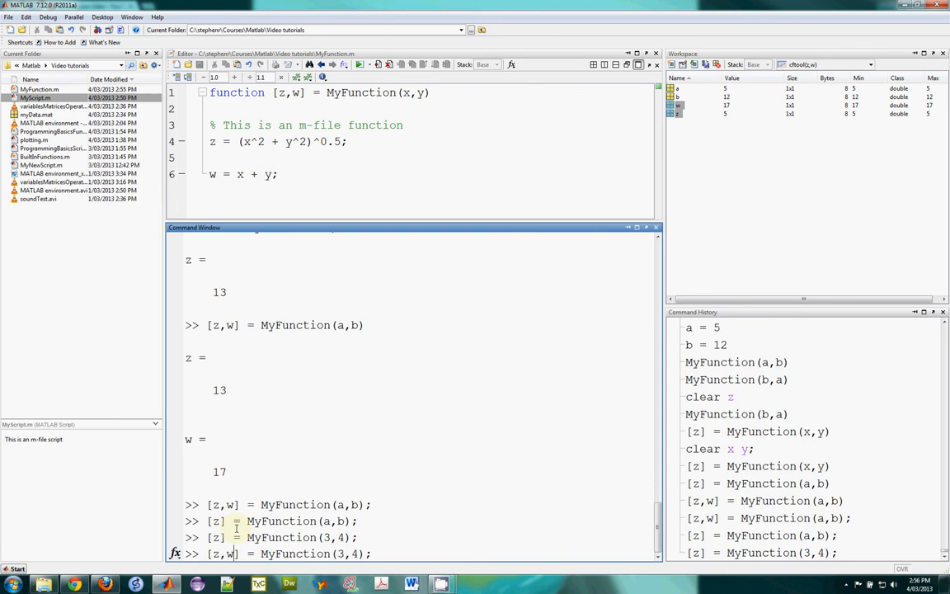
{"action": "key", "text": "Return"}
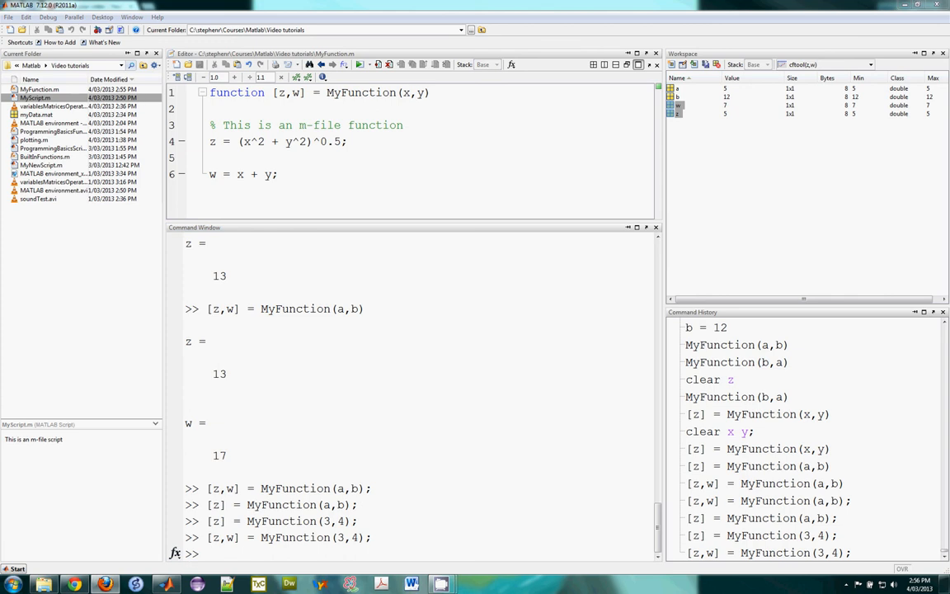
{"action": "mouse_move", "coordinate": [483, 529]}
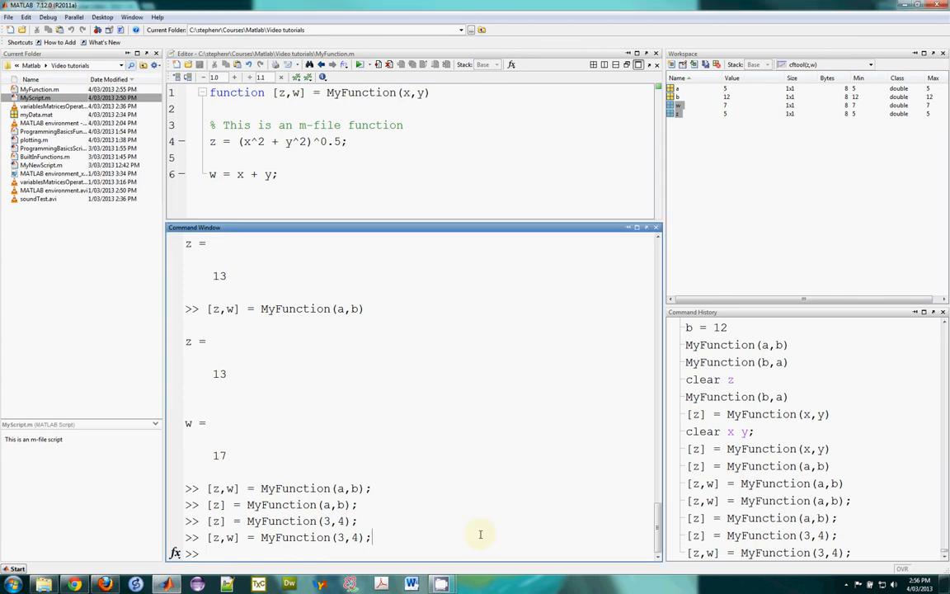
{"action": "mouse_move", "coordinate": [495, 330]}
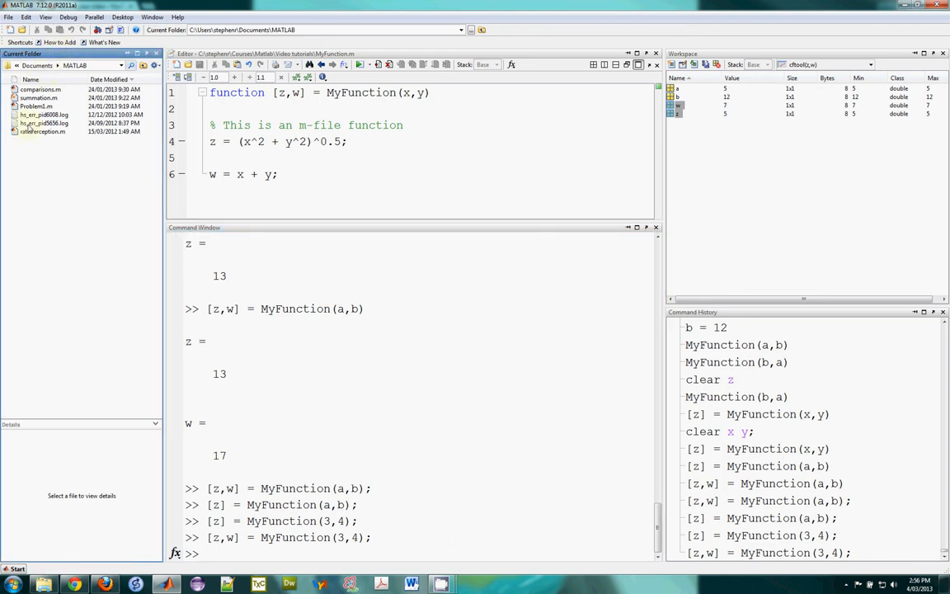
{"action": "mouse_move", "coordinate": [182, 535]}
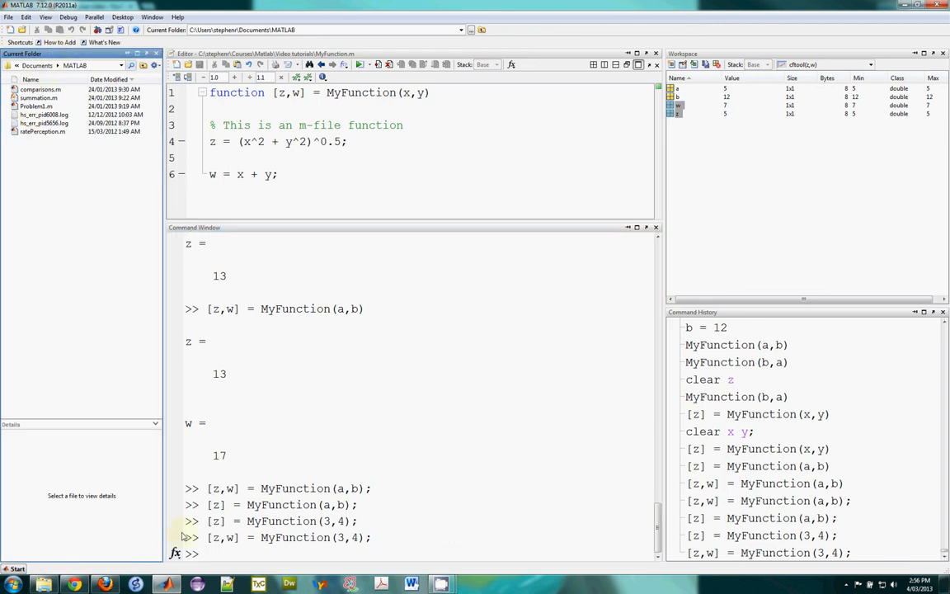
- Switch to Documents\MATLAB, where [z,w] = MyFunction(3,4); fails as an undefined function
{"action": "left_click", "coordinate": [395, 517]}
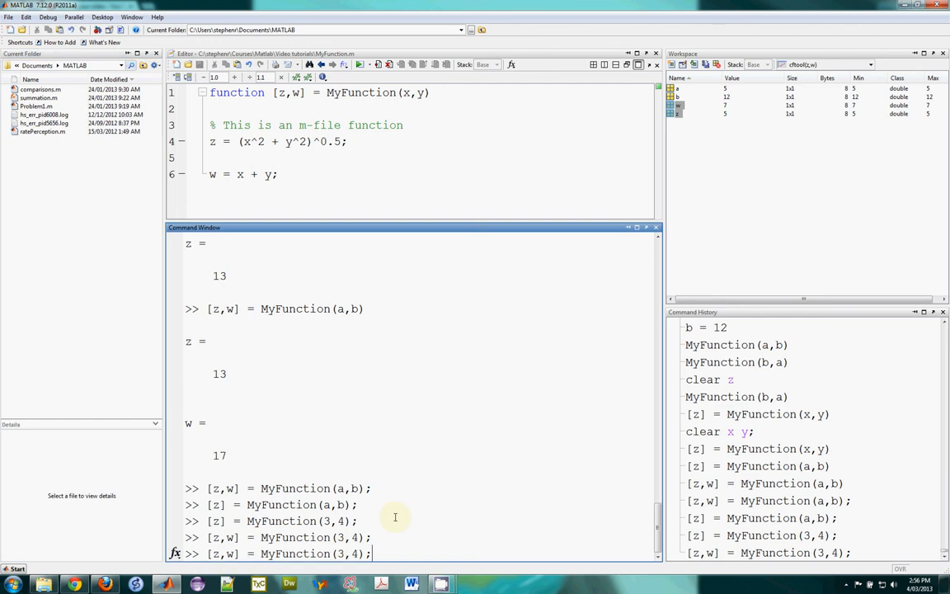
{"action": "key", "text": "Return"}
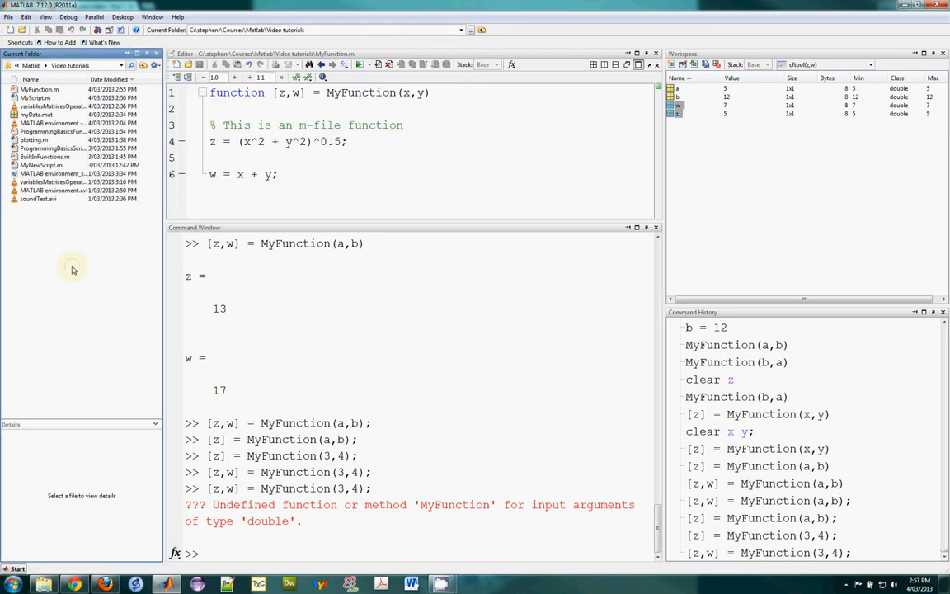
{"action": "left_click", "coordinate": [461, 29]}
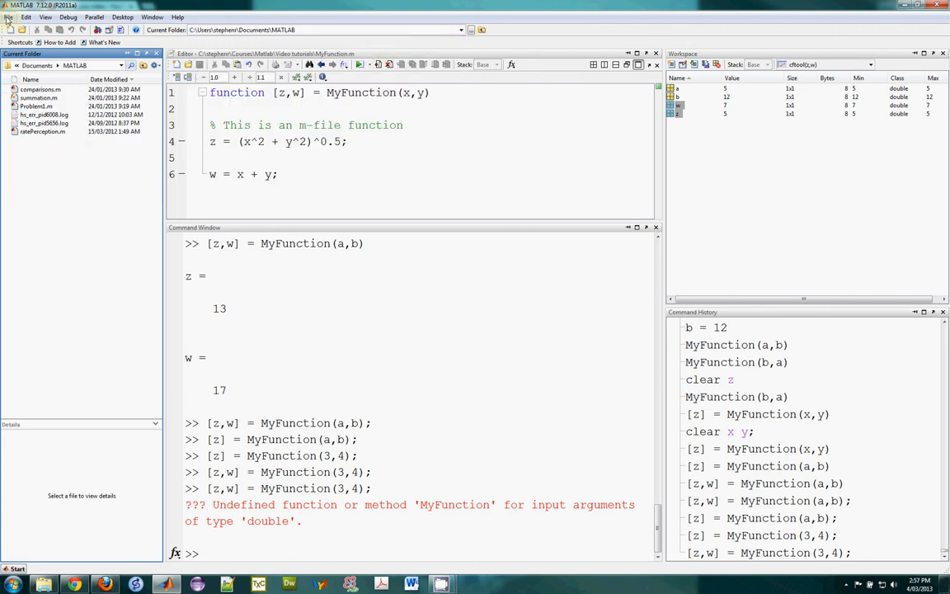
{"action": "left_click", "coordinate": [26, 17]}
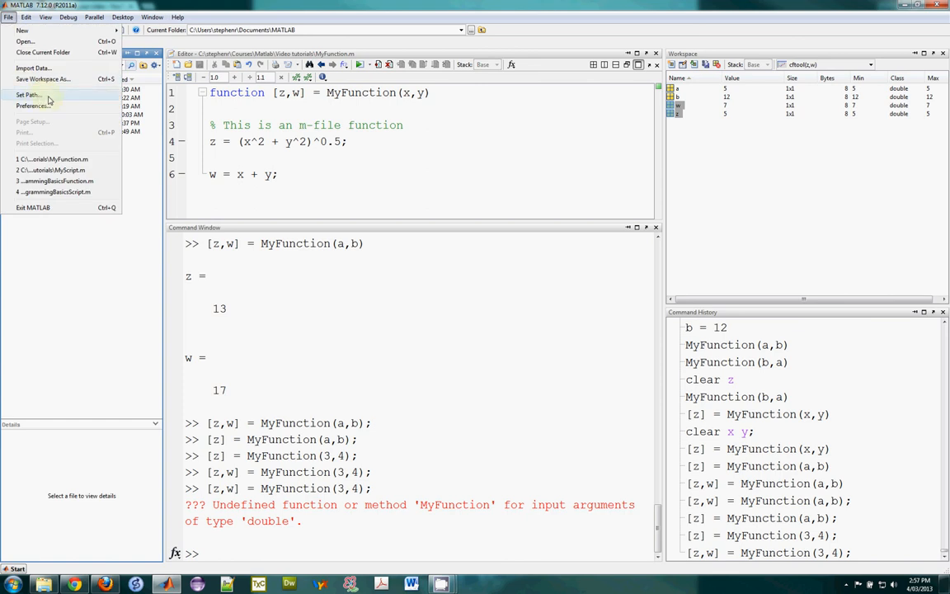
- Add the Courses\Matlab\Video tutorials folder to the search path through Set Path
{"action": "left_click", "coordinate": [28, 94]}
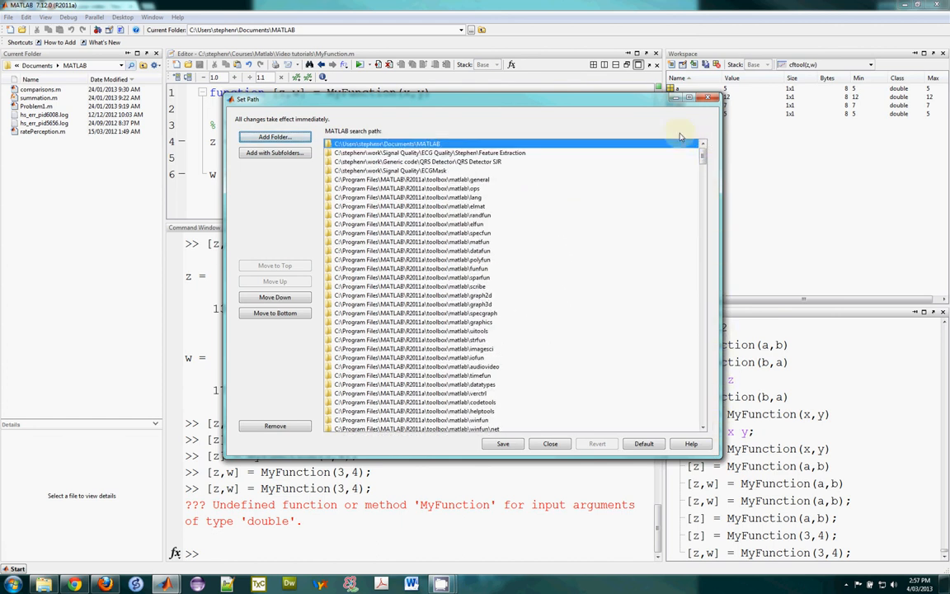
{"action": "mouse_move", "coordinate": [255, 197]}
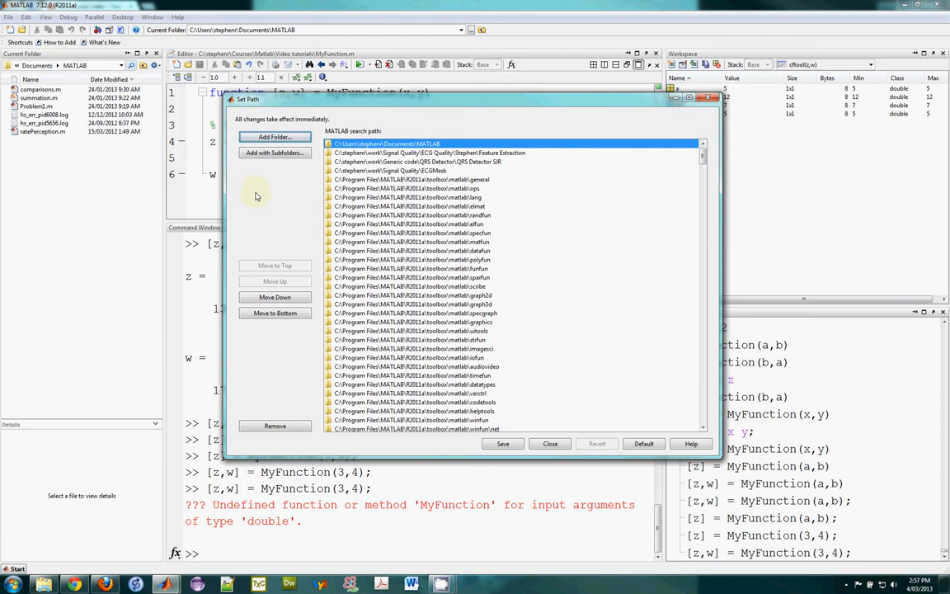
{"action": "left_click", "coordinate": [275, 136]}
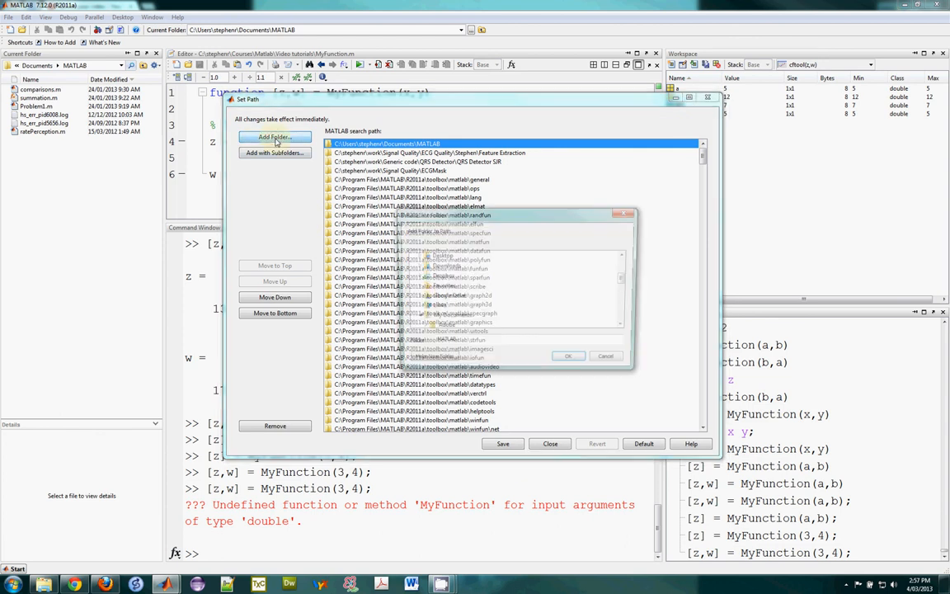
{"action": "left_click", "coordinate": [275, 137]}
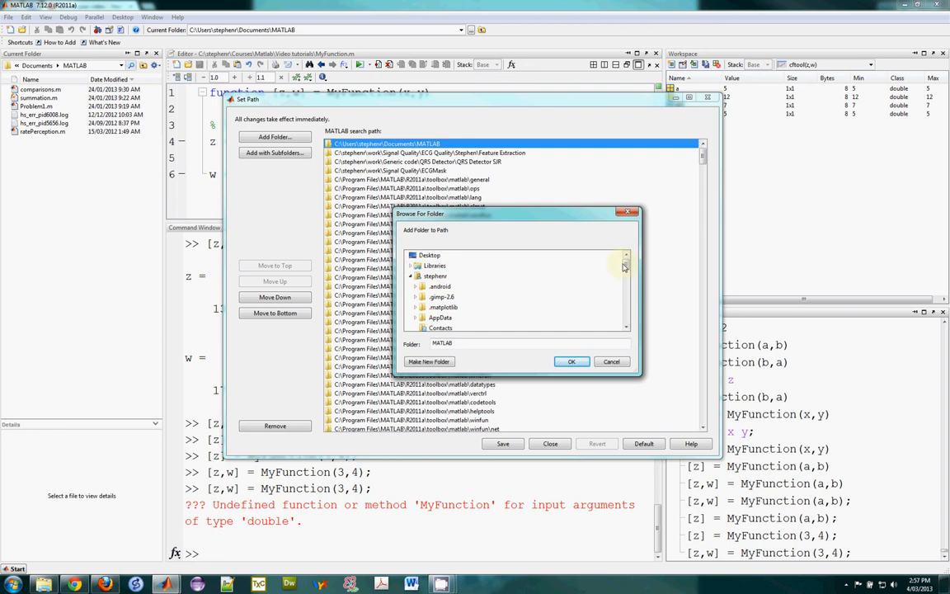
{"action": "scroll", "scroll_direction": "down", "scroll_amount": 3}
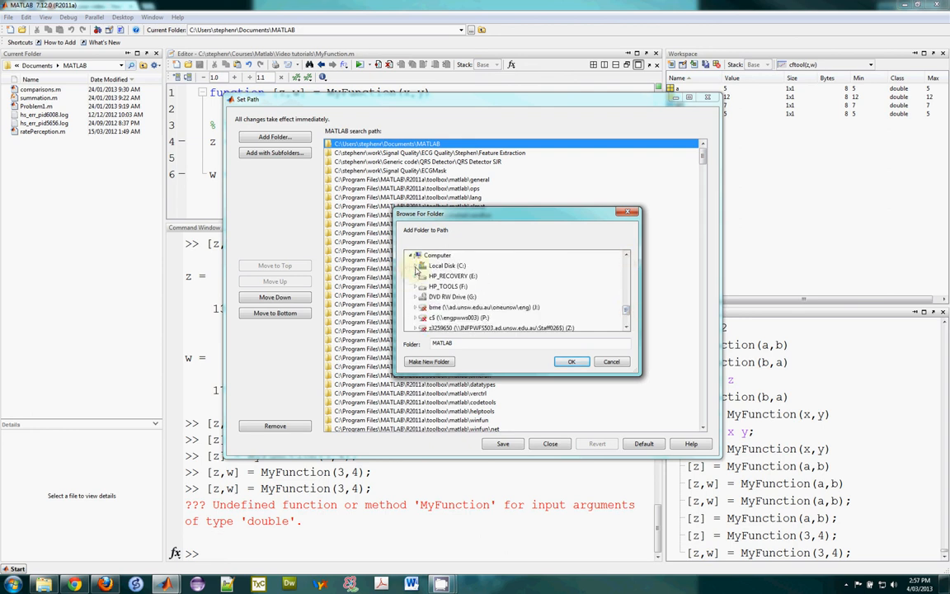
{"action": "left_click", "coordinate": [415, 254]}
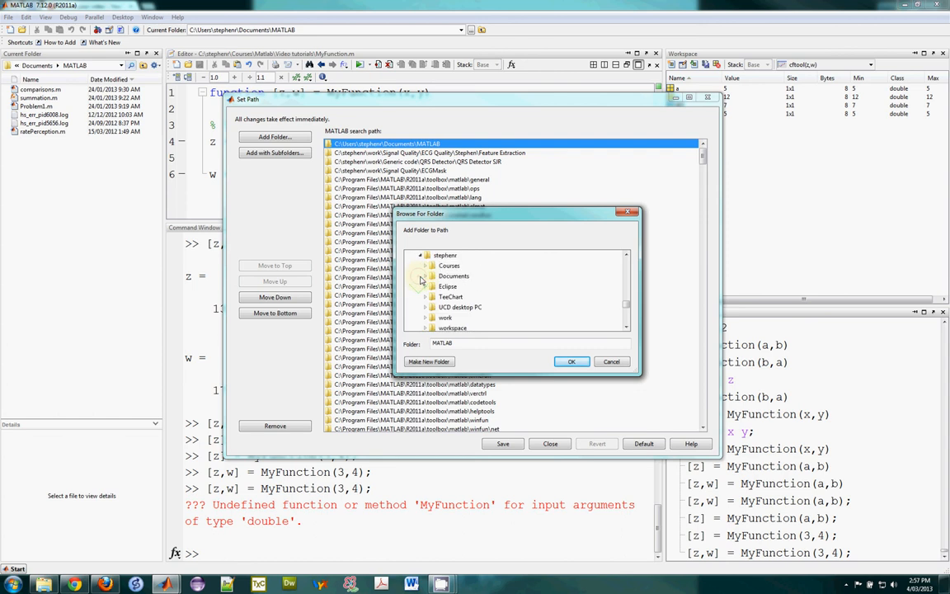
{"action": "left_click", "coordinate": [427, 265]}
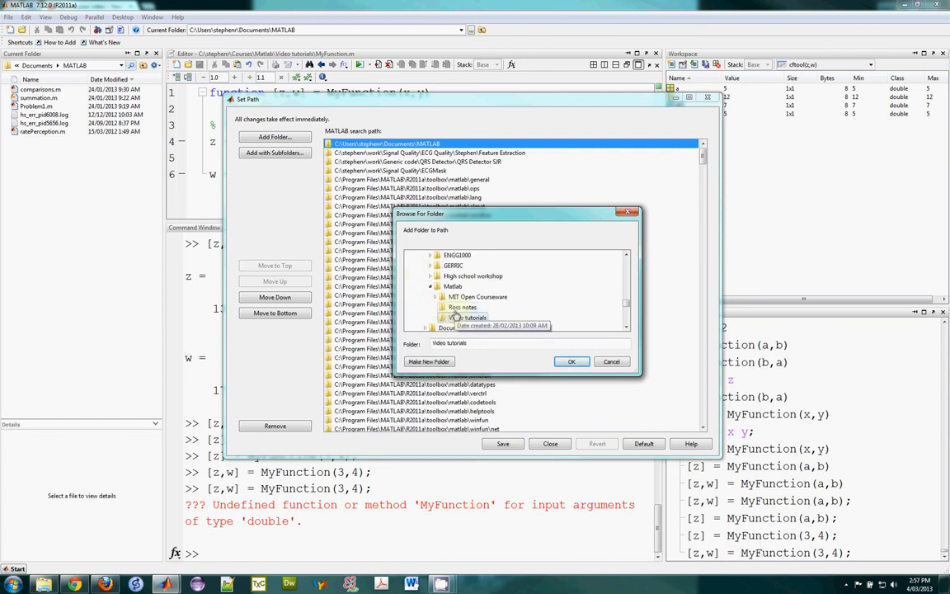
{"action": "left_click", "coordinate": [571, 362]}
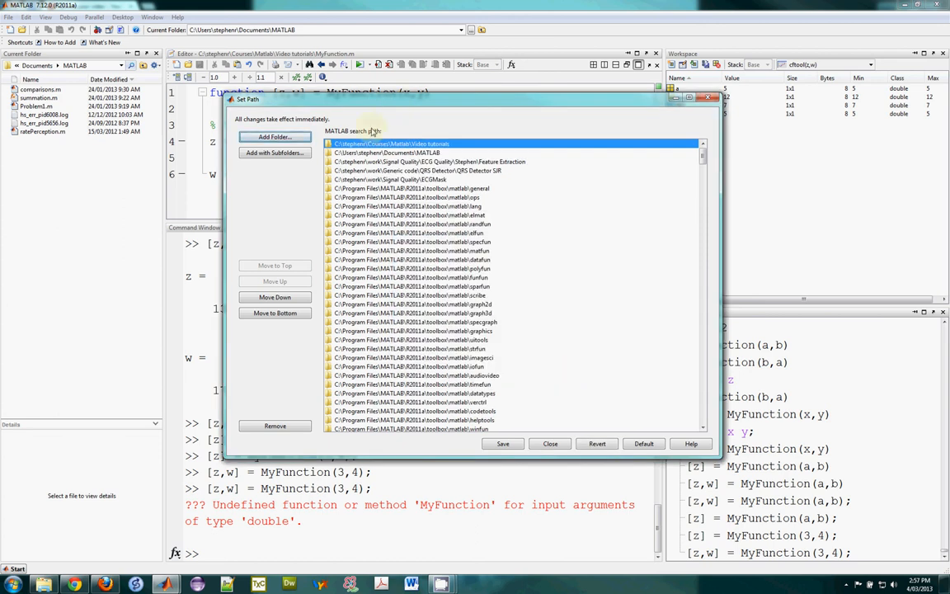
{"action": "mouse_move", "coordinate": [550, 444]}
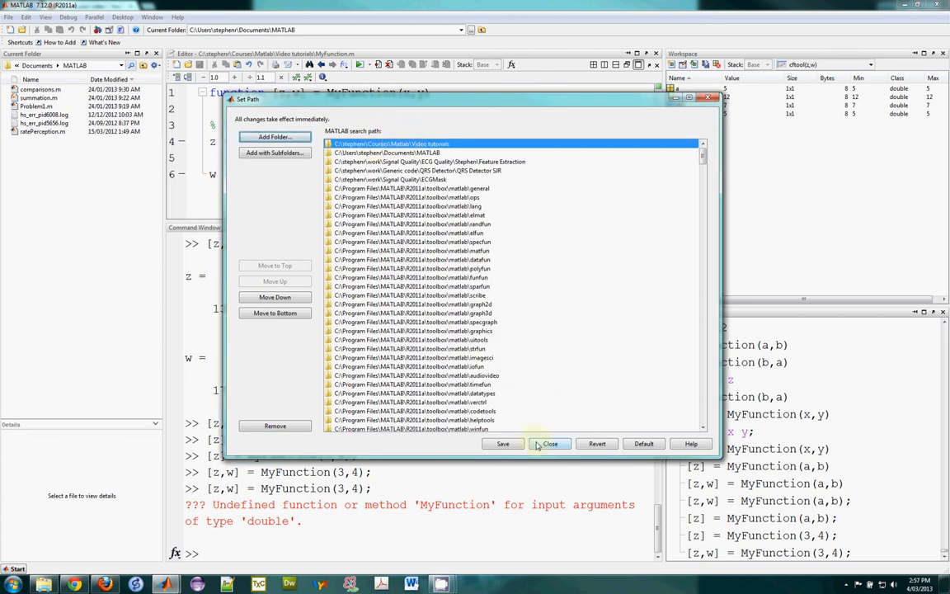
- Save the search path as pathdef.m in Documents\MATLAB and close Set Path
{"action": "left_click", "coordinate": [503, 443]}
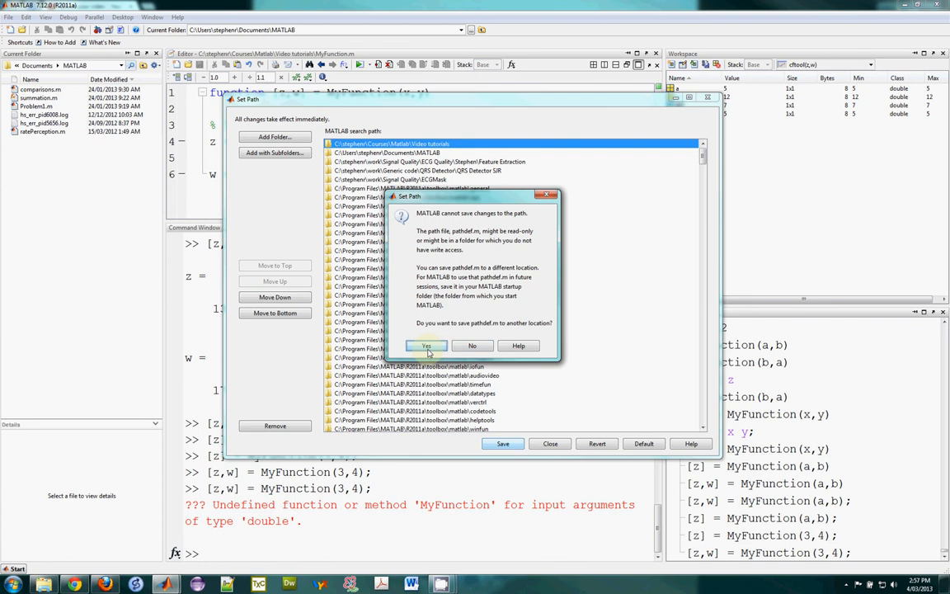
{"action": "mouse_move", "coordinate": [426, 346]}
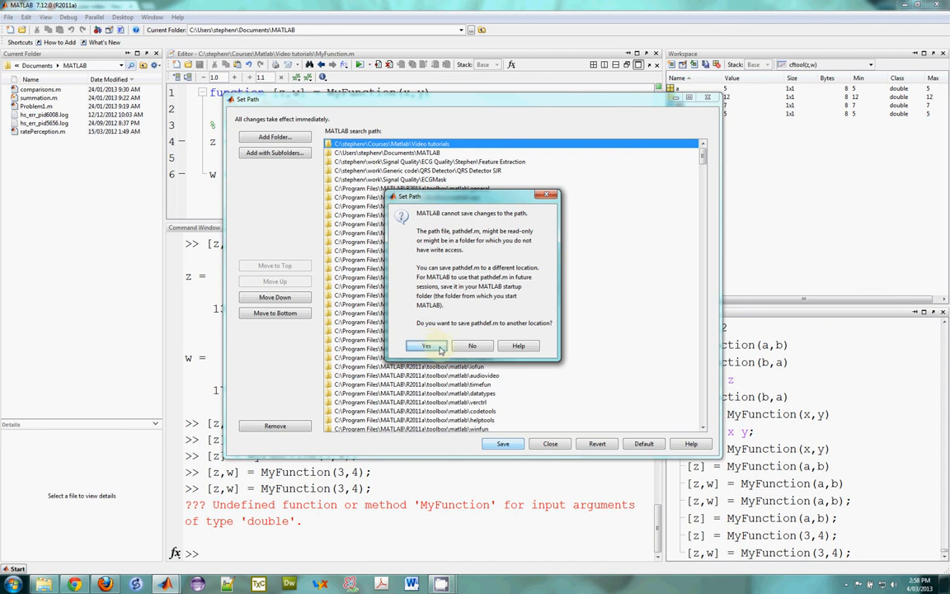
{"action": "left_click", "coordinate": [425, 345]}
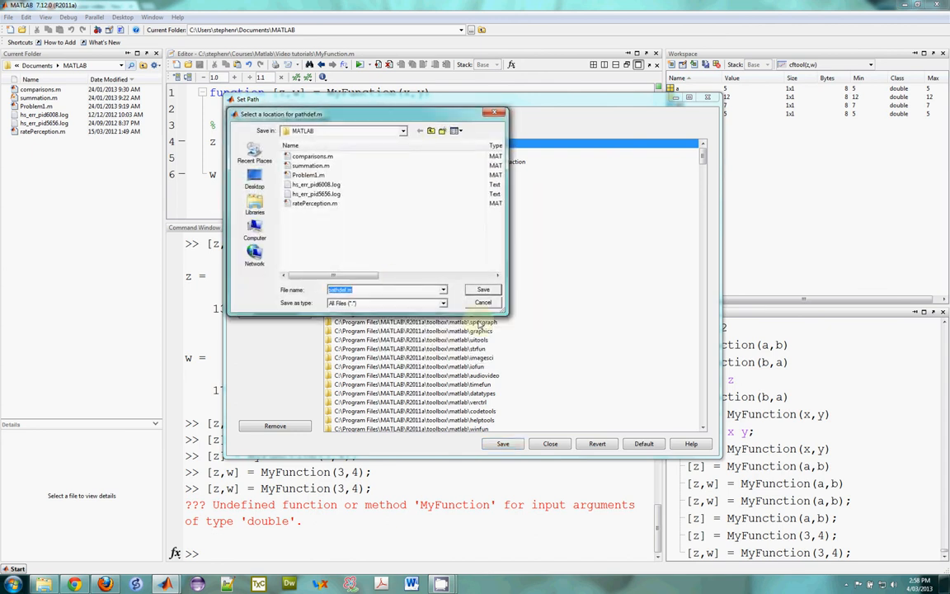
{"action": "left_click", "coordinate": [482, 301]}
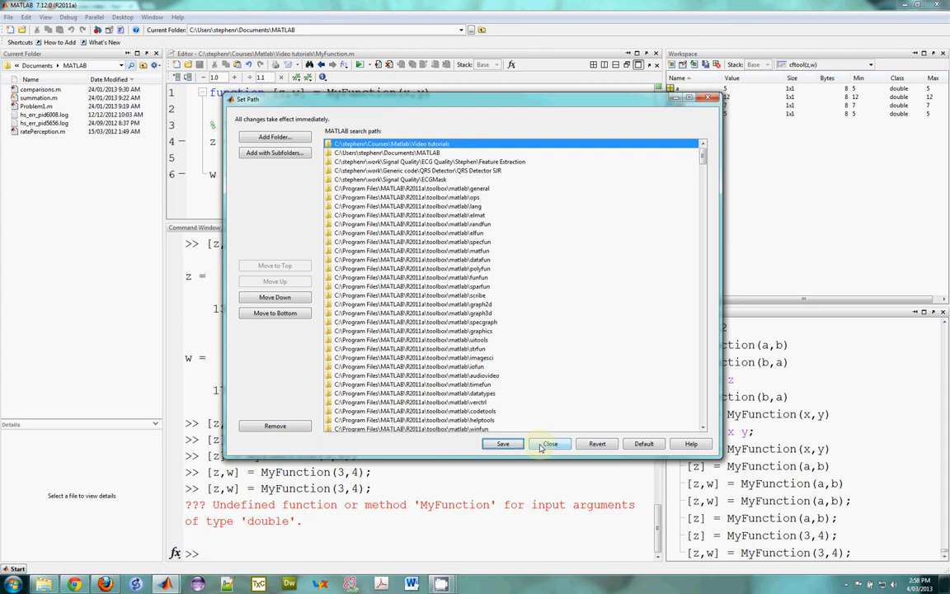
{"action": "left_click", "coordinate": [550, 444]}
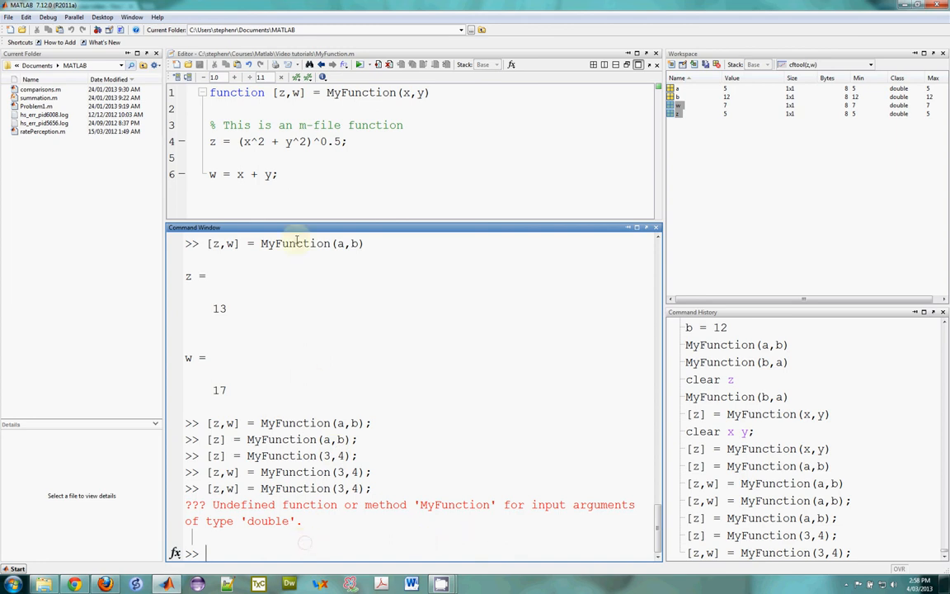
{"action": "mouse_move", "coordinate": [270, 198]}
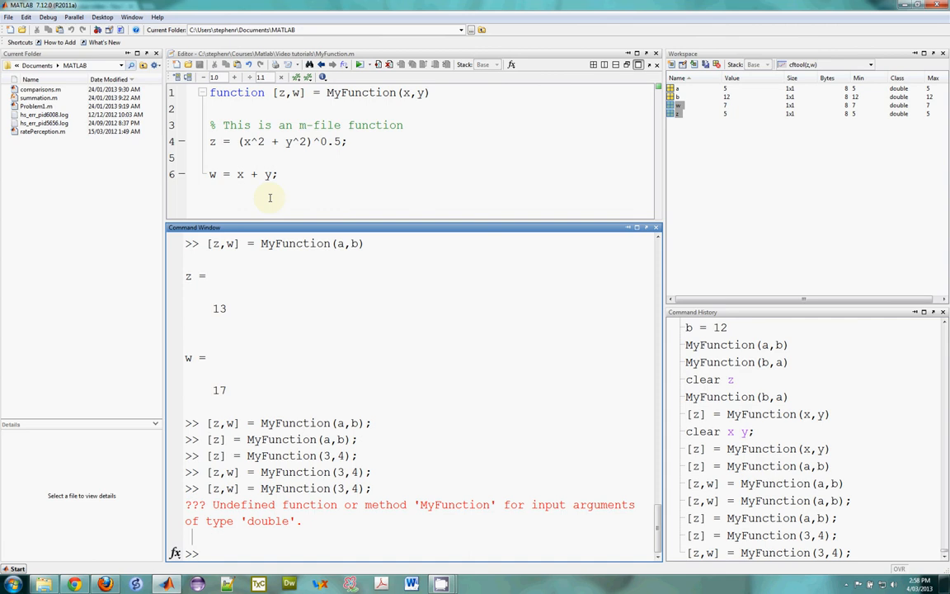
- Run helpdesk and browse the Function Reference's Desktop Tools and Development Environment functions
{"action": "type", "text": "helpdes"}
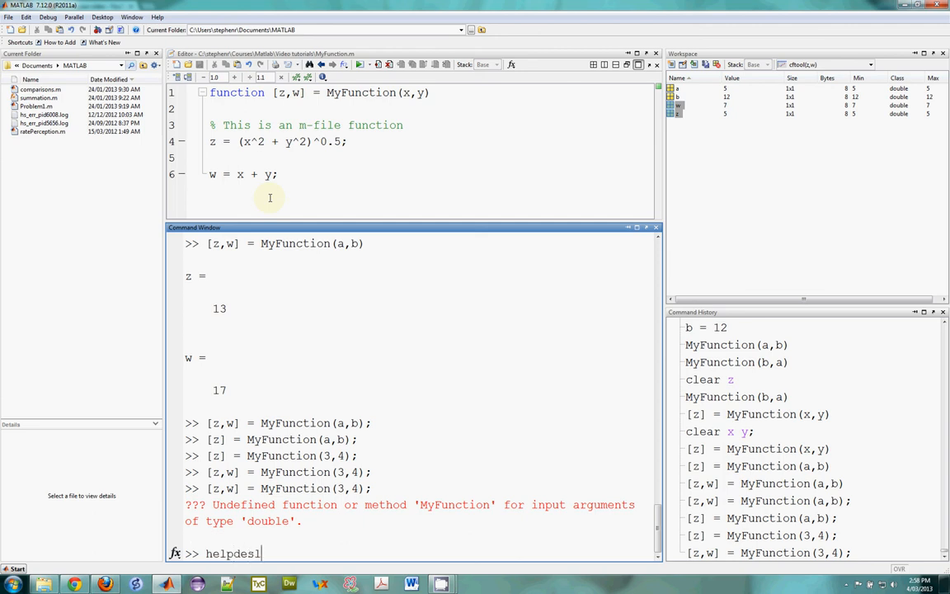
{"action": "key", "text": "Return"}
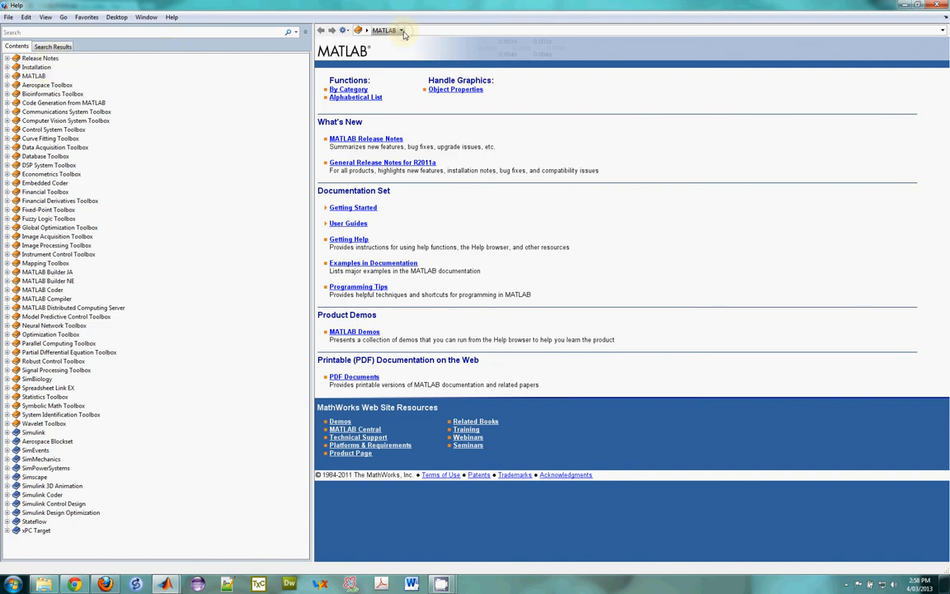
{"action": "left_click", "coordinate": [402, 30]}
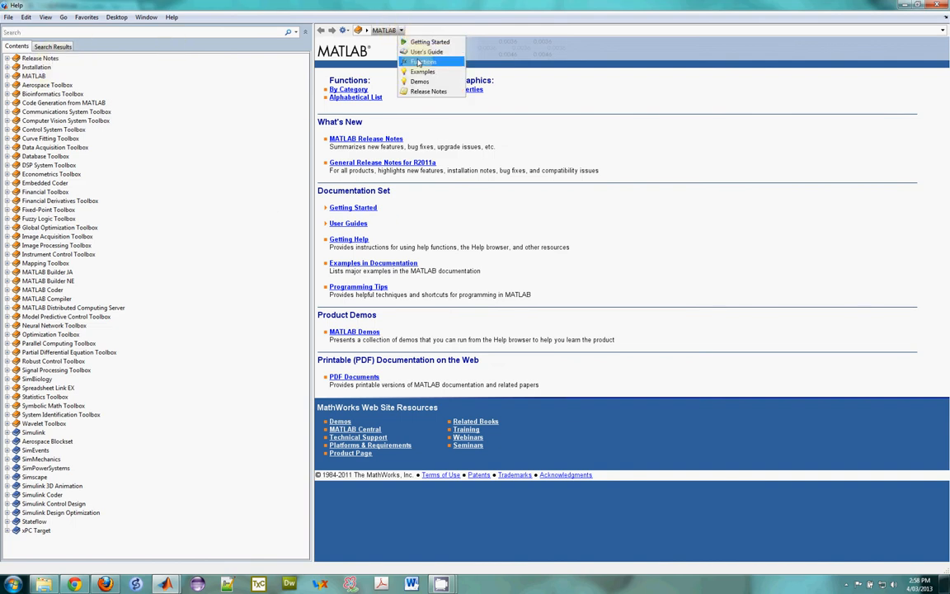
{"action": "left_click", "coordinate": [422, 61]}
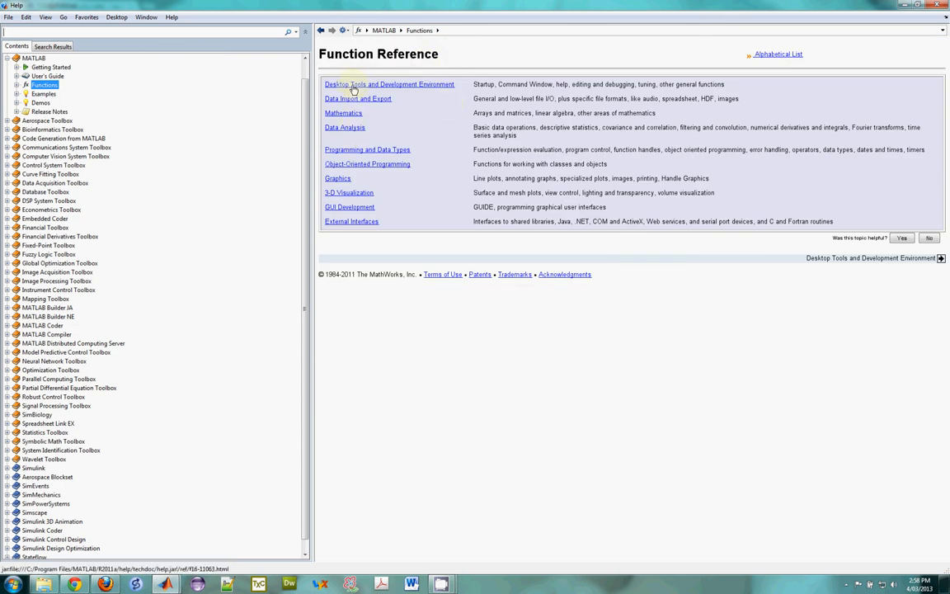
{"action": "left_click", "coordinate": [389, 84]}
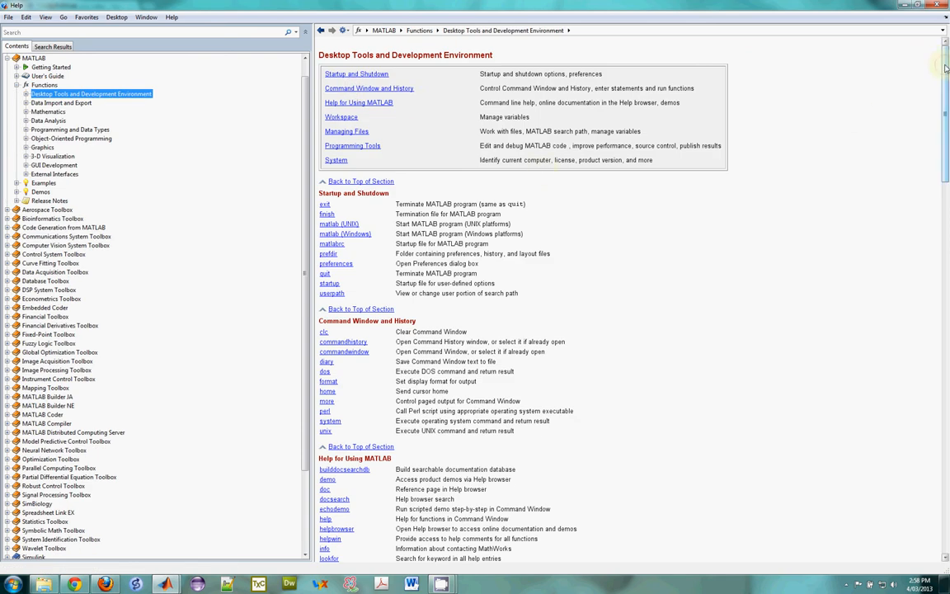
{"action": "scroll", "scroll_direction": "down", "scroll_amount": 3}
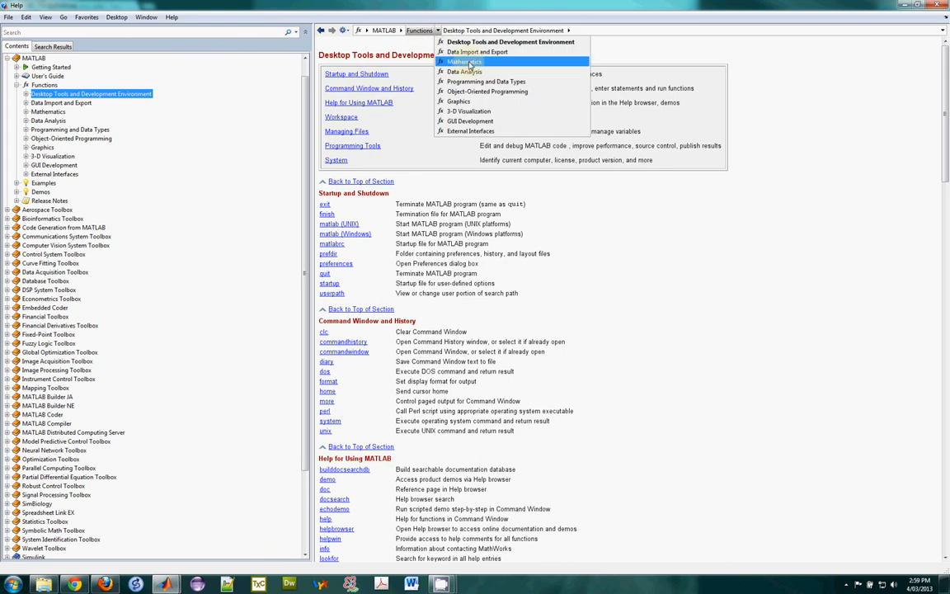
{"action": "left_click", "coordinate": [464, 62]}
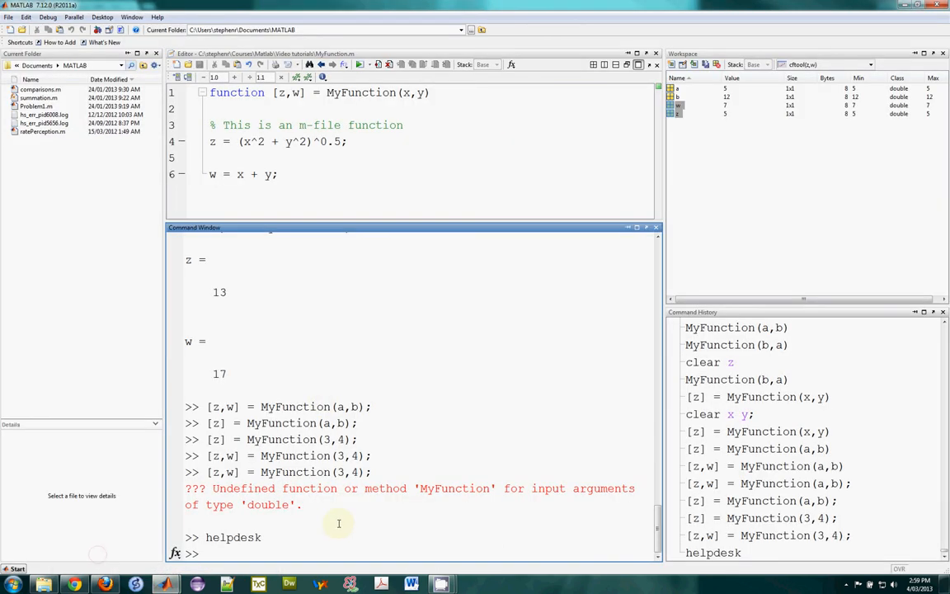
- Define x = [1 2 3 4] and compute mean 2.5, min 1, max 4, std 1.2910
{"action": "type", "text": "x = [1 2 3 4"}
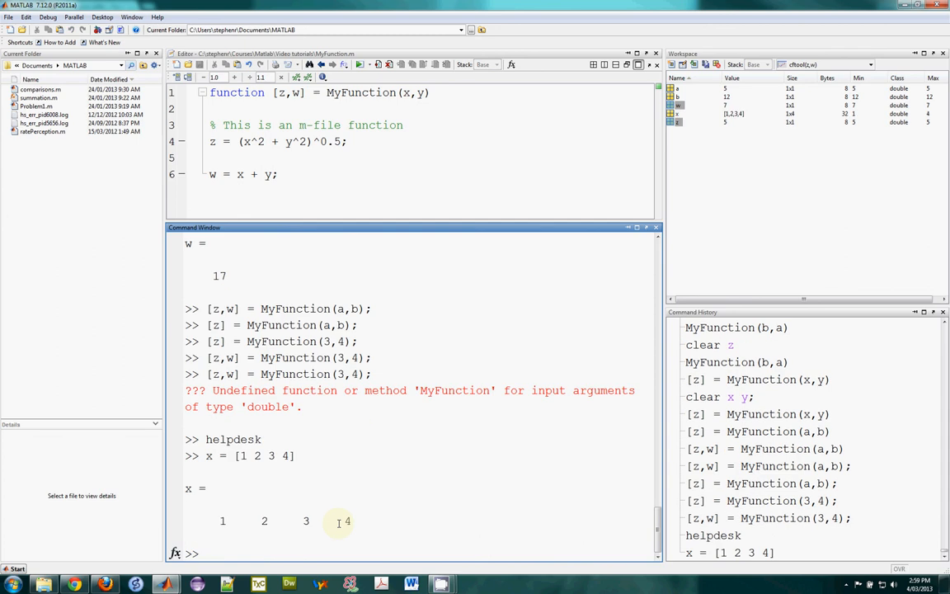
{"action": "type", "text": "mean("}
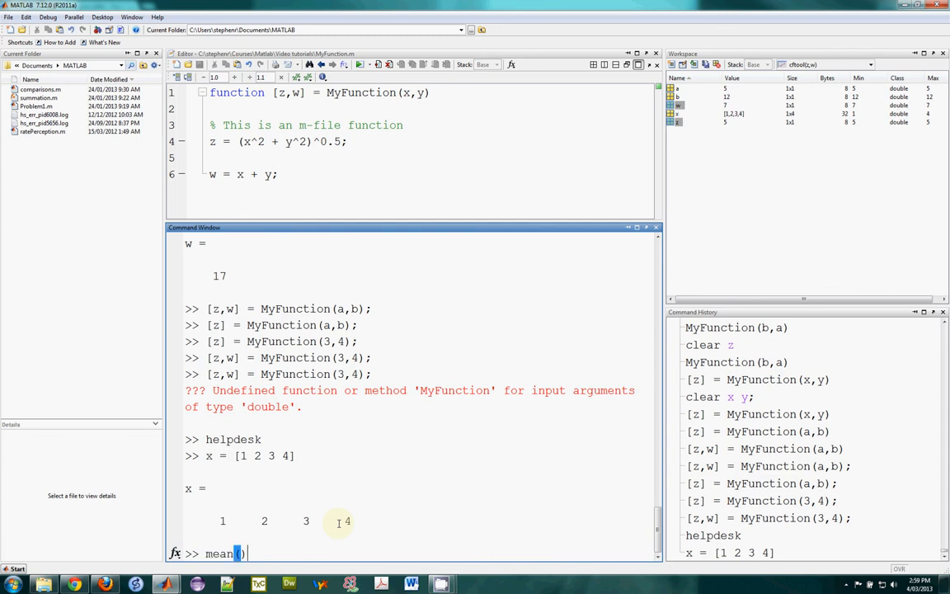
{"action": "type", "text": "x"}
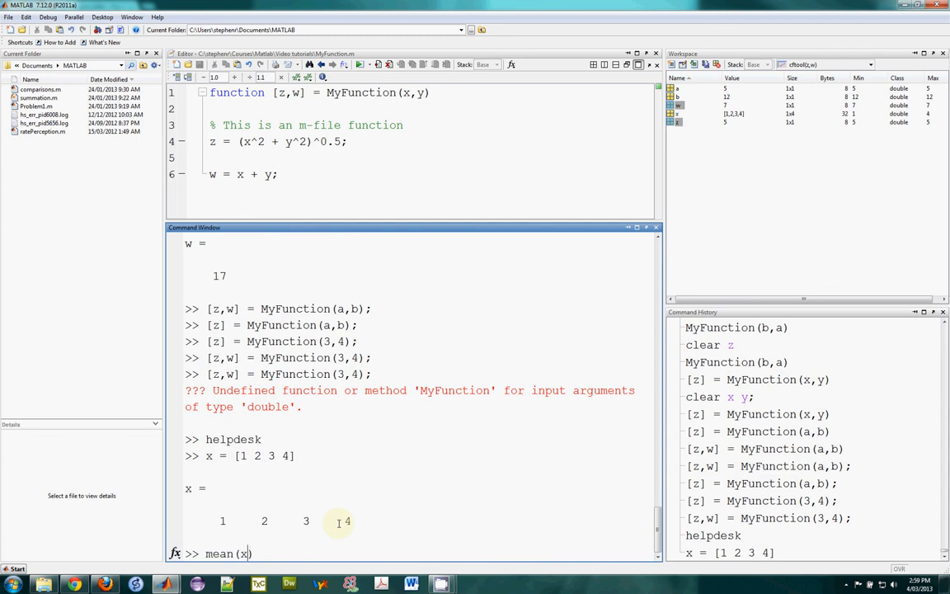
{"action": "key", "text": "Return"}
{"action": "type", "text": "min(x"}
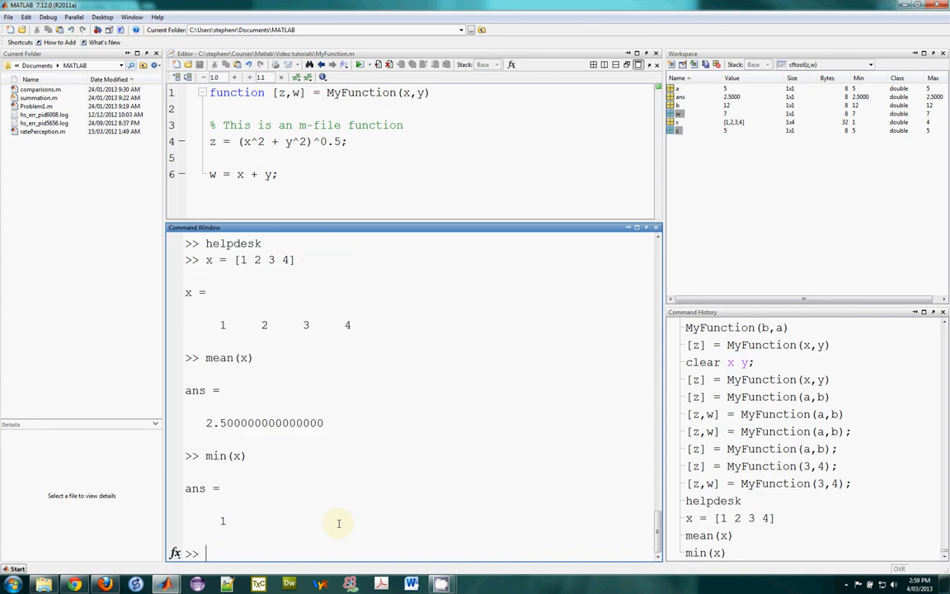
{"action": "type", "text": "m(x)"}
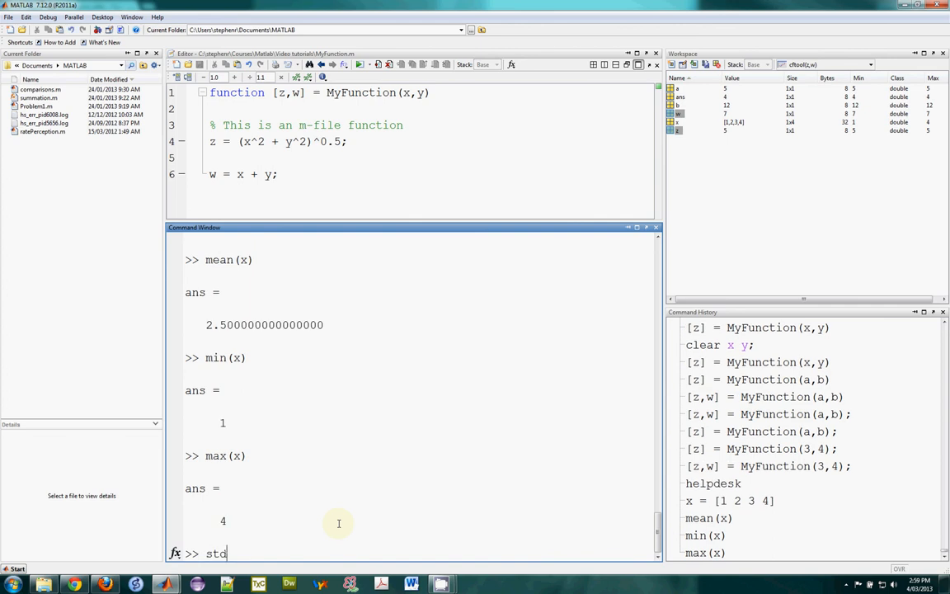
{"action": "type", "text": "(x)"}
{"action": "key", "text": "Return"}
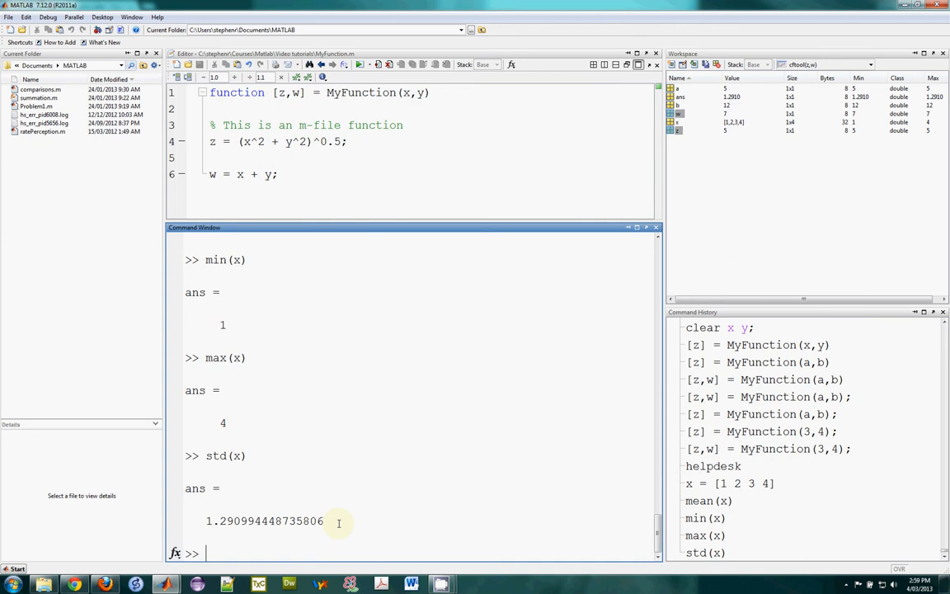
{"action": "mouse_move", "coordinate": [316, 536]}
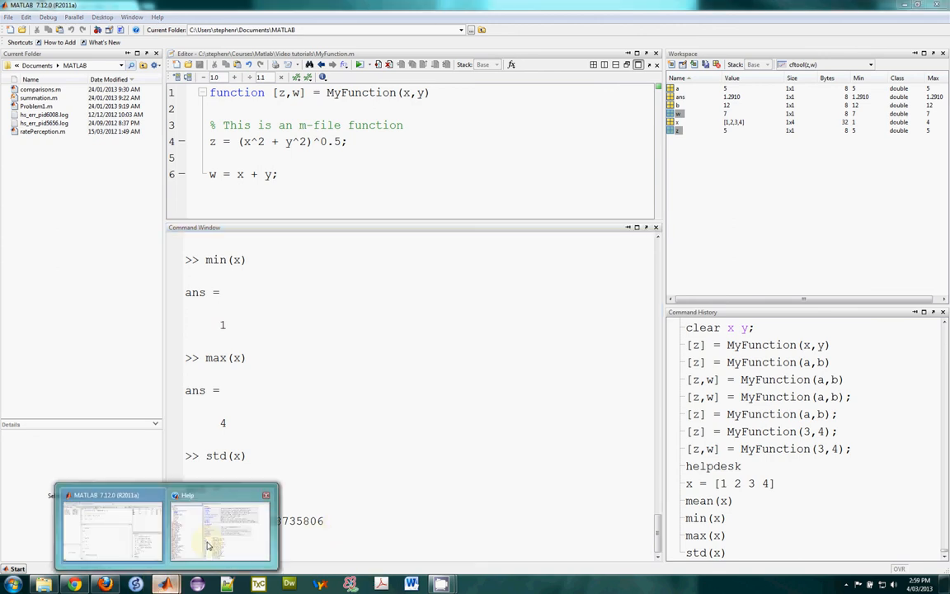
{"action": "left_click", "coordinate": [219, 528]}
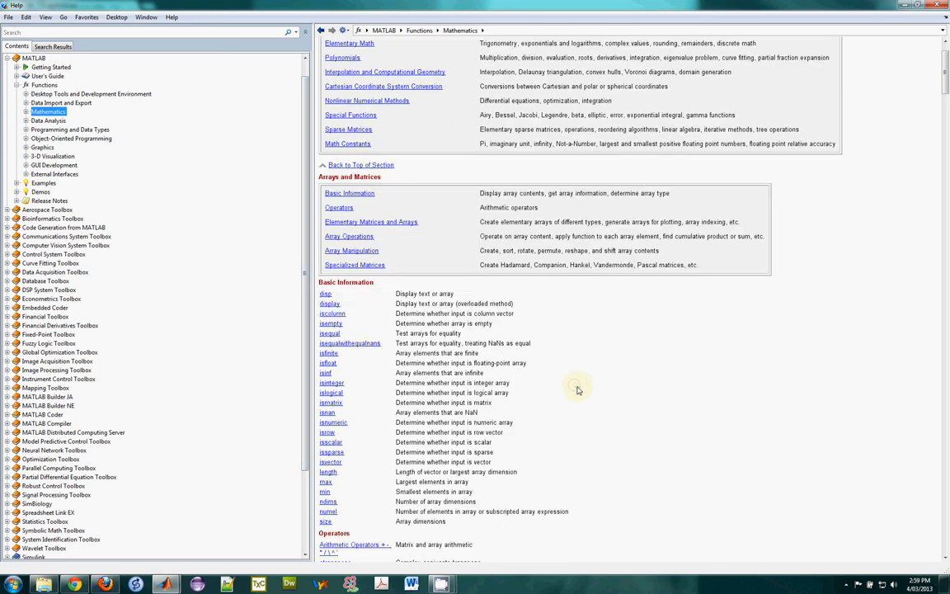
{"action": "scroll", "scroll_direction": "down", "scroll_amount": 3}
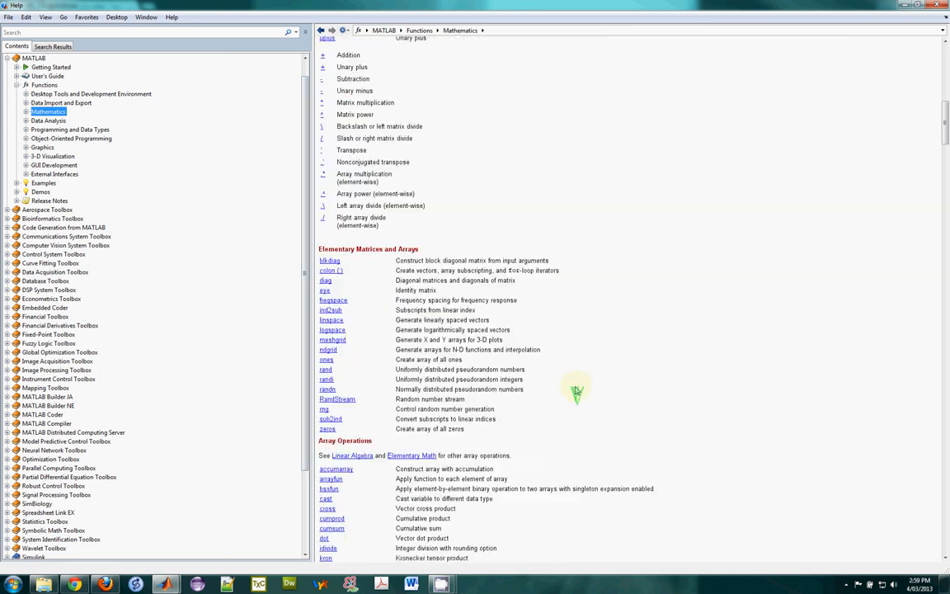
{"action": "scroll", "scroll_direction": "down", "scroll_amount": 3}
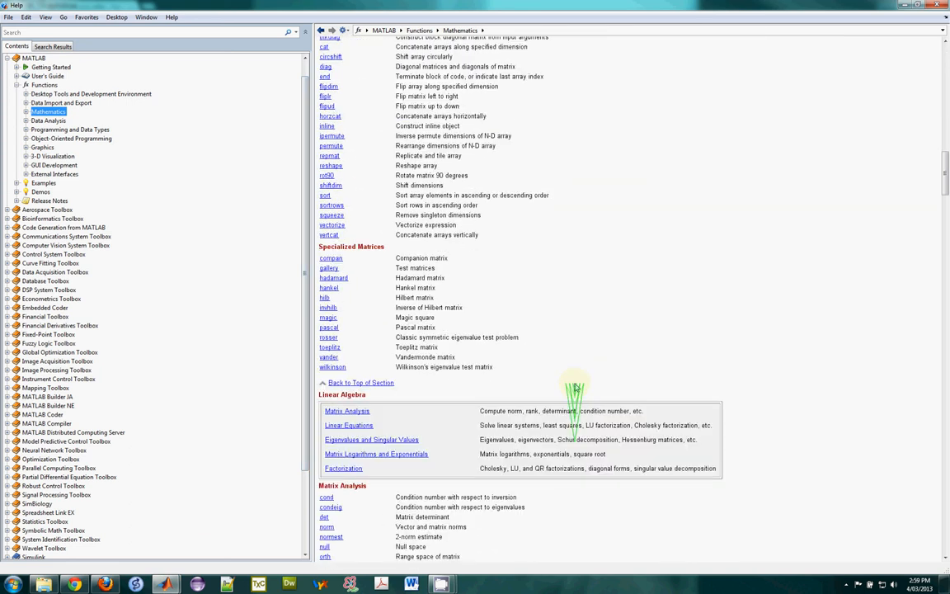
{"action": "scroll", "scroll_direction": "down", "scroll_amount": 3}
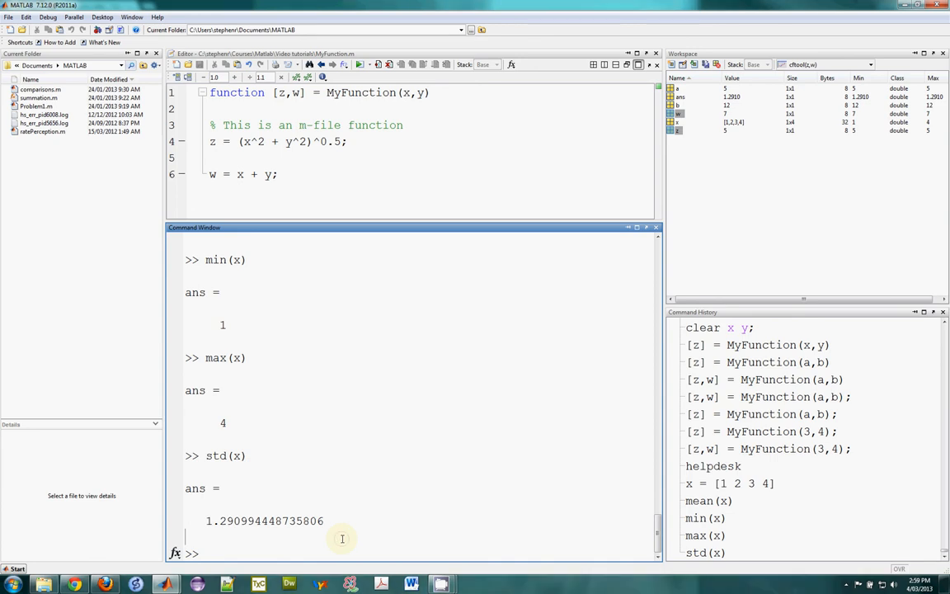
- Evaluate length(x), returning 4, and size(x), returning 1 4, then scroll the Mathematics help list
{"action": "type", "text": "length()"}
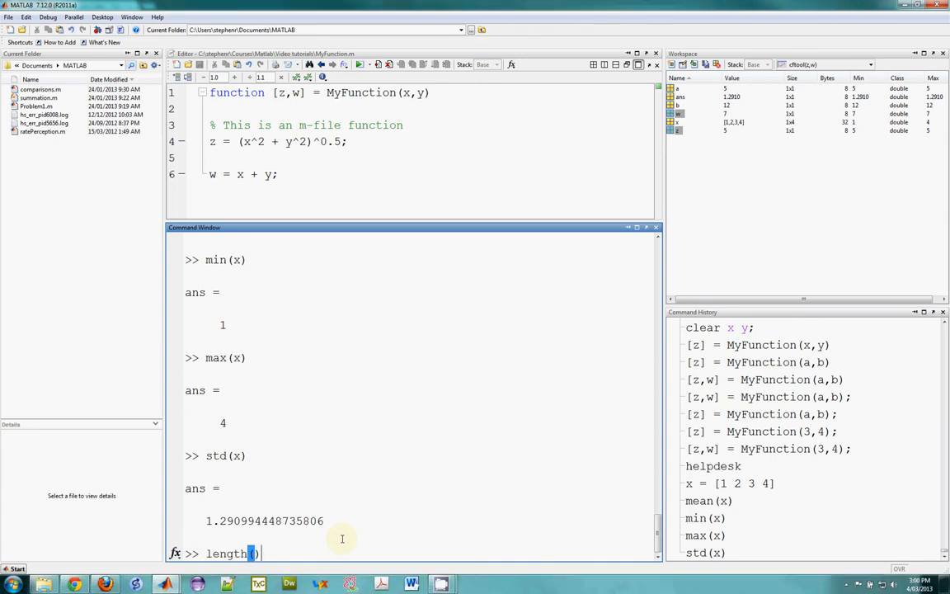
{"action": "type", "text": "x"}
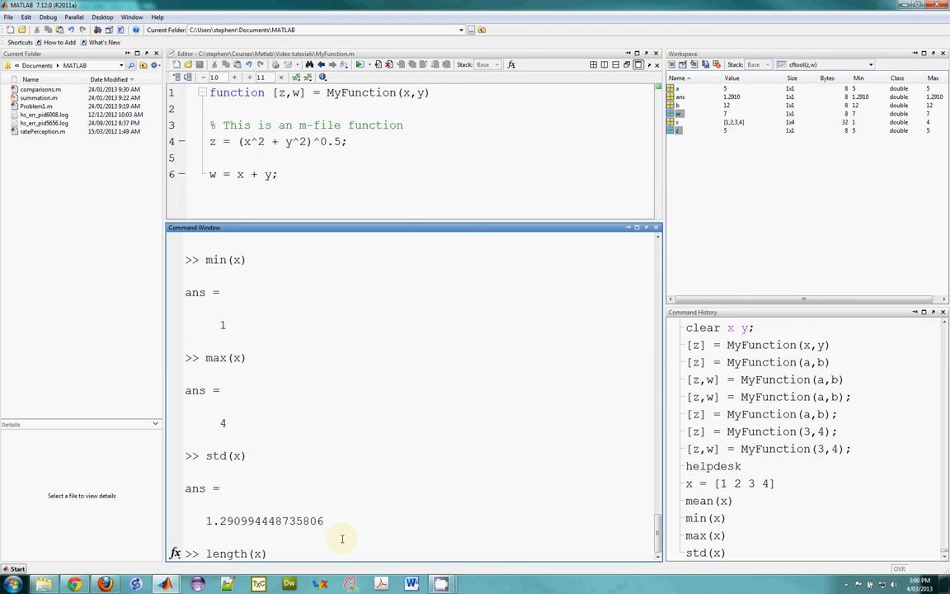
{"action": "key", "text": "Return"}
{"action": "type", "text": "size(x)"}
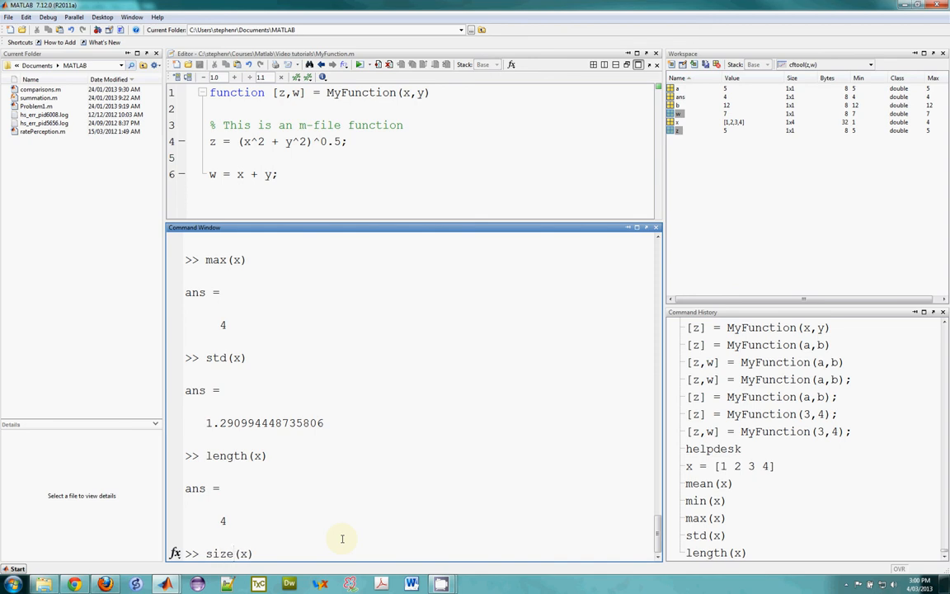
{"action": "key", "text": "Return"}
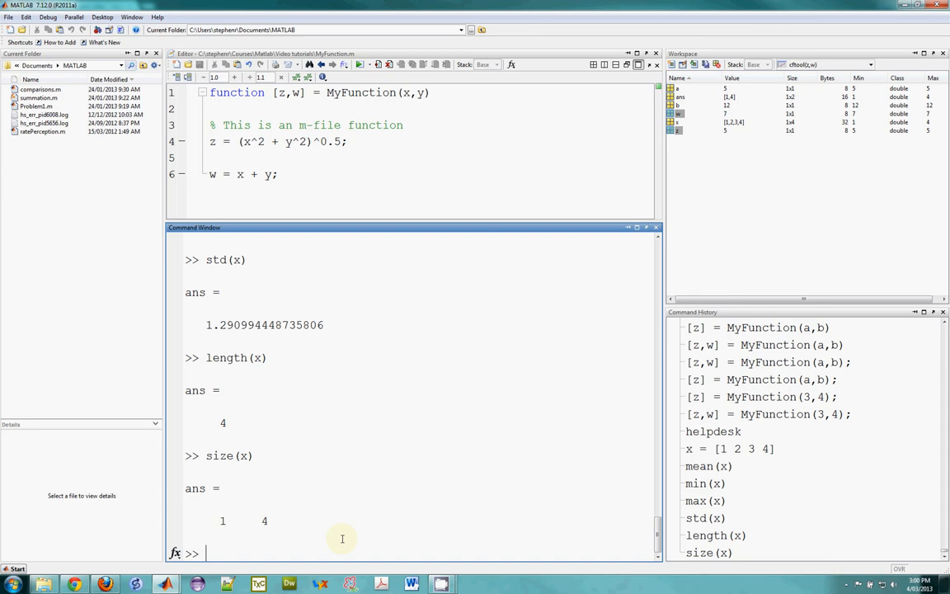
{"action": "mouse_move", "coordinate": [322, 546]}
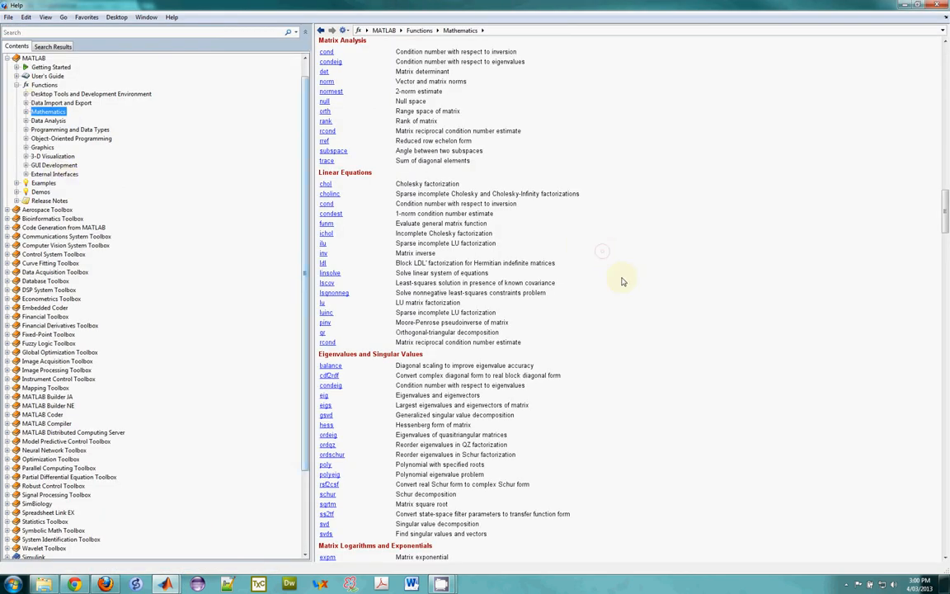
{"action": "scroll", "scroll_direction": "down", "scroll_amount": 3}
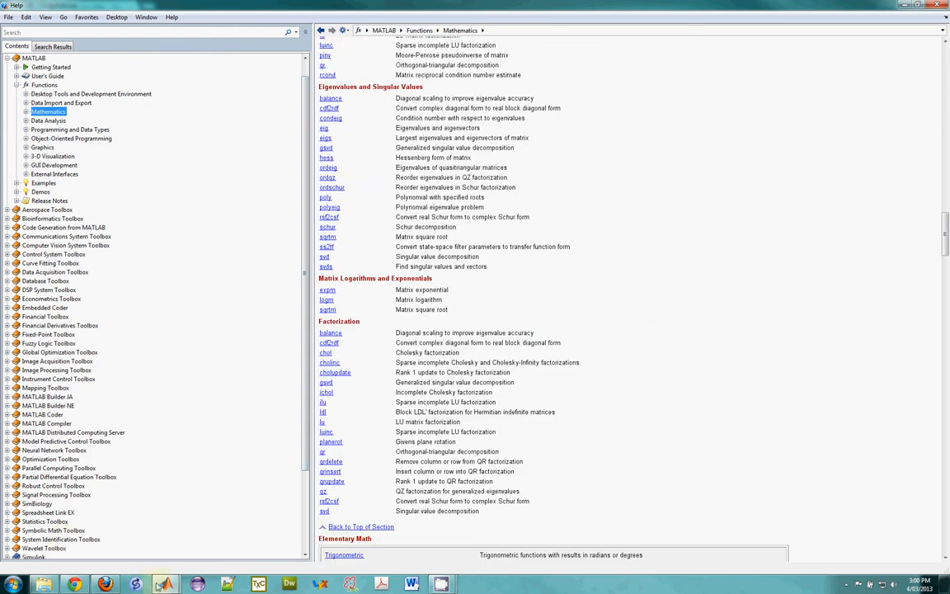